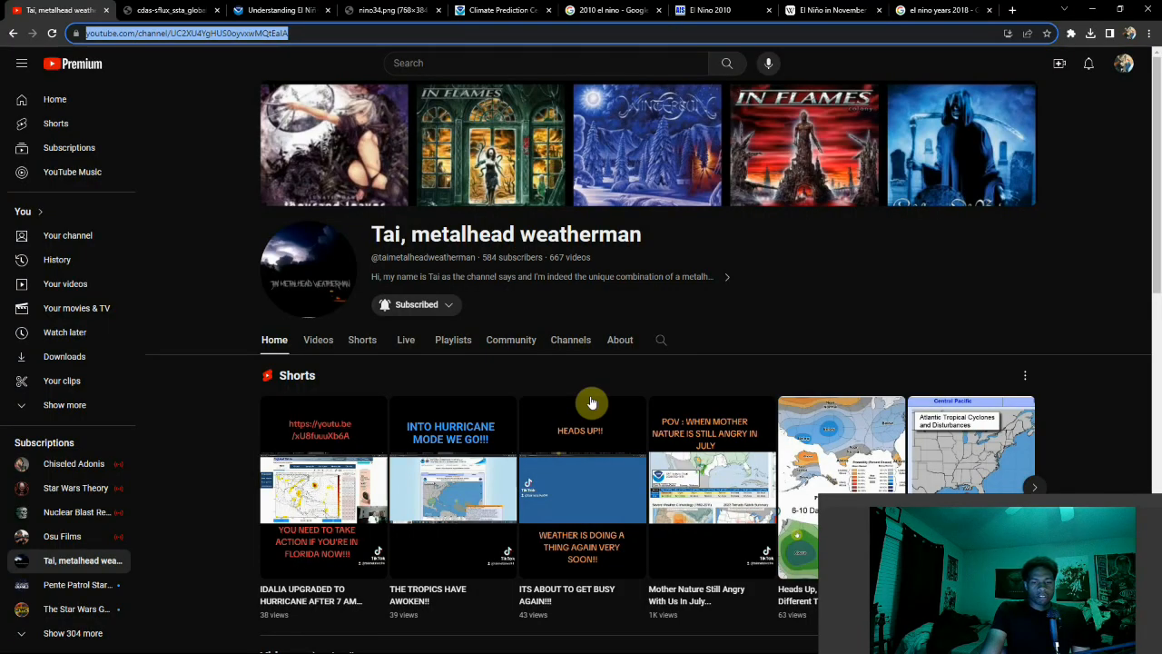
pyautogui.moveTo(625, 401)
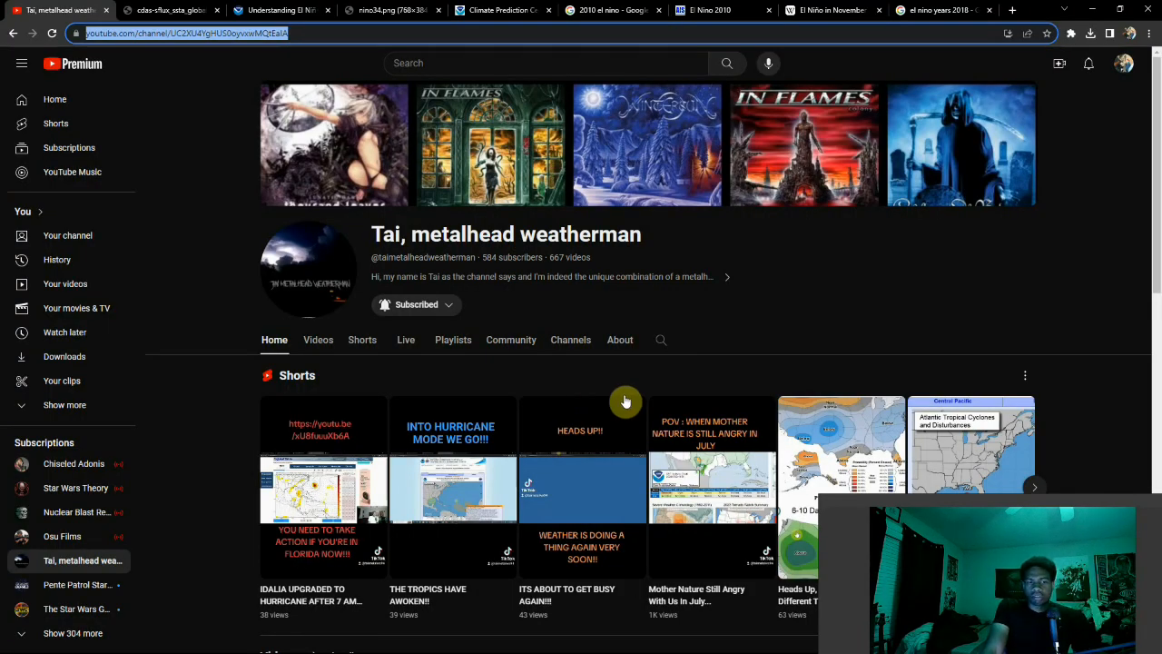
pyautogui.moveTo(367, 323)
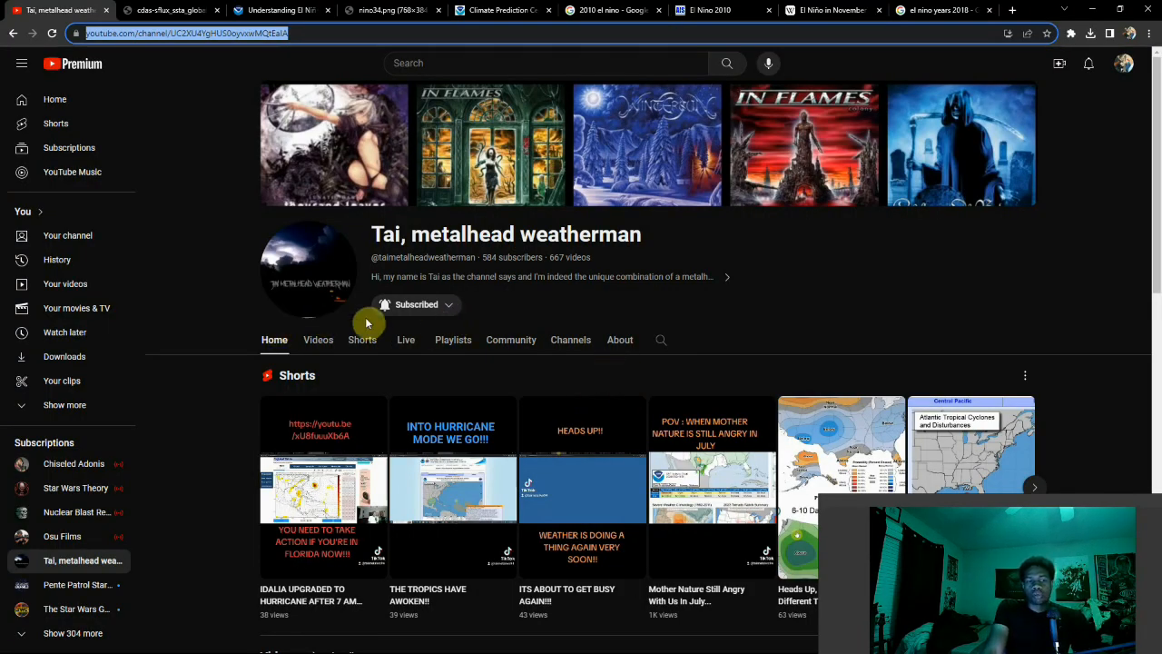
pyautogui.moveTo(371, 236)
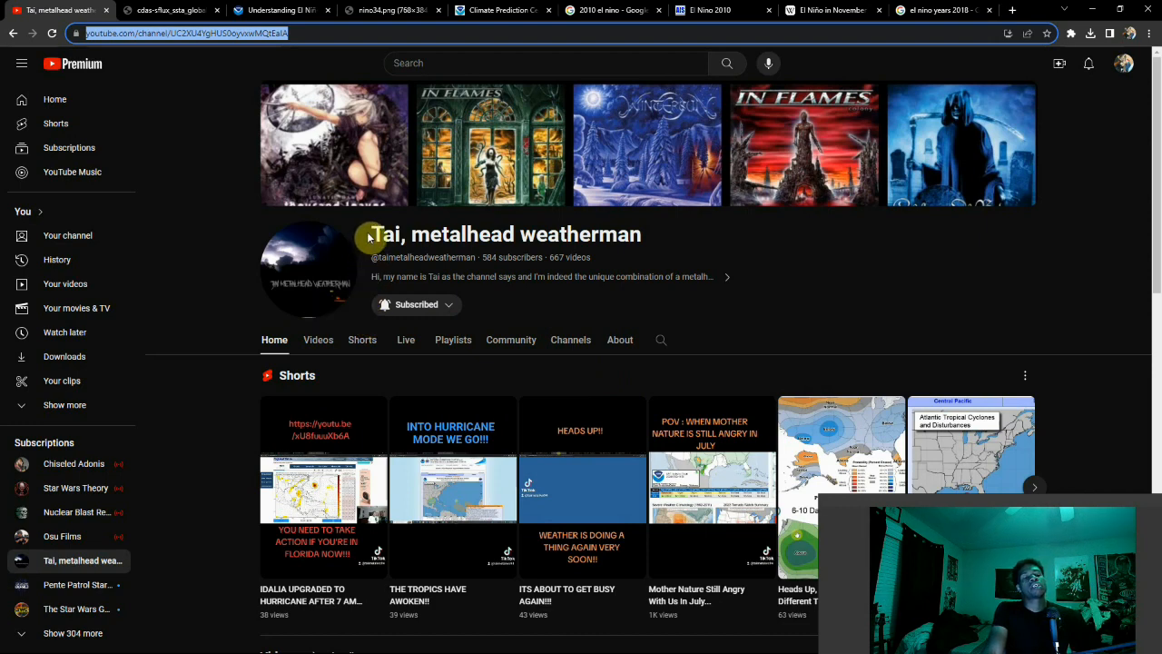
pyautogui.moveTo(360, 225)
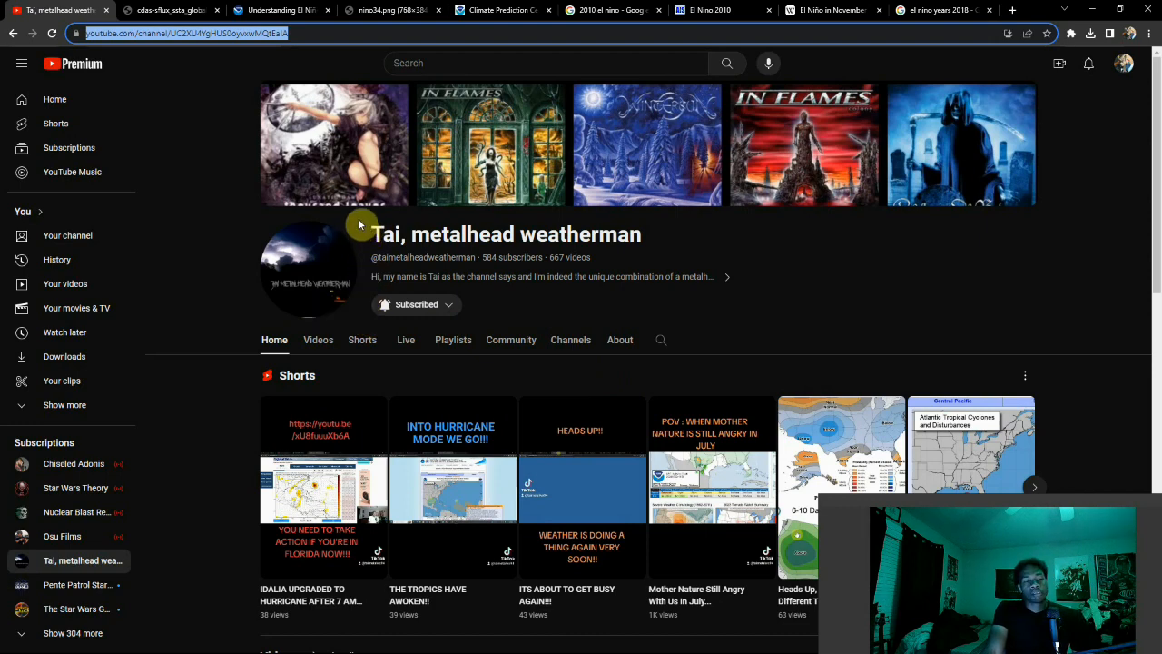
pyautogui.moveTo(658, 210)
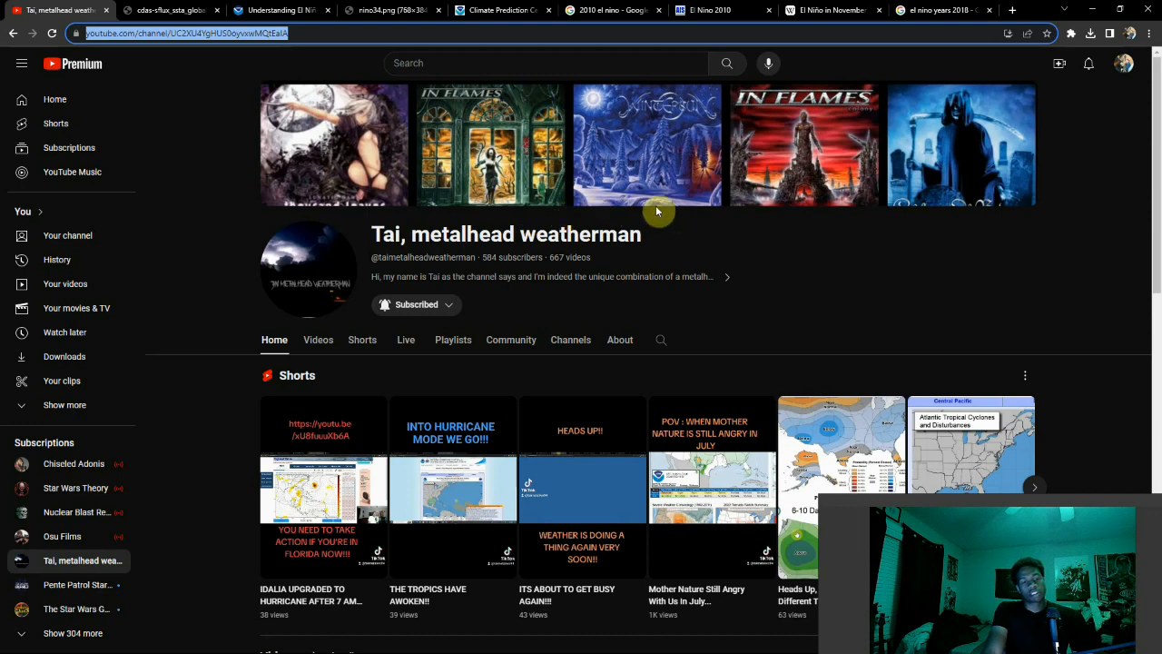
pyautogui.moveTo(621, 258)
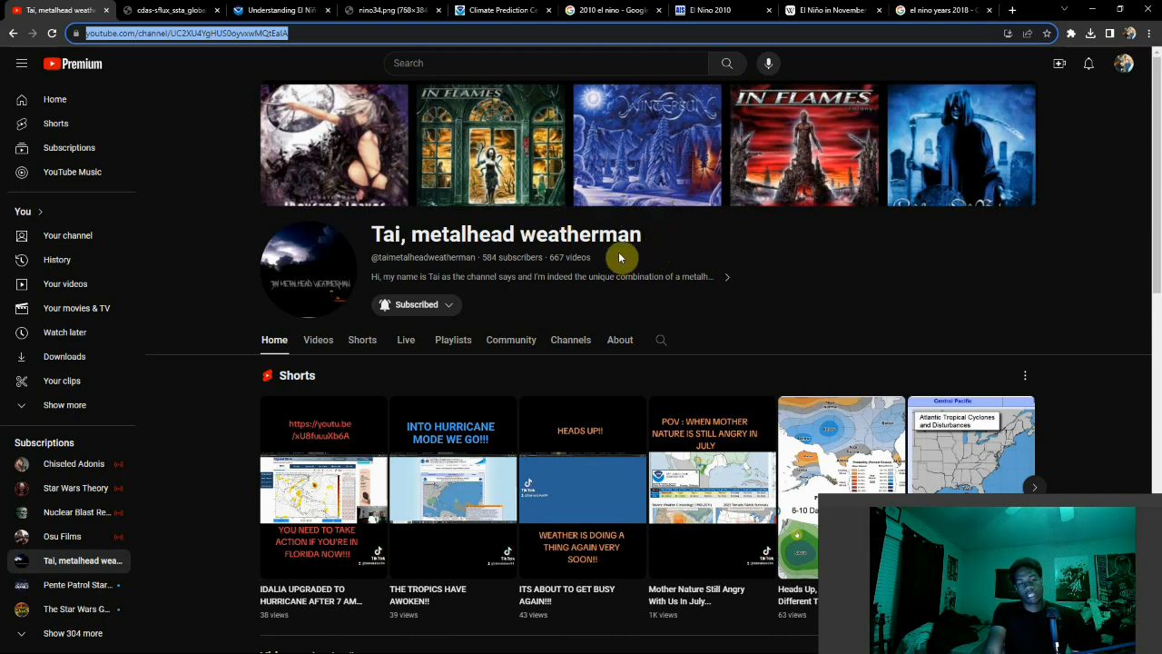
pyautogui.moveTo(748, 263)
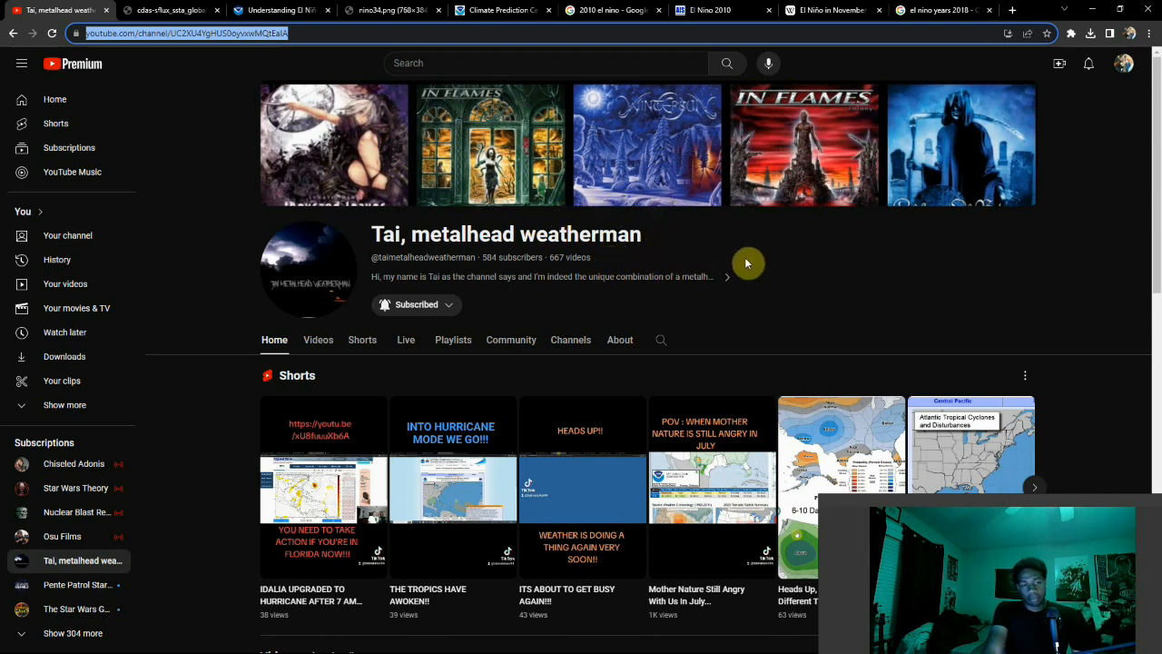
pyautogui.moveTo(381, 330)
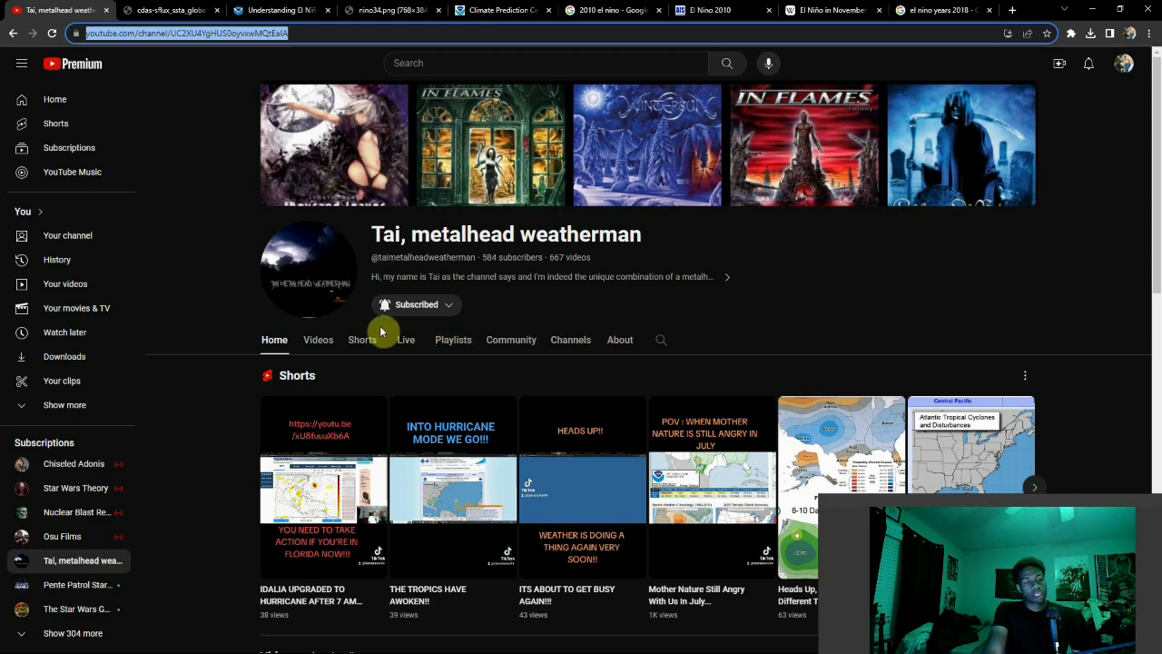
pyautogui.moveTo(361, 284)
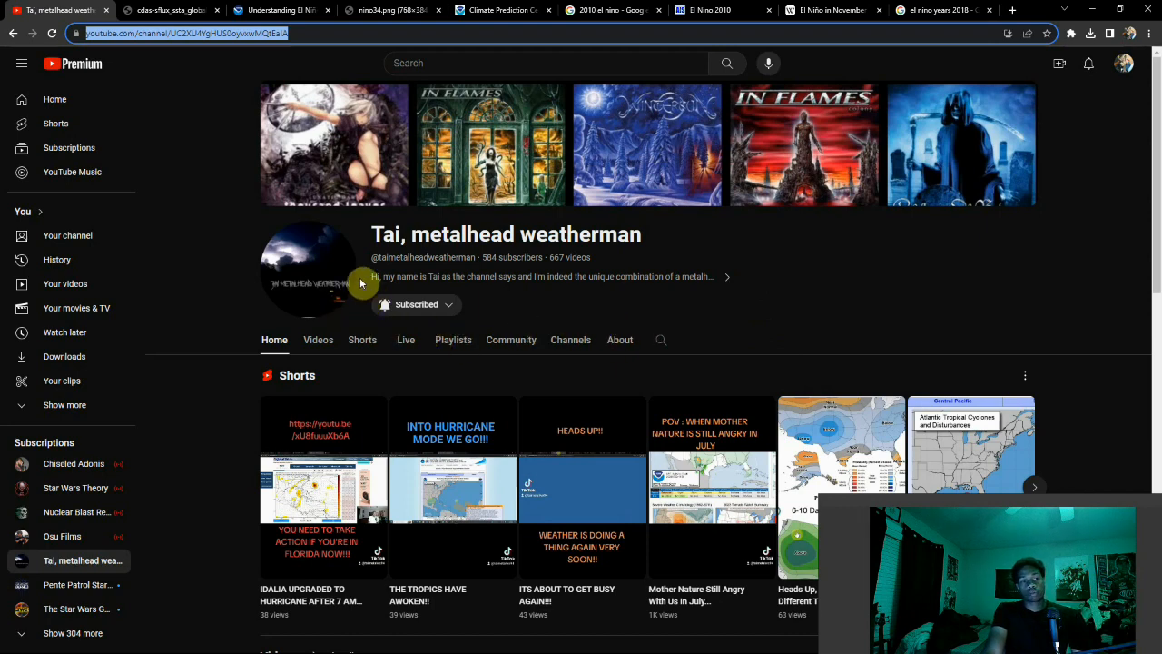
pyautogui.moveTo(370, 244)
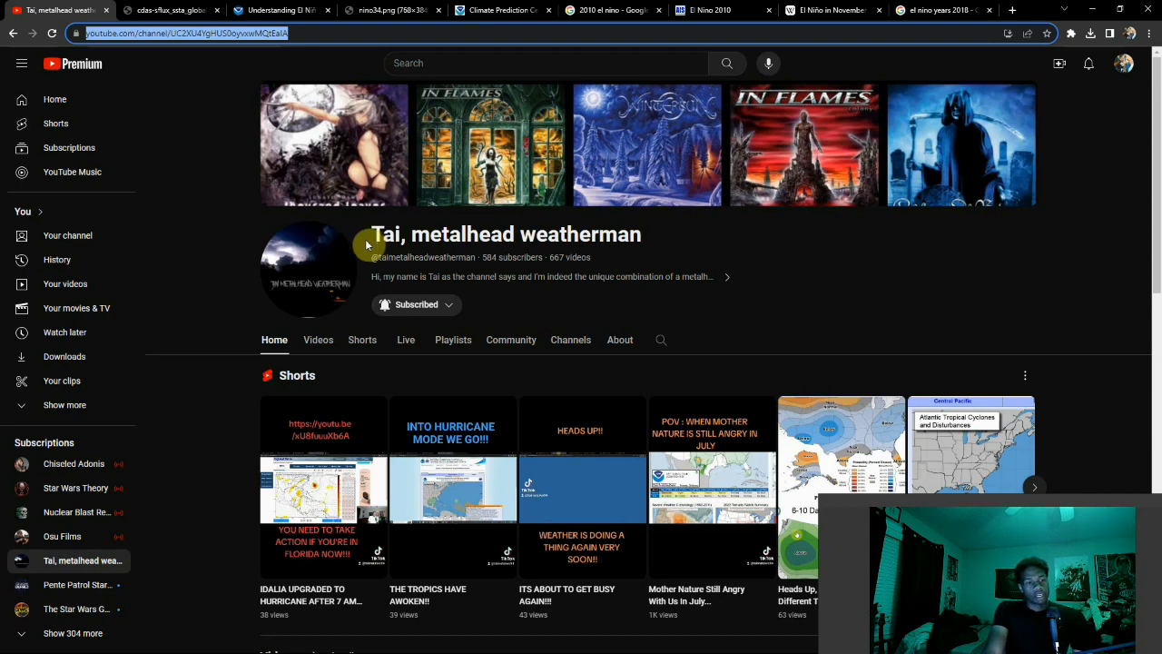
pyautogui.moveTo(710, 218)
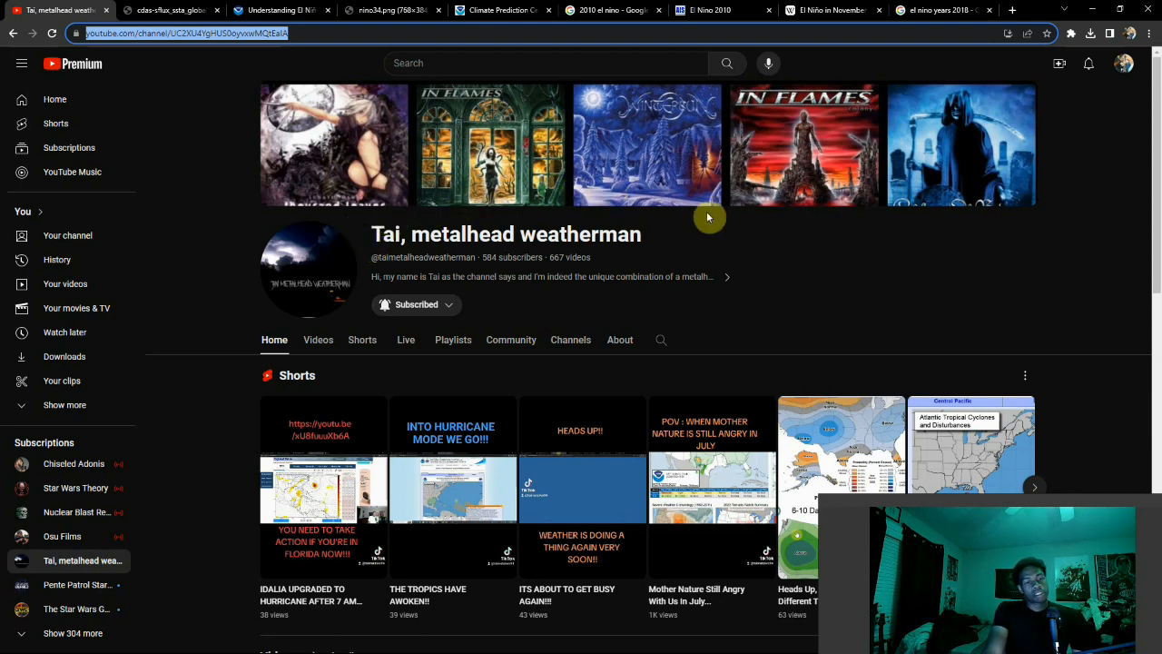
pyautogui.moveTo(617, 267)
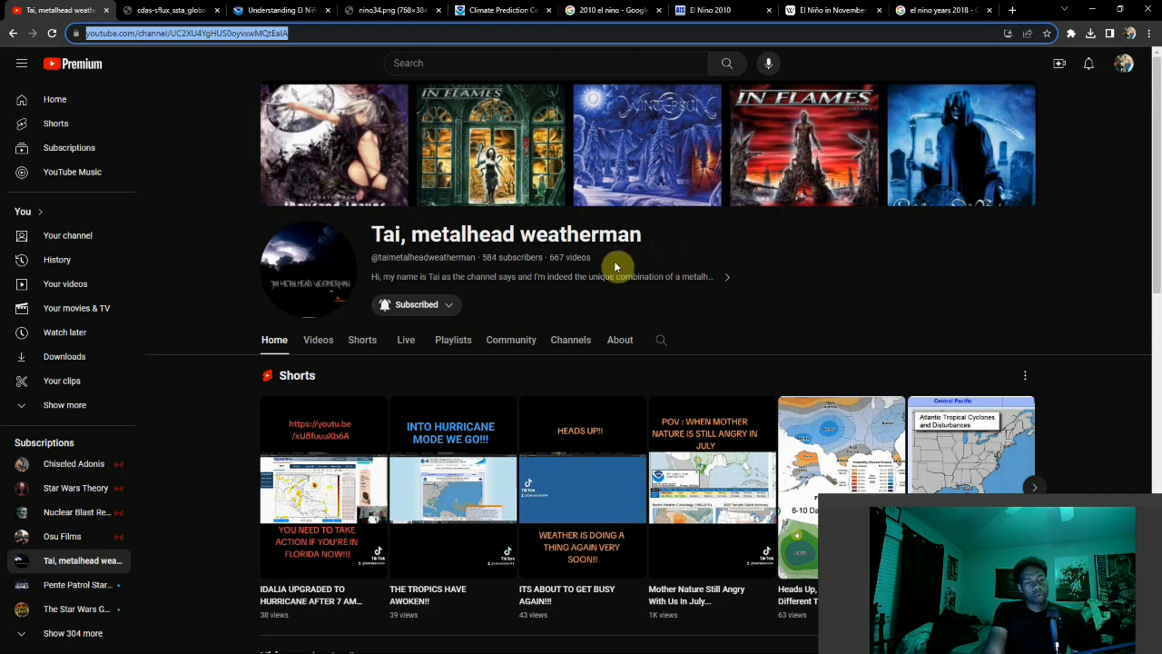
# Step: Show the CDAS global SST anomaly map for Nov 02 2023 and examine the Pacific
pyautogui.click(167, 11)
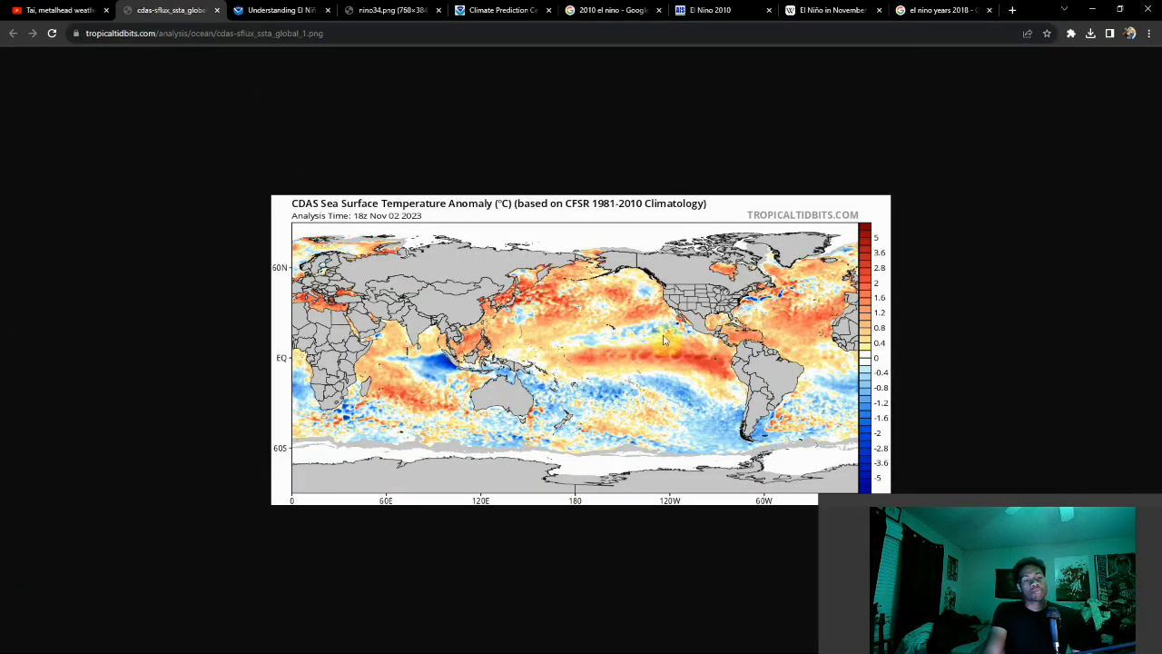
pyautogui.moveTo(672, 372)
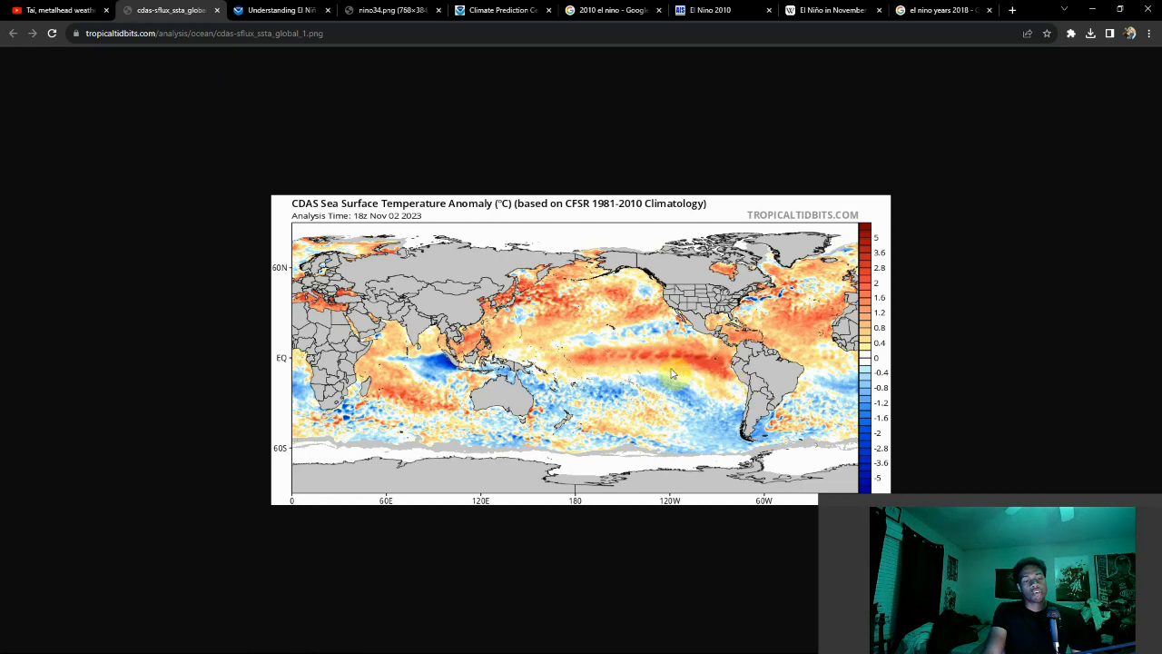
pyautogui.moveTo(627, 342)
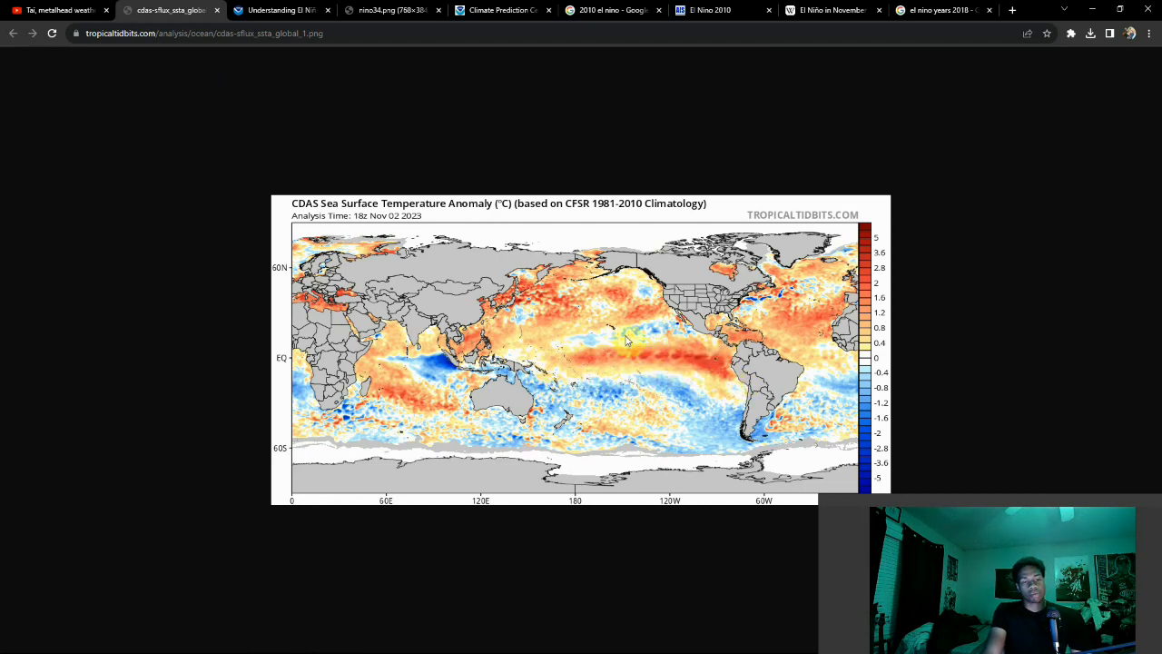
pyautogui.moveTo(748, 380)
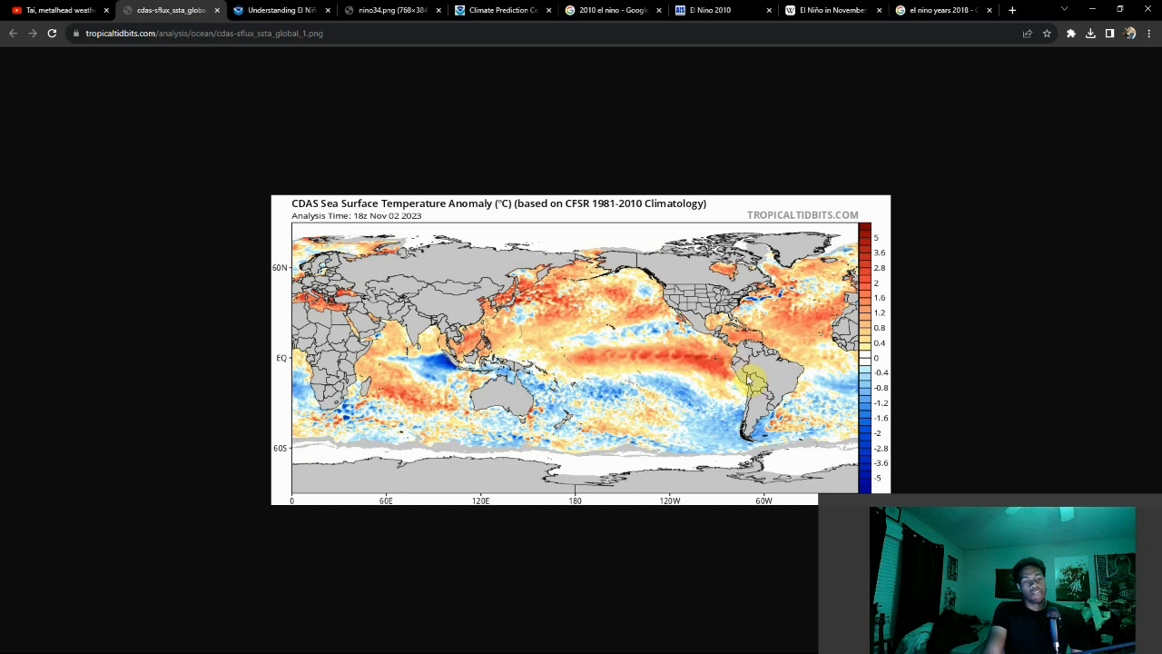
pyautogui.moveTo(711, 381)
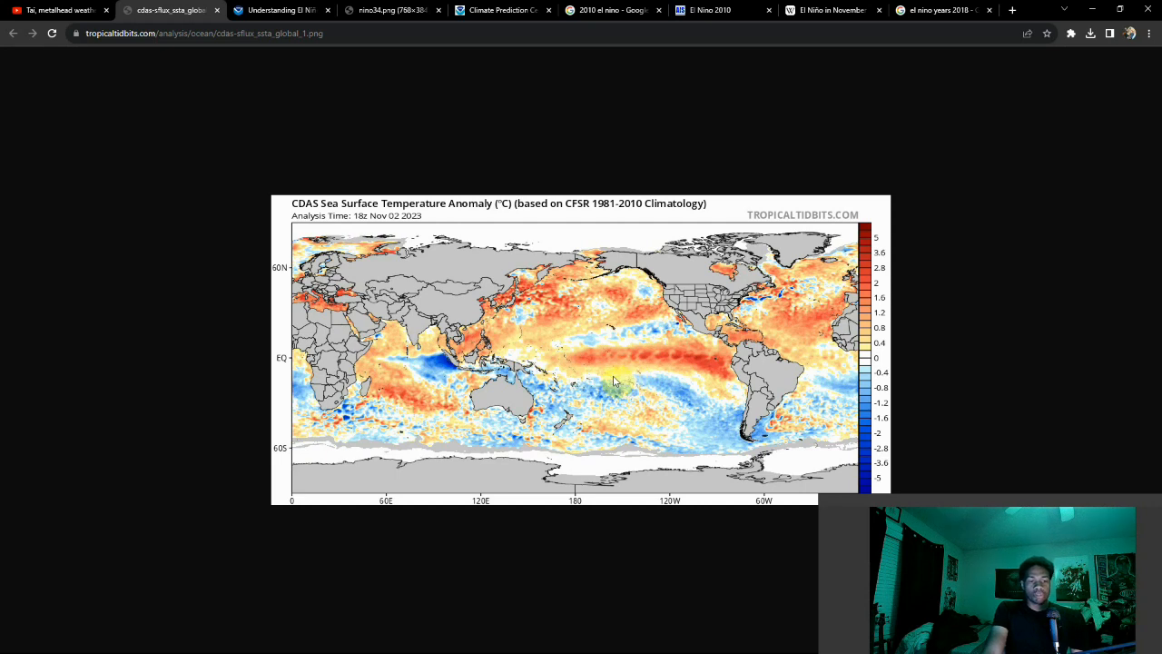
pyautogui.moveTo(559, 350)
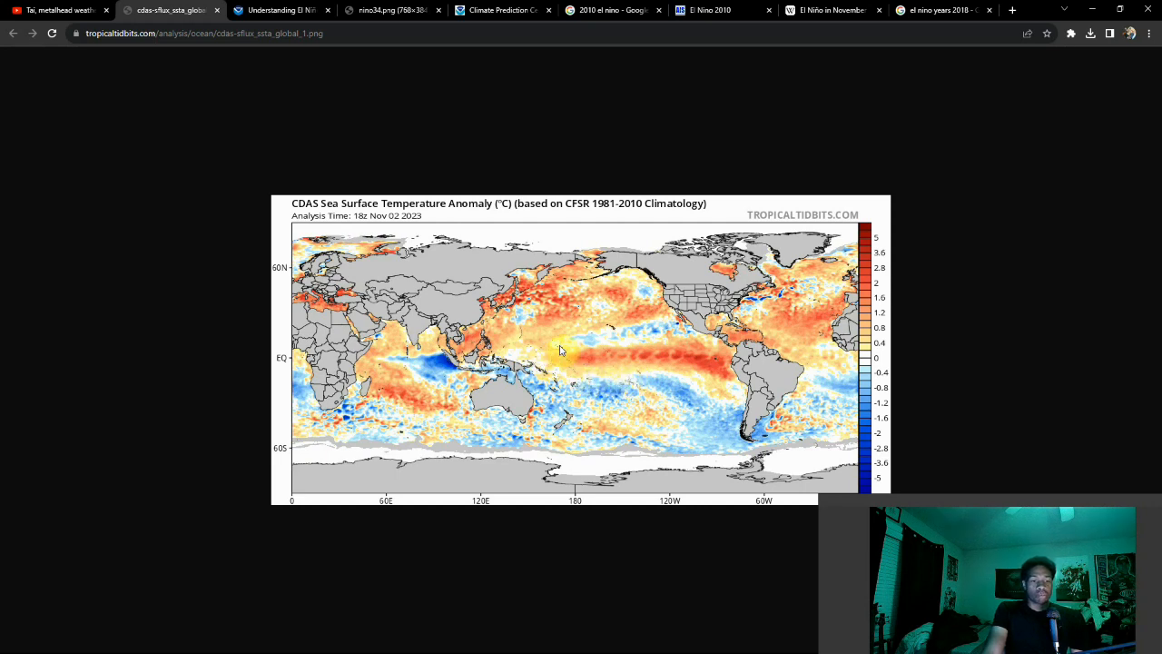
pyautogui.moveTo(699, 343)
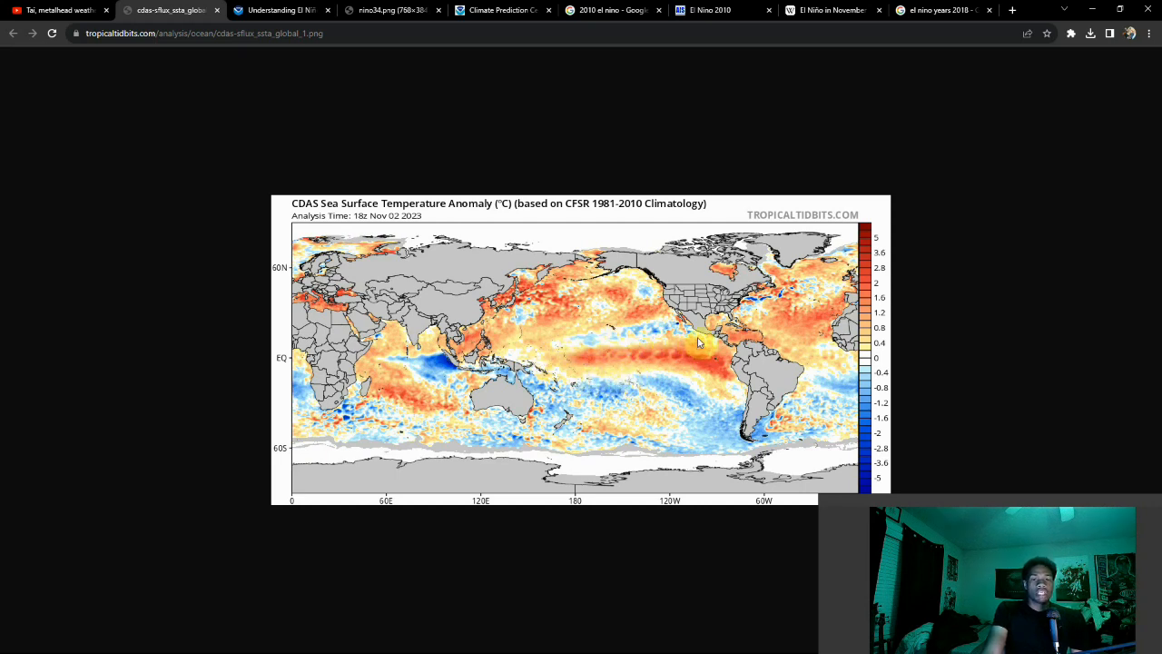
pyautogui.moveTo(596, 296)
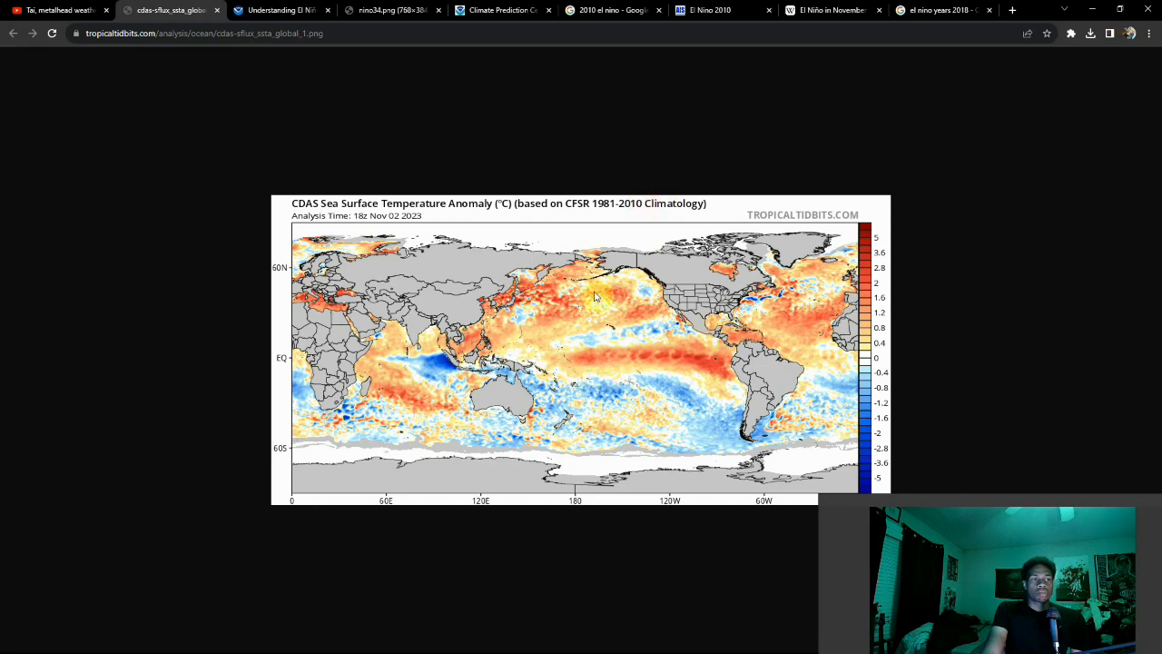
pyautogui.moveTo(742, 374)
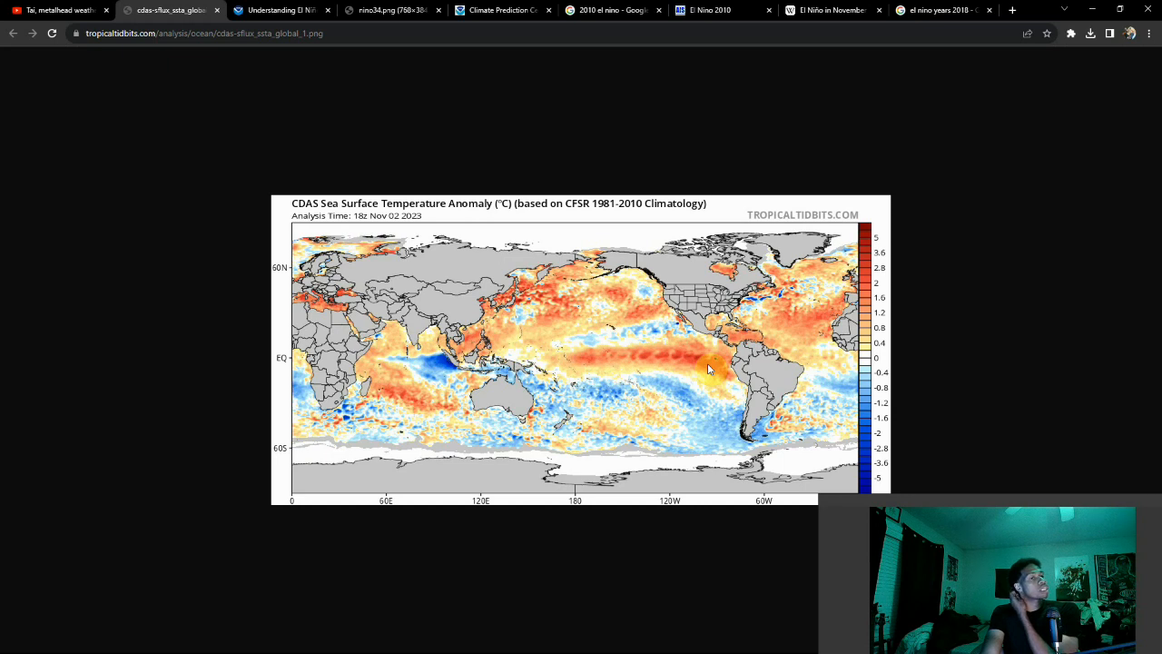
pyautogui.moveTo(781, 366)
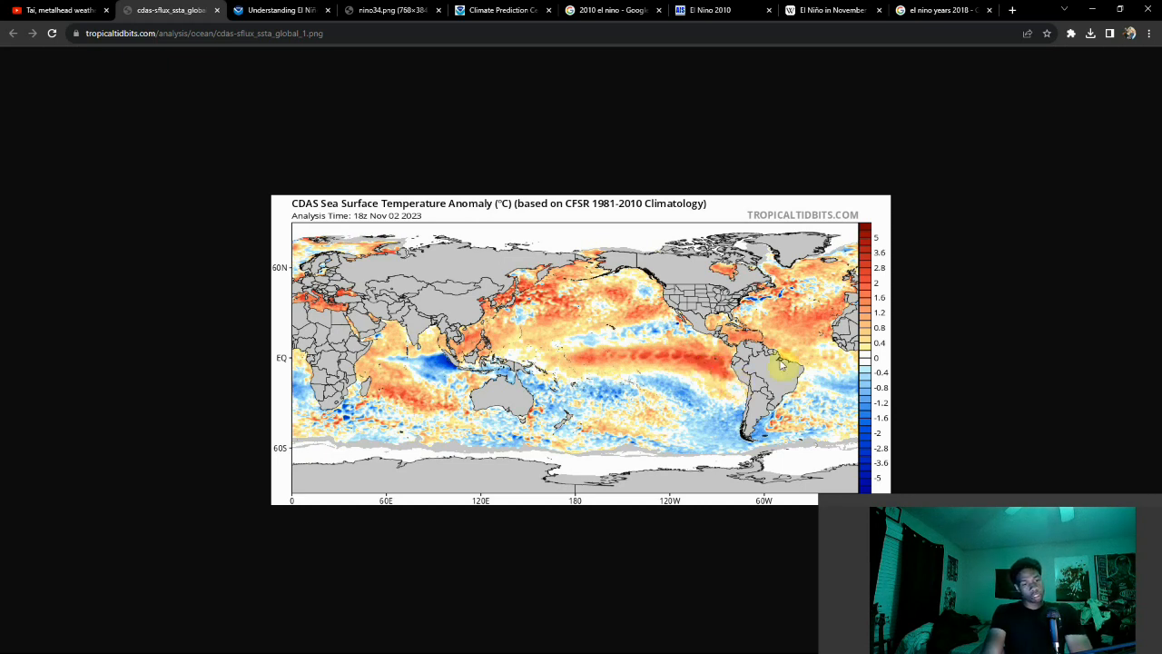
pyautogui.moveTo(717, 392)
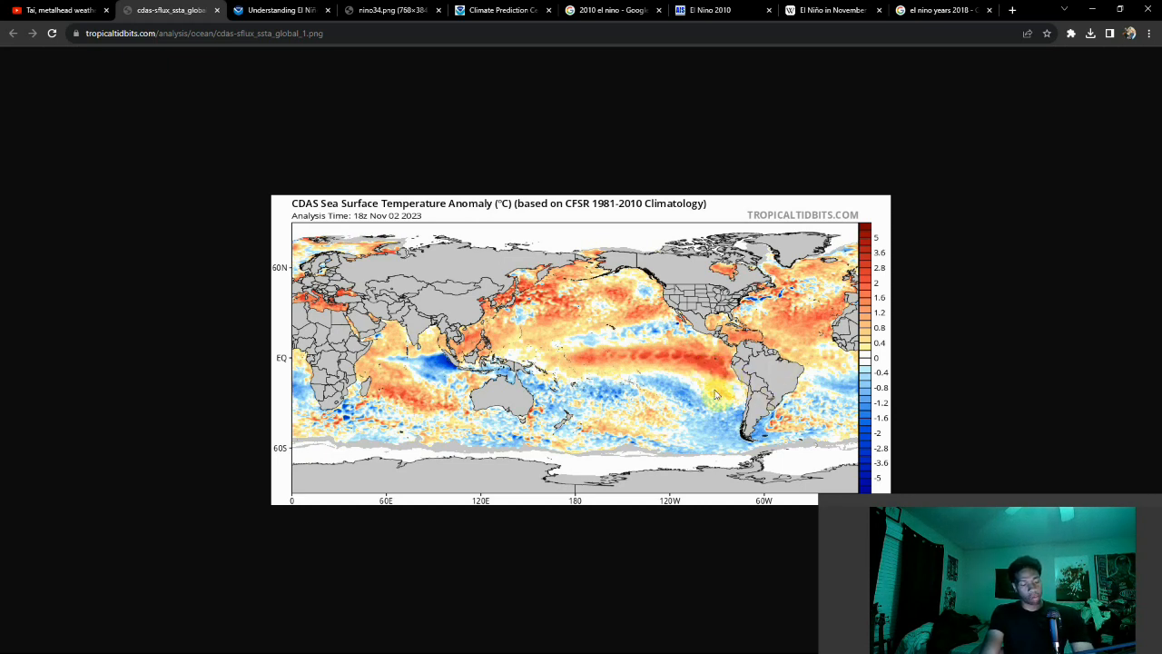
pyautogui.moveTo(717, 376); pyautogui.dragTo(621, 375)
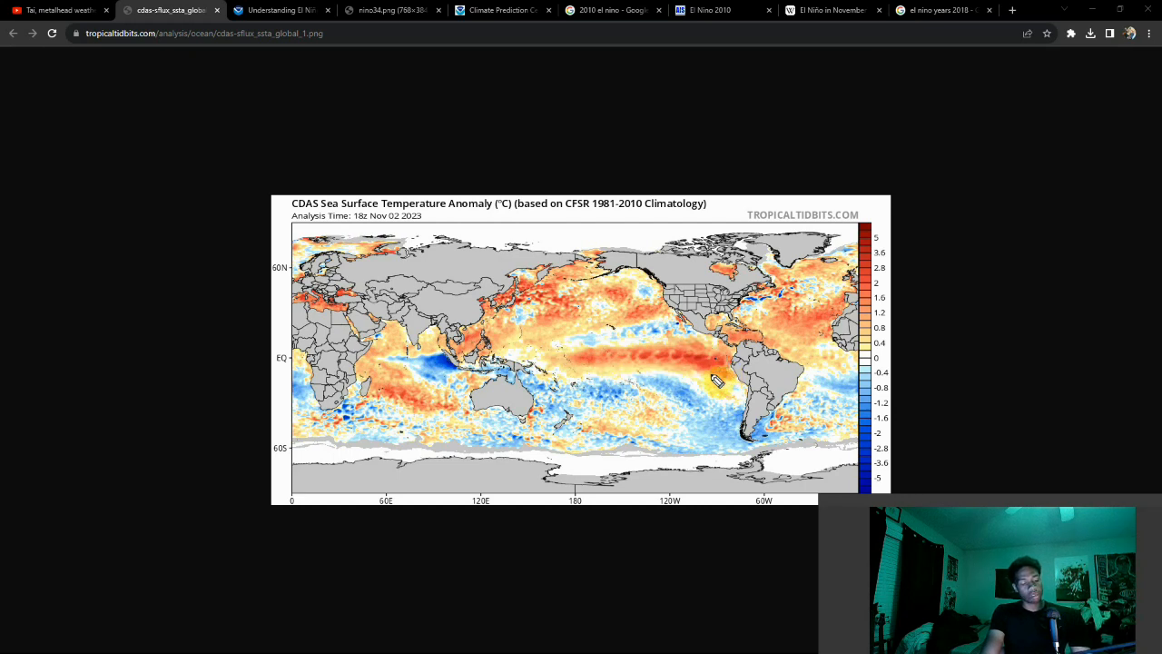
pyautogui.moveTo(711, 376)
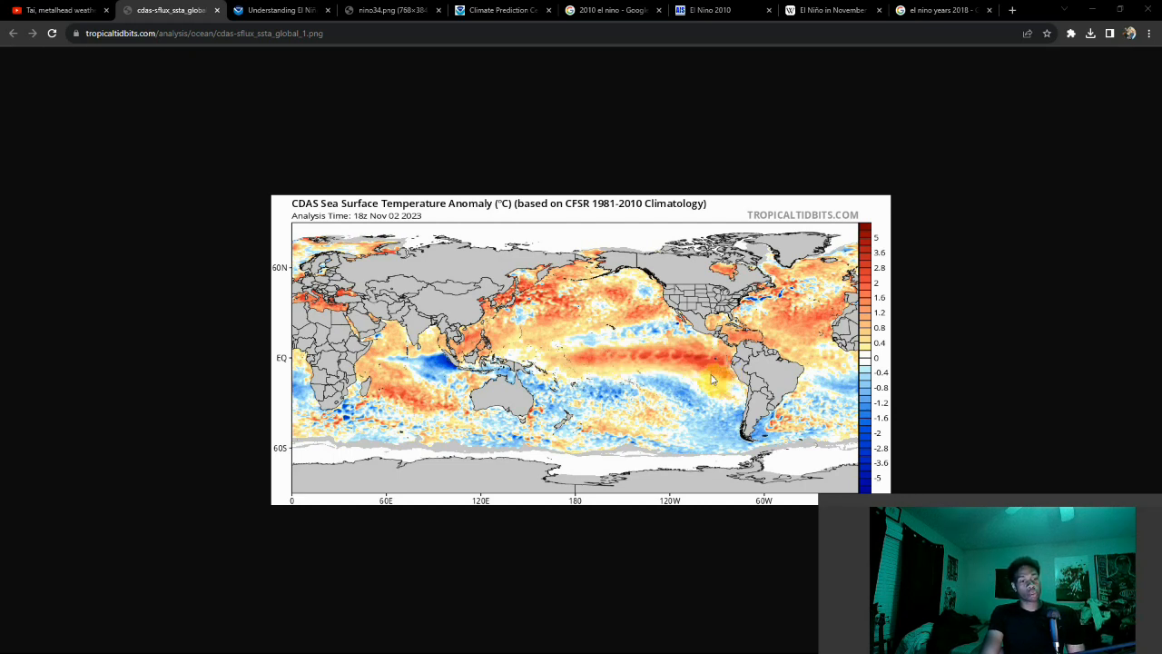
pyautogui.moveTo(218, 69)
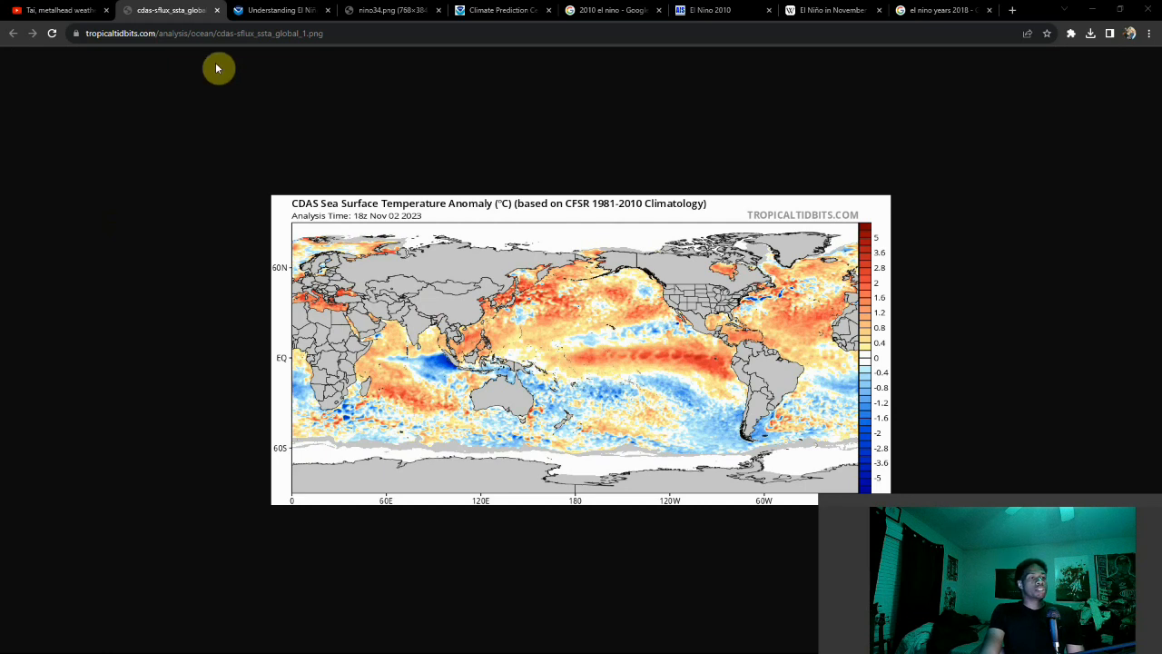
pyautogui.moveTo(276, 10)
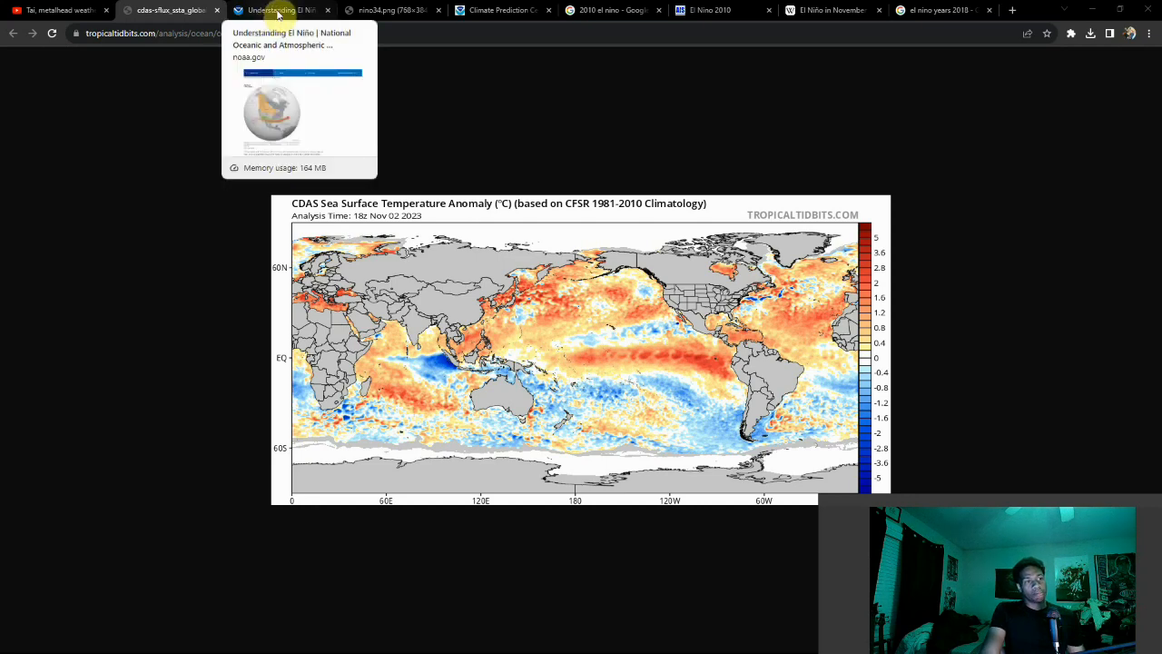
pyautogui.click(275, 10)
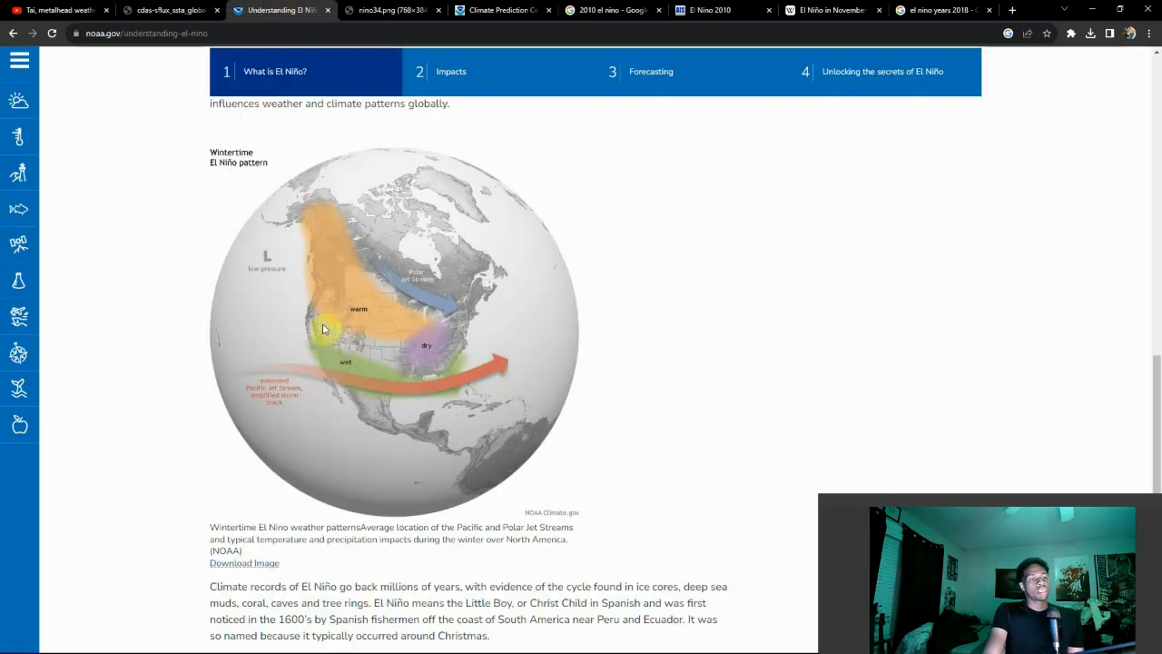
pyautogui.moveTo(369, 264)
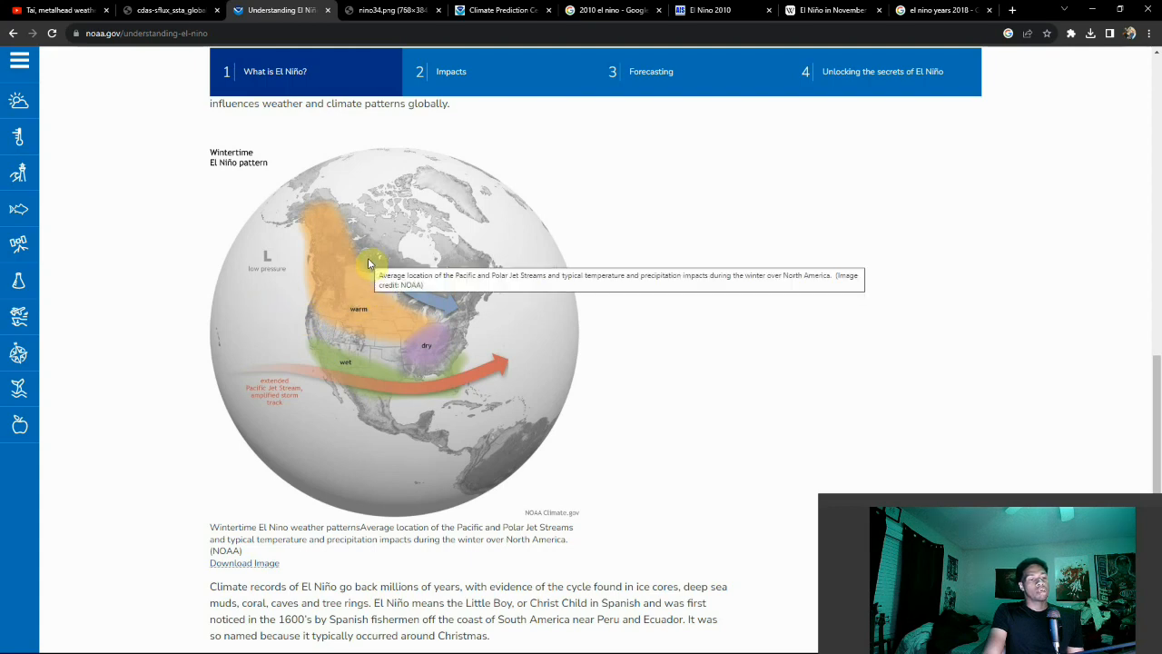
pyautogui.moveTo(361, 258)
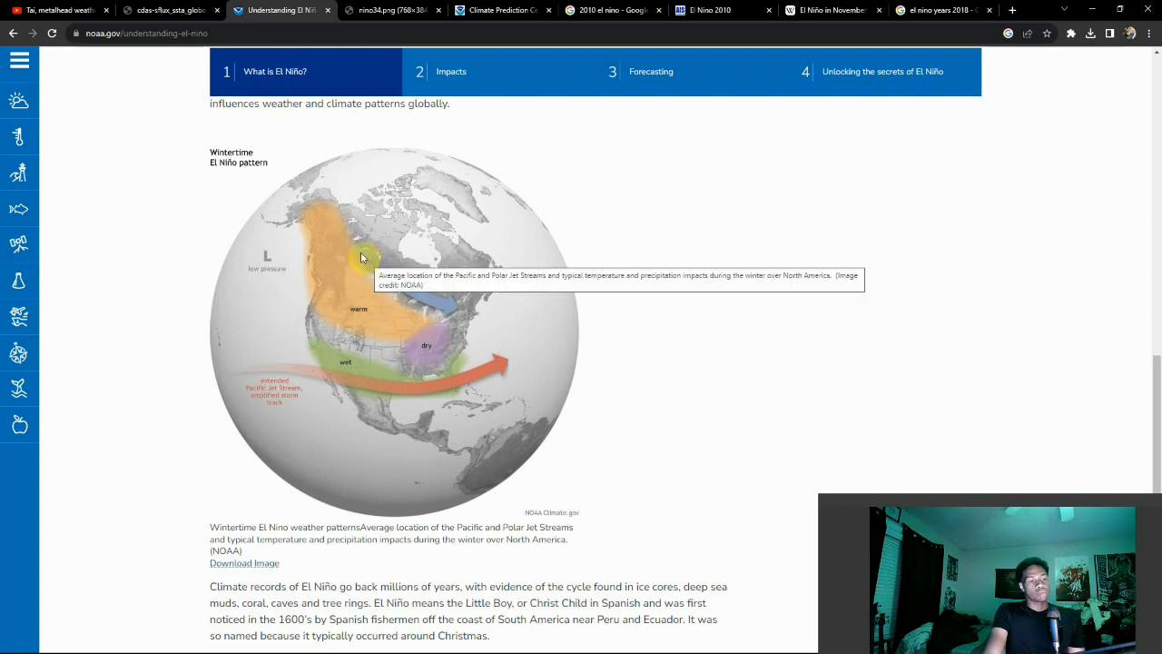
pyautogui.moveTo(269, 325)
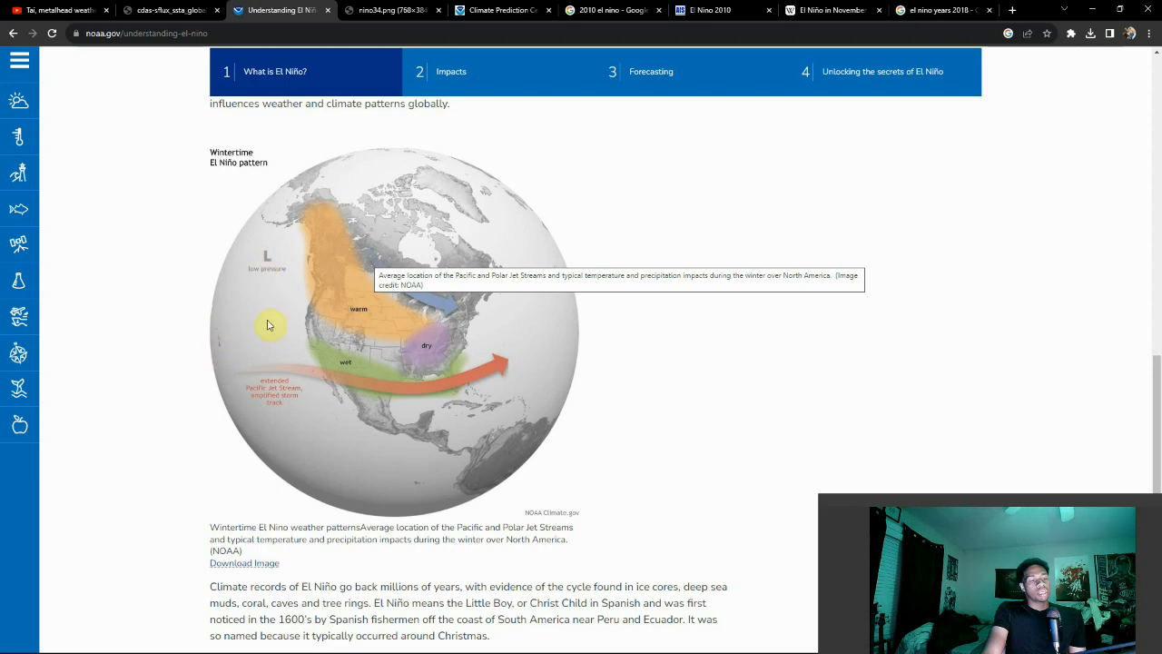
pyautogui.moveTo(312, 187)
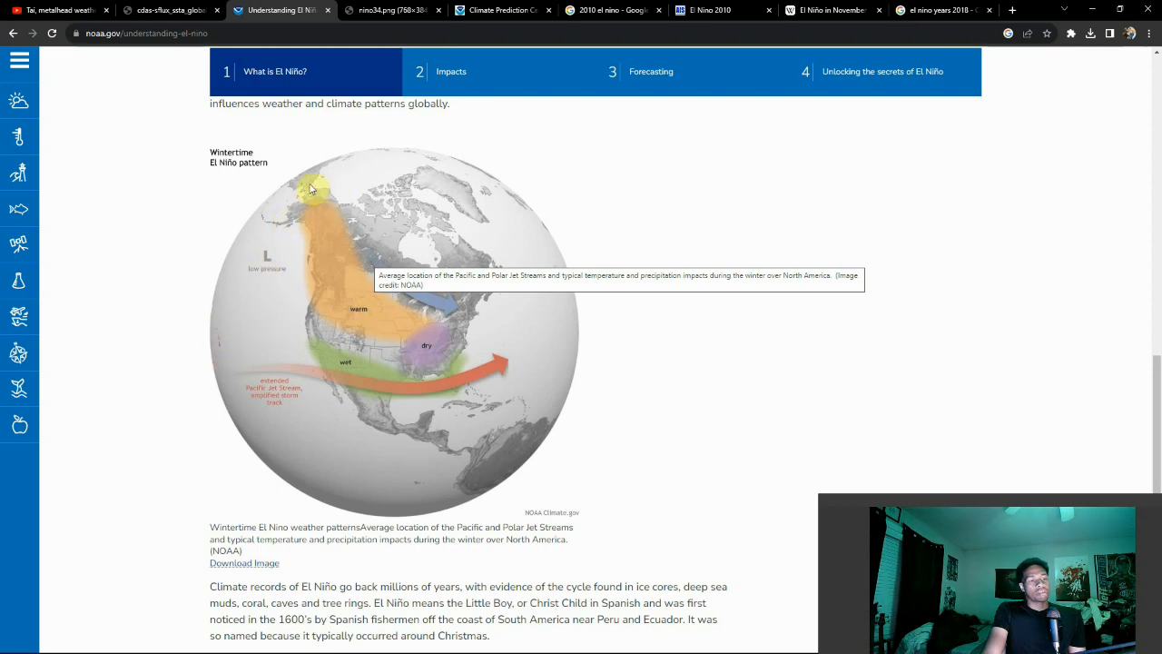
pyautogui.moveTo(371, 329)
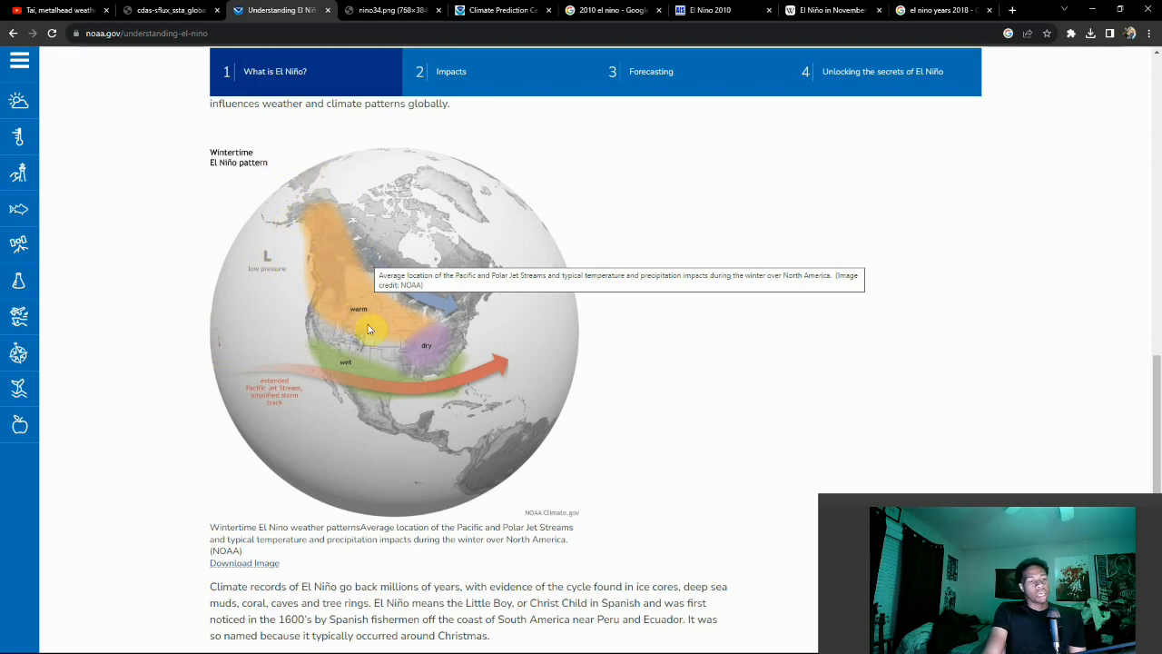
pyautogui.moveTo(393, 363)
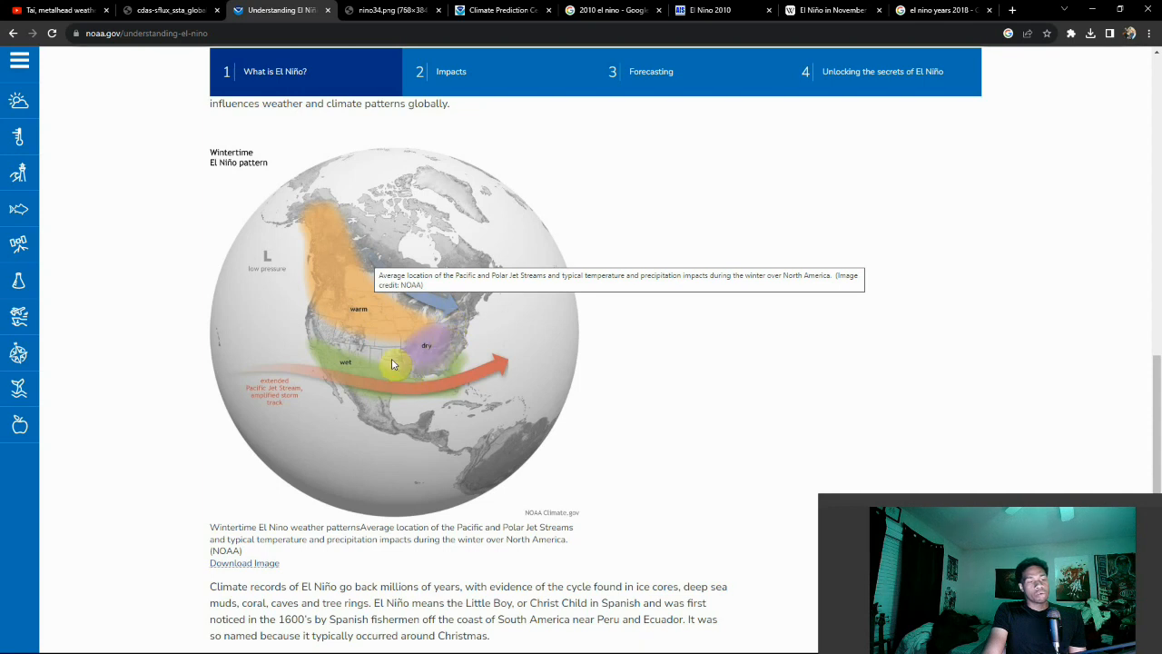
pyautogui.moveTo(403, 349)
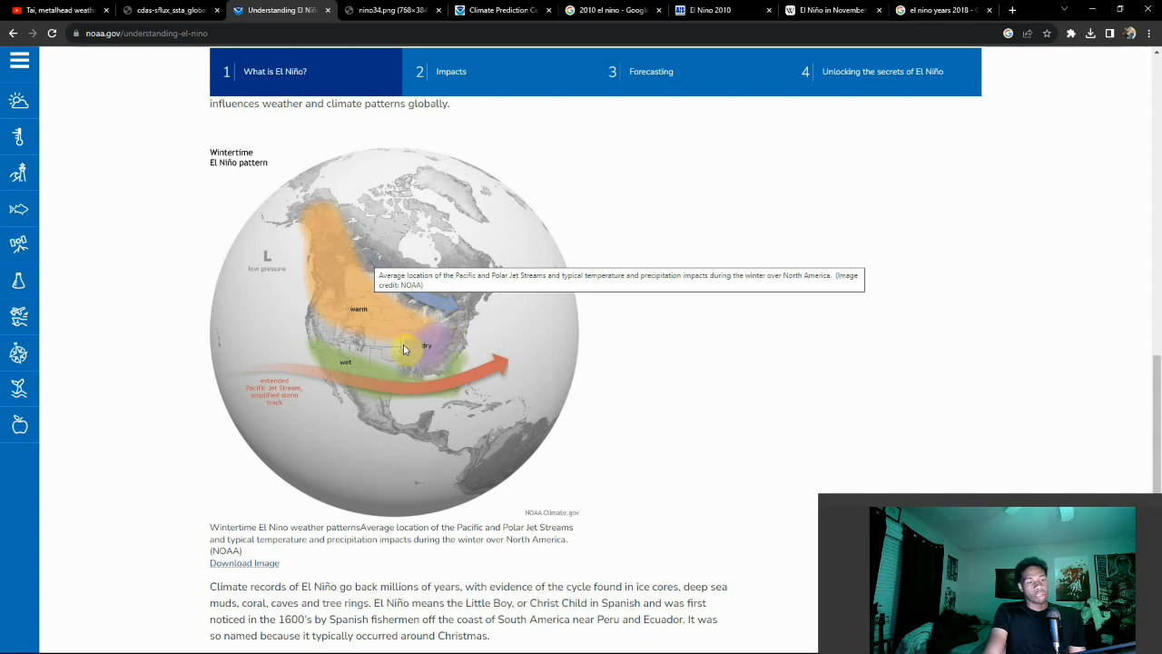
pyautogui.moveTo(428, 336)
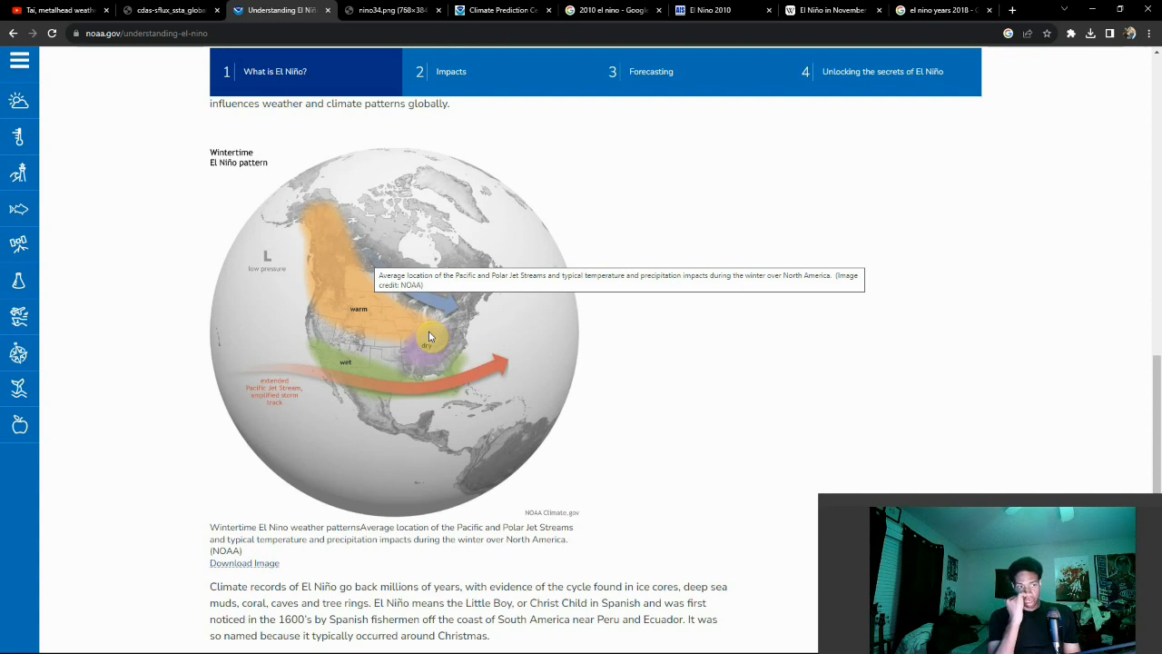
pyautogui.moveTo(327, 379)
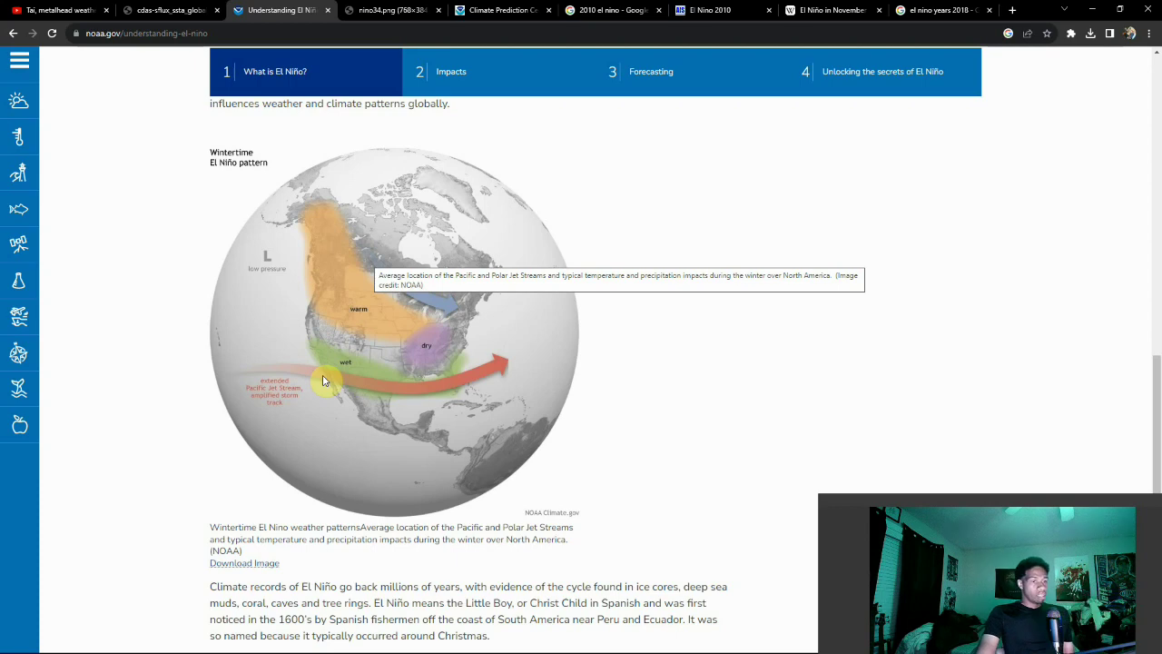
pyautogui.moveTo(274, 363)
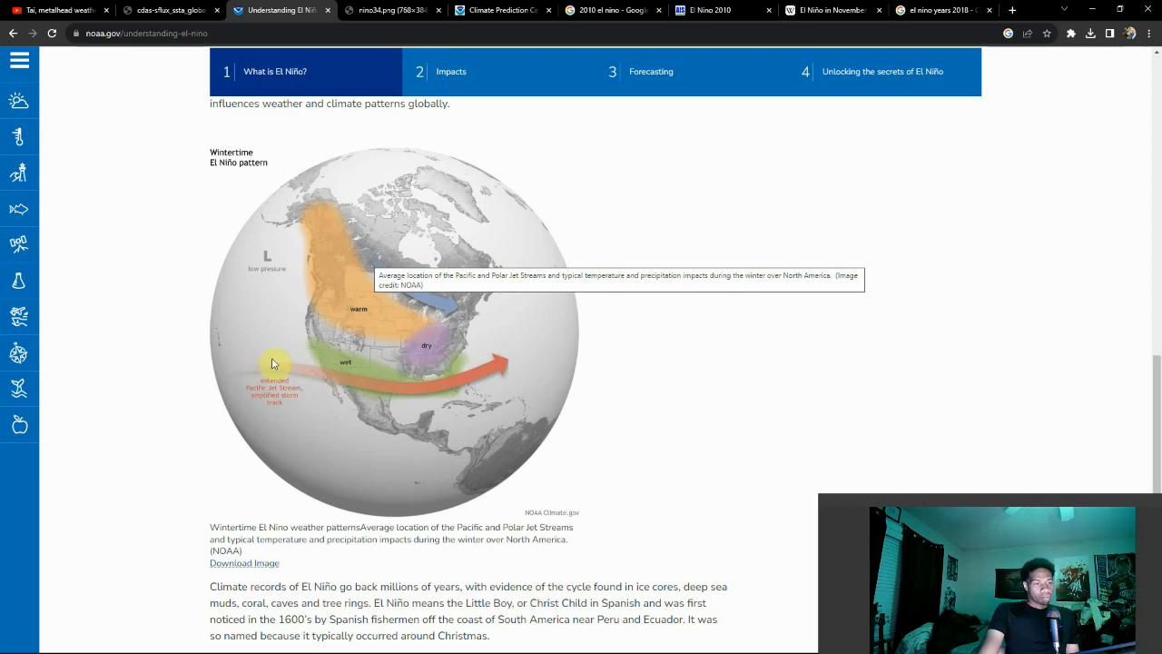
pyautogui.moveTo(247, 376)
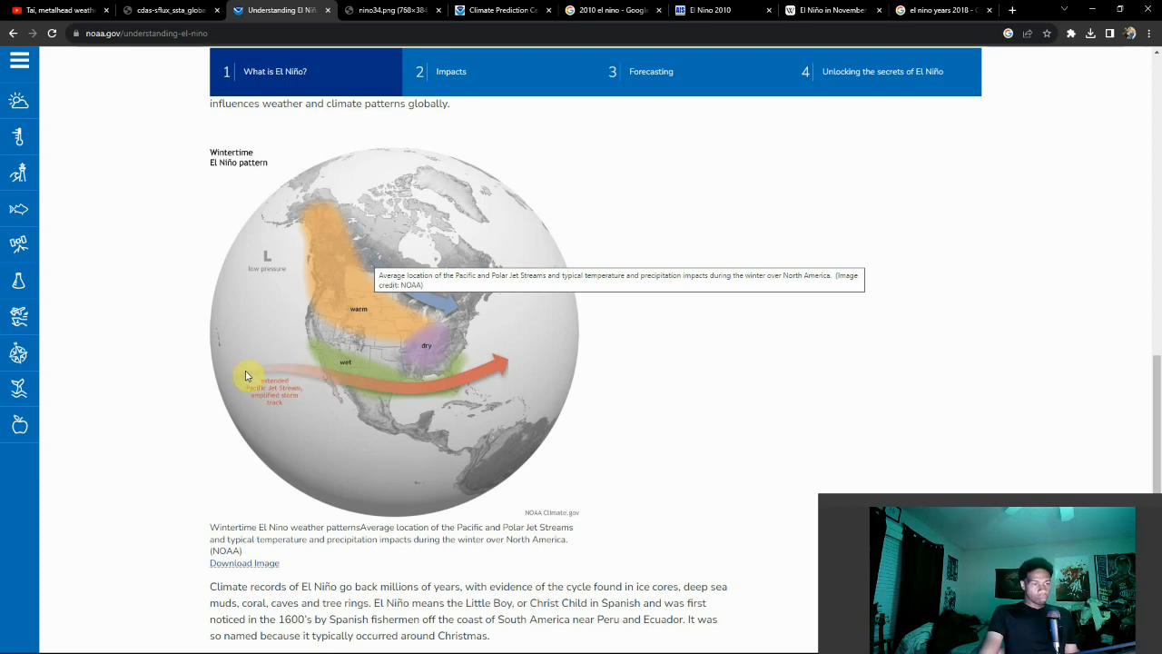
pyautogui.moveTo(334, 352)
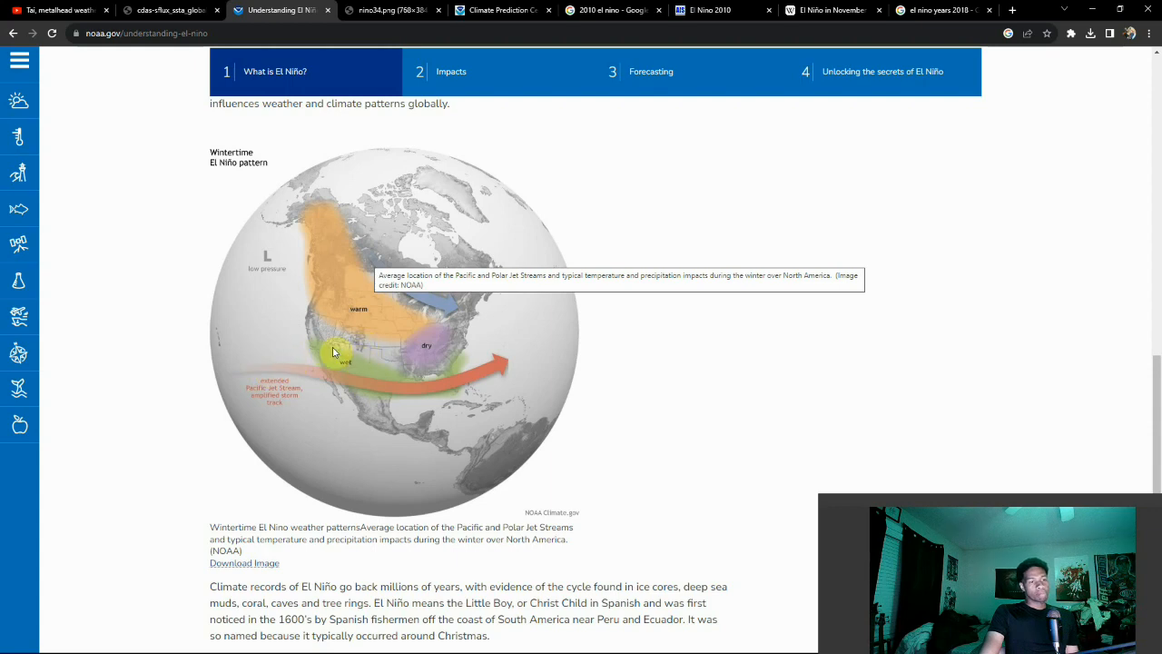
pyautogui.moveTo(342, 356)
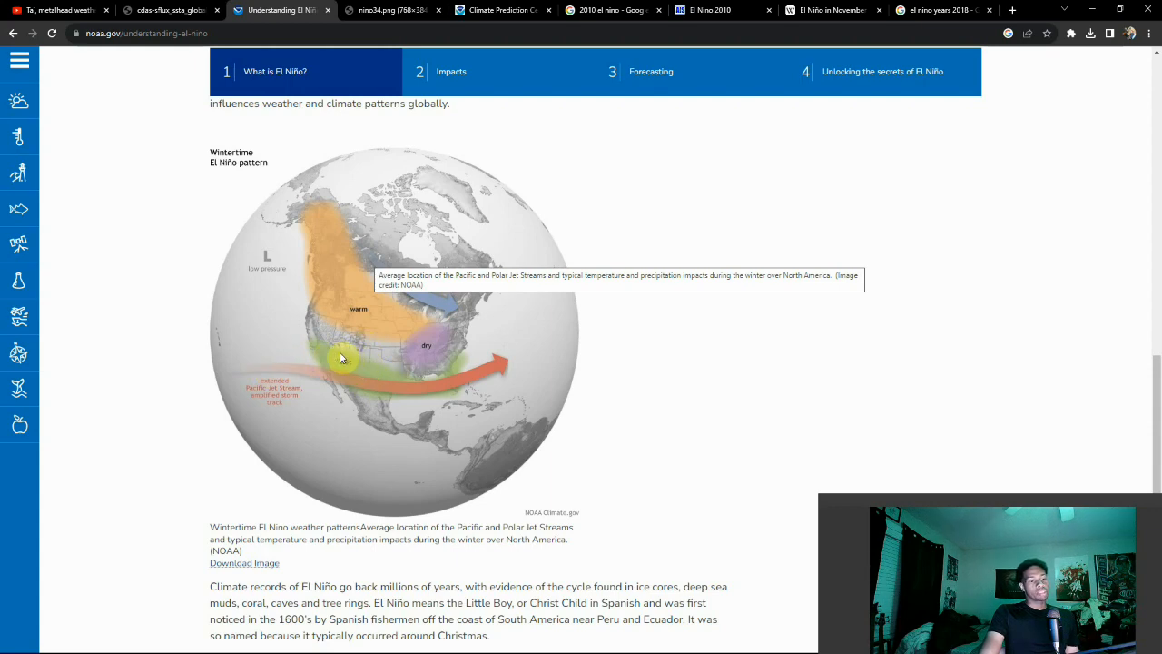
pyautogui.moveTo(347, 378)
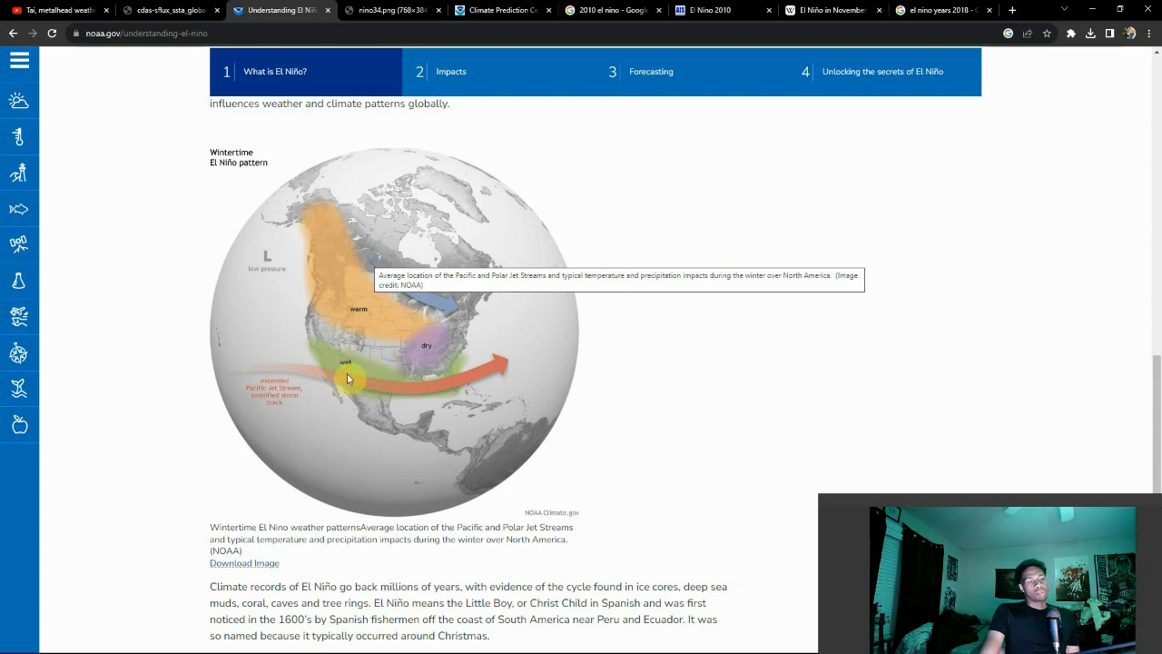
pyautogui.moveTo(370, 345)
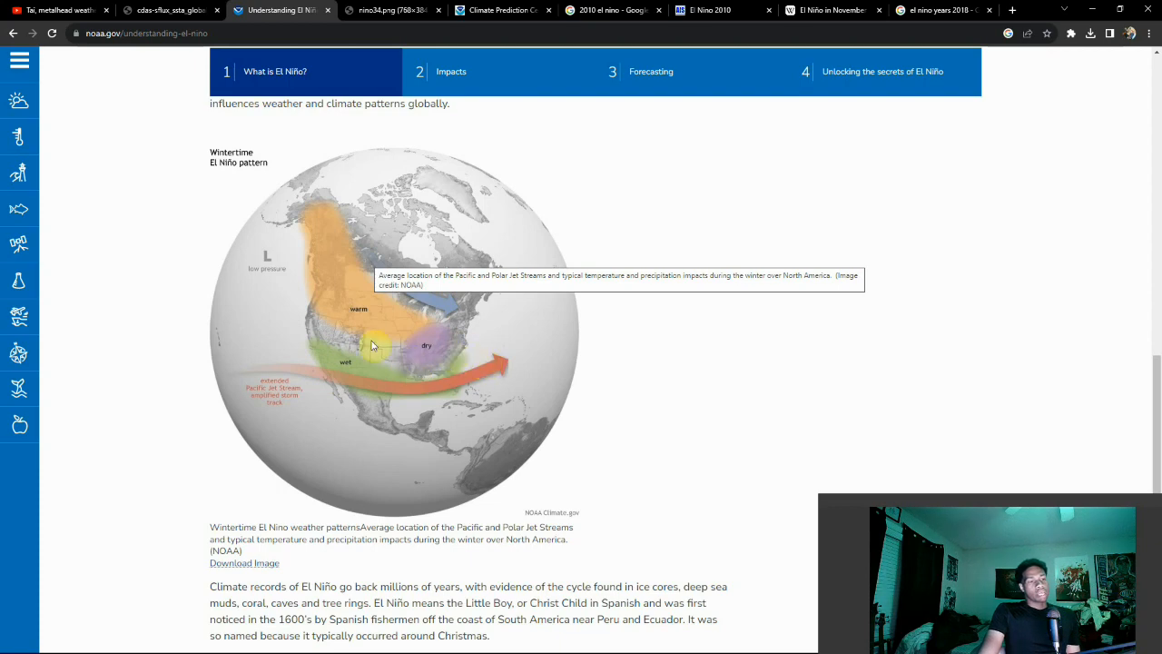
pyautogui.moveTo(434, 363)
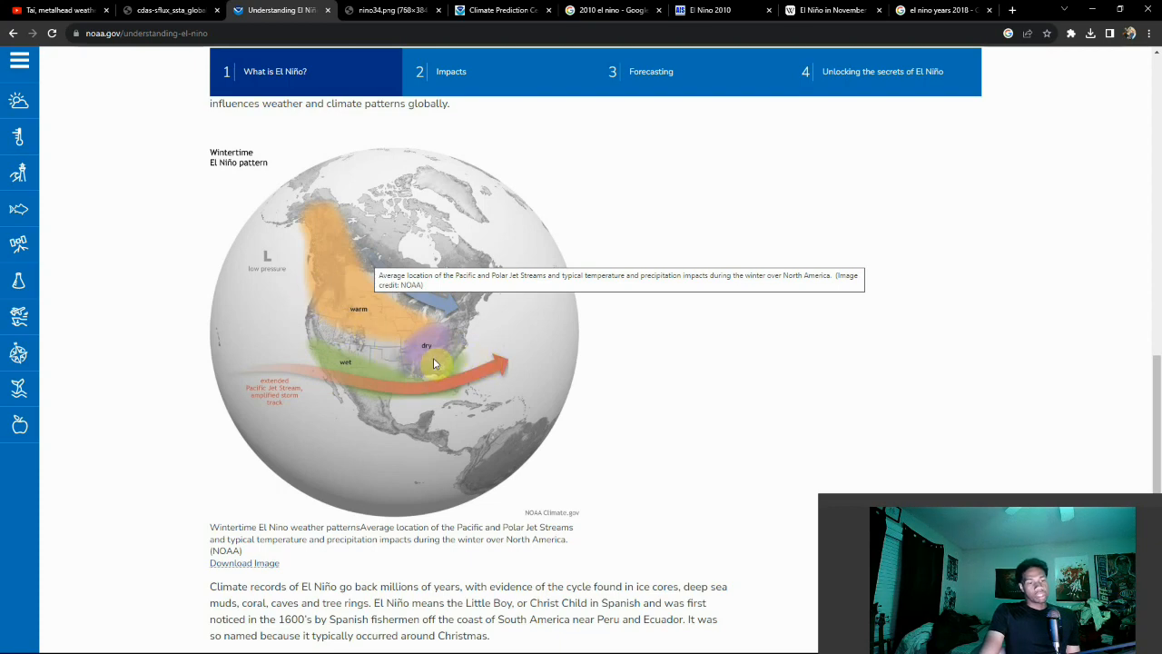
pyautogui.moveTo(458, 345)
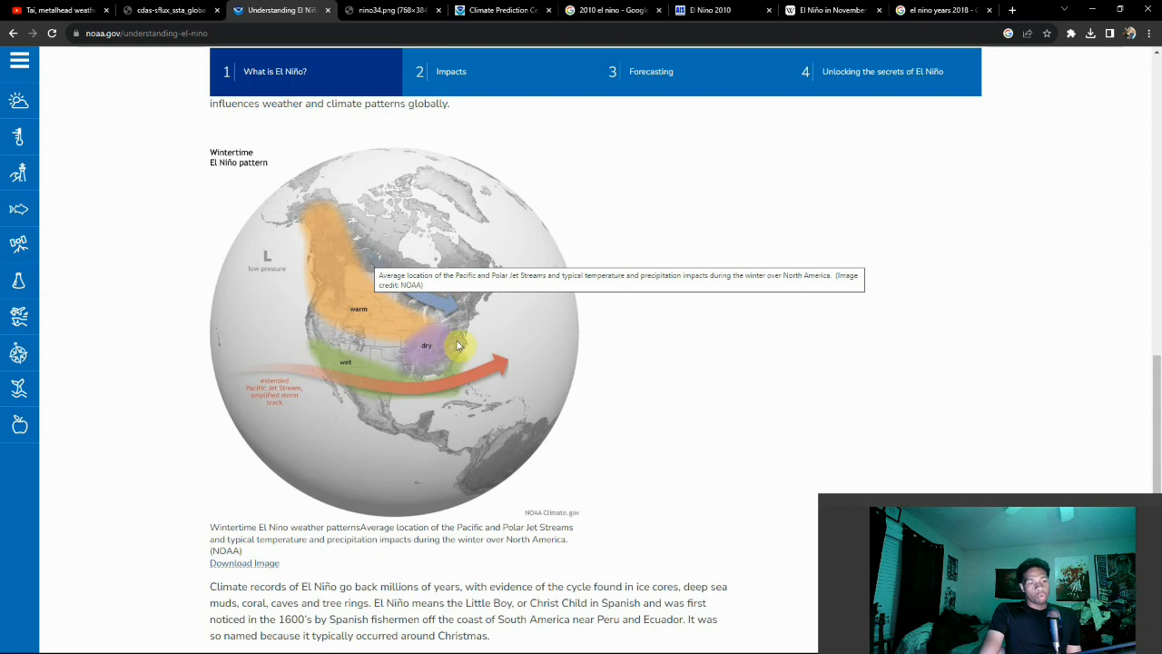
pyautogui.moveTo(439, 356)
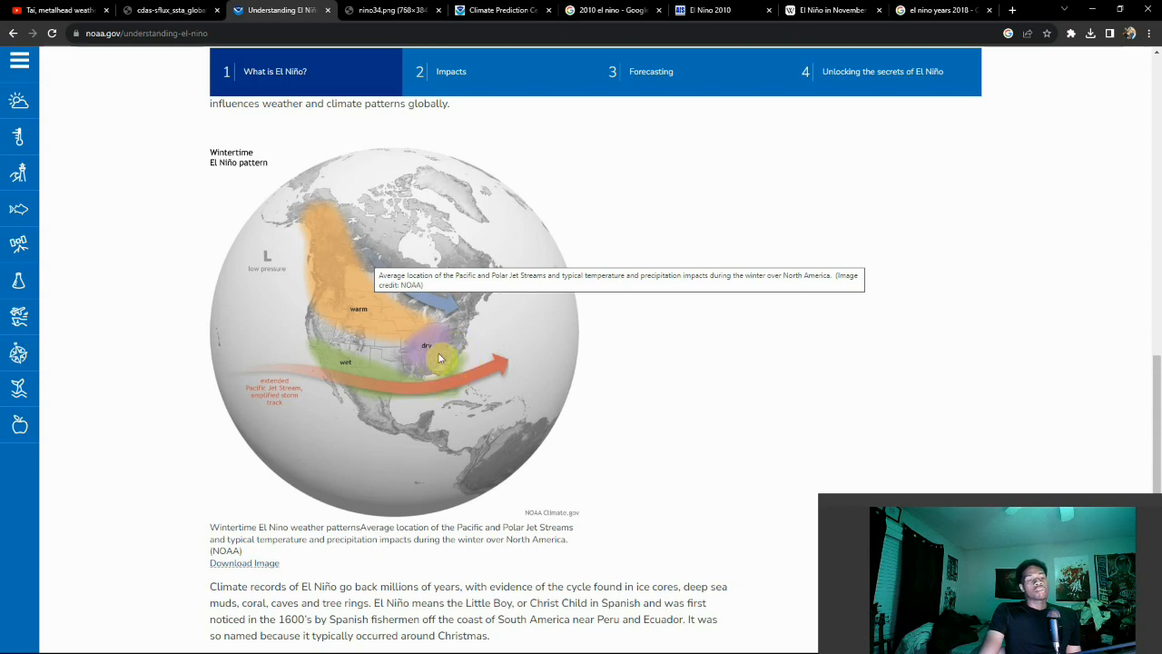
pyautogui.moveTo(432, 393)
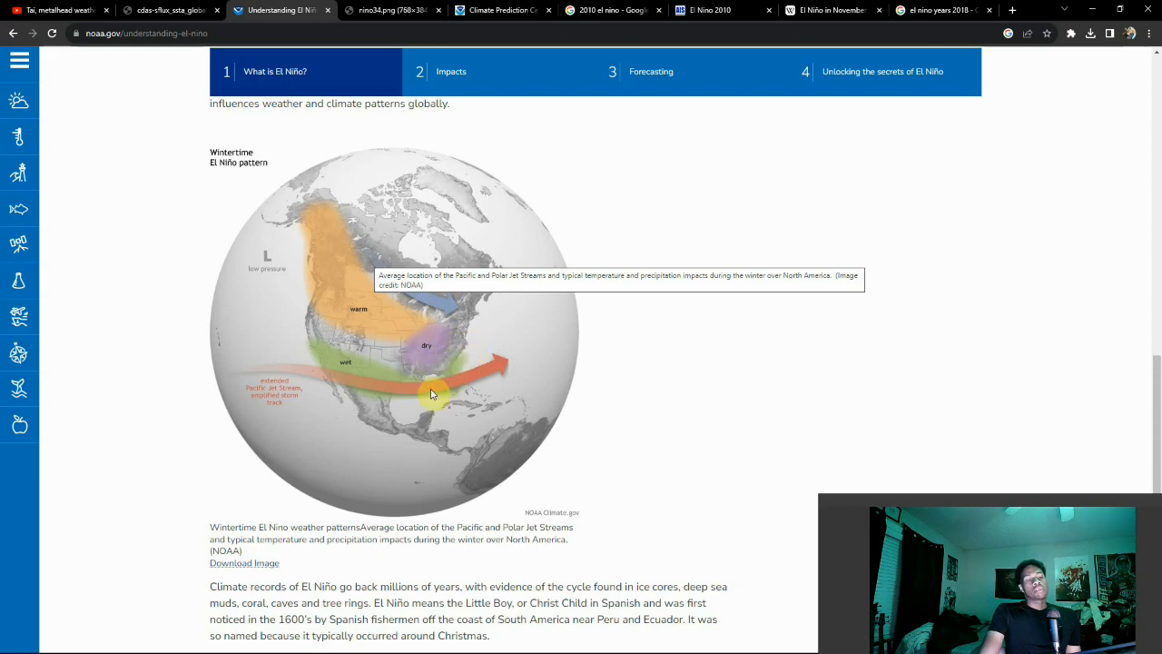
pyautogui.moveTo(472, 349)
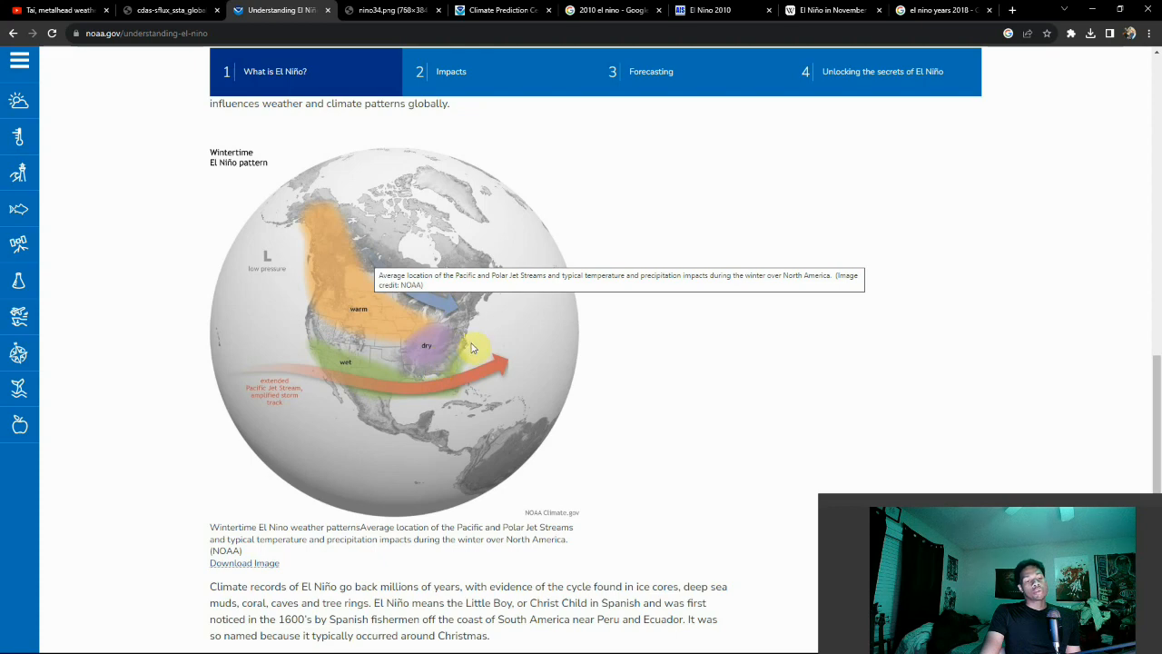
pyautogui.moveTo(434, 364)
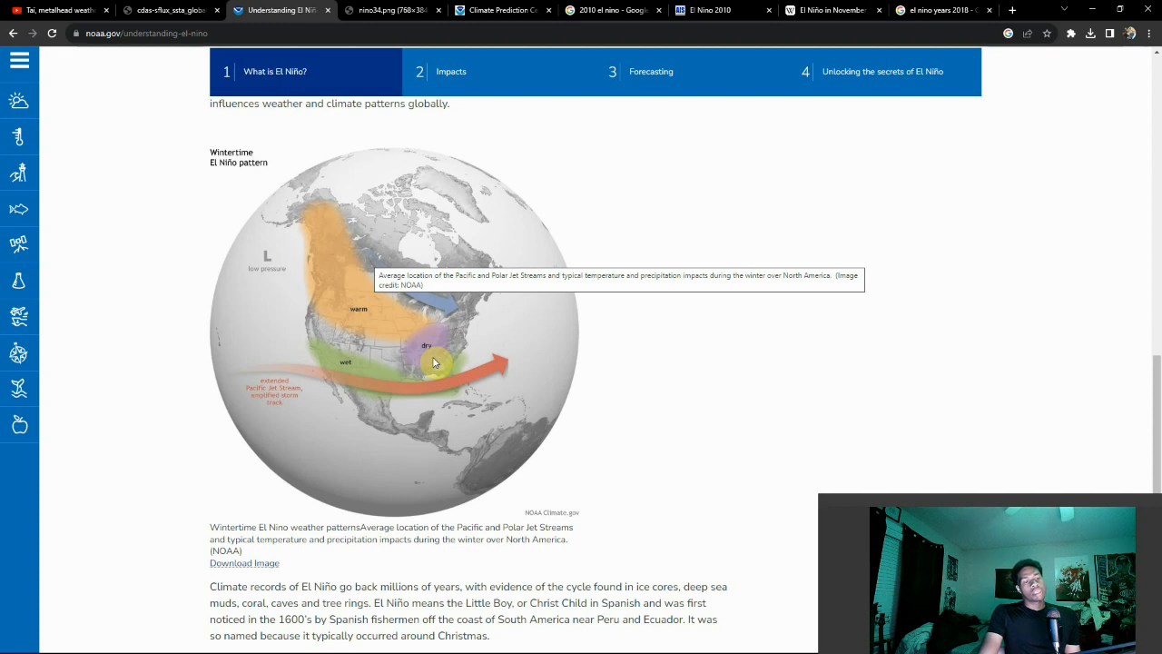
pyautogui.moveTo(435, 380)
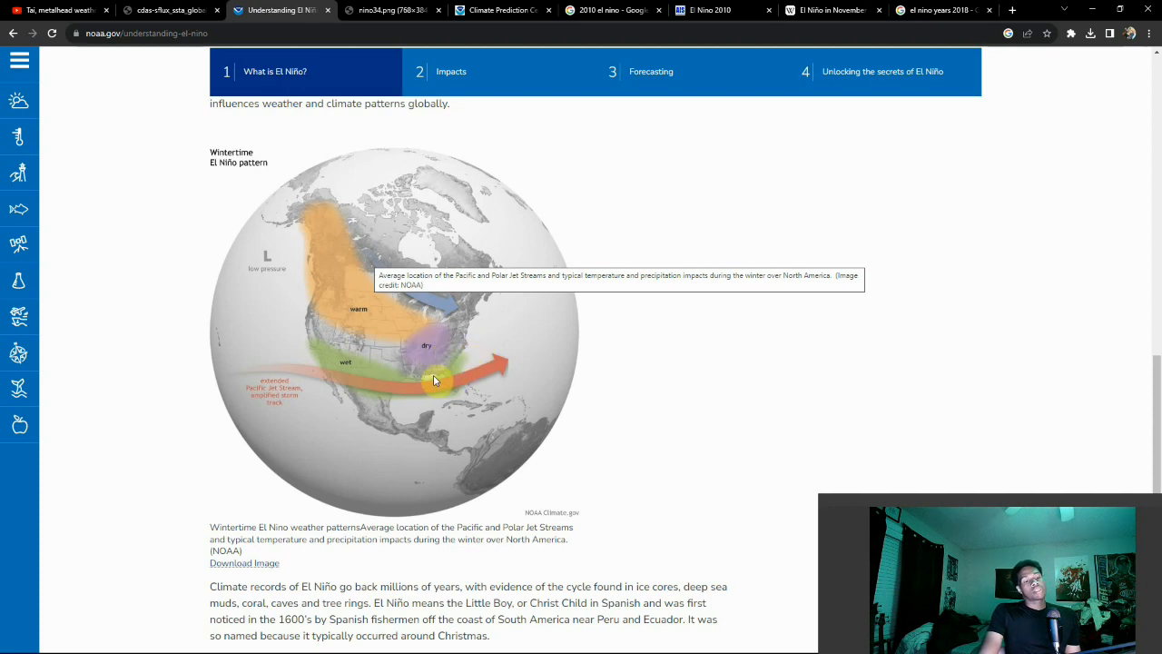
pyautogui.moveTo(461, 336)
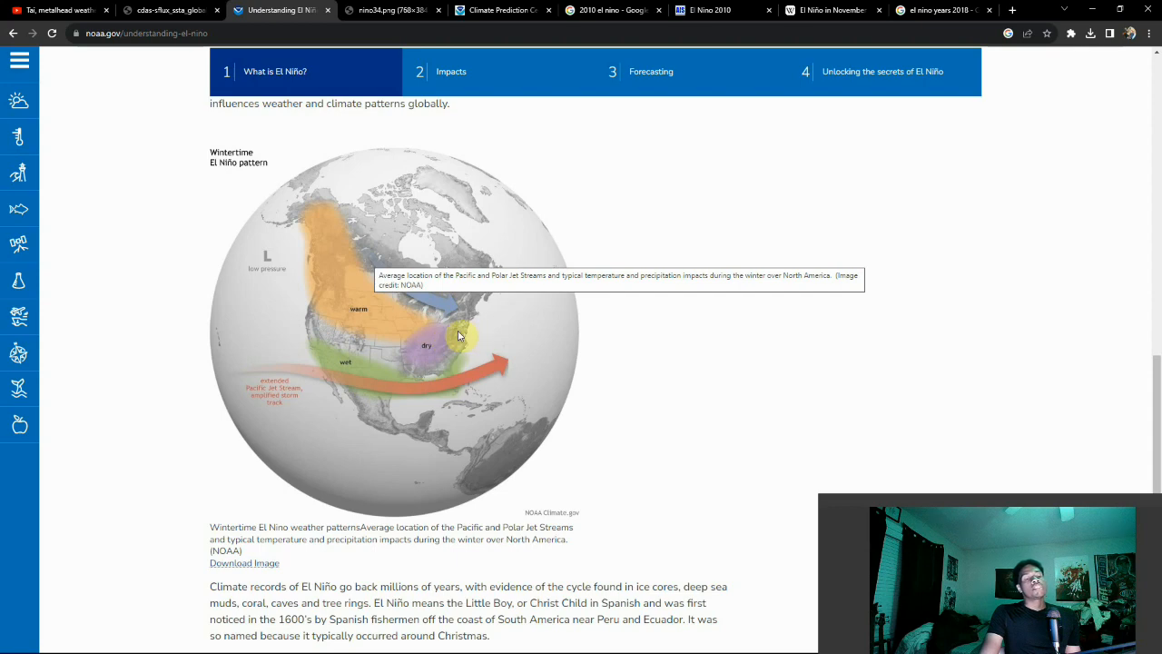
pyautogui.moveTo(443, 360)
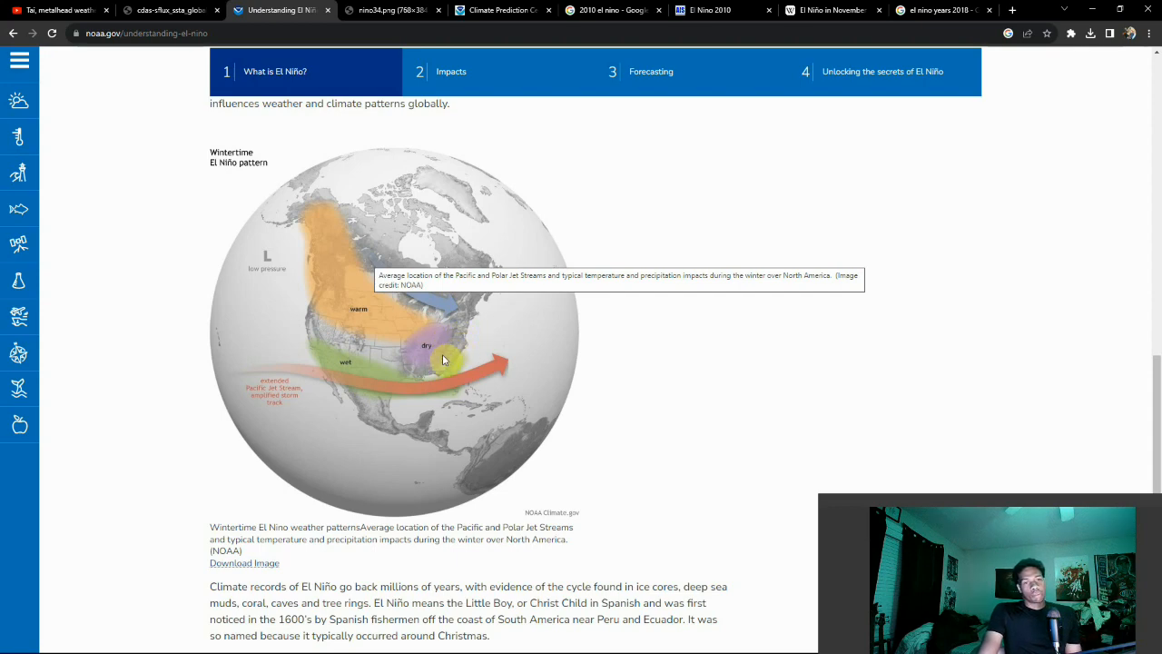
pyautogui.moveTo(424, 354)
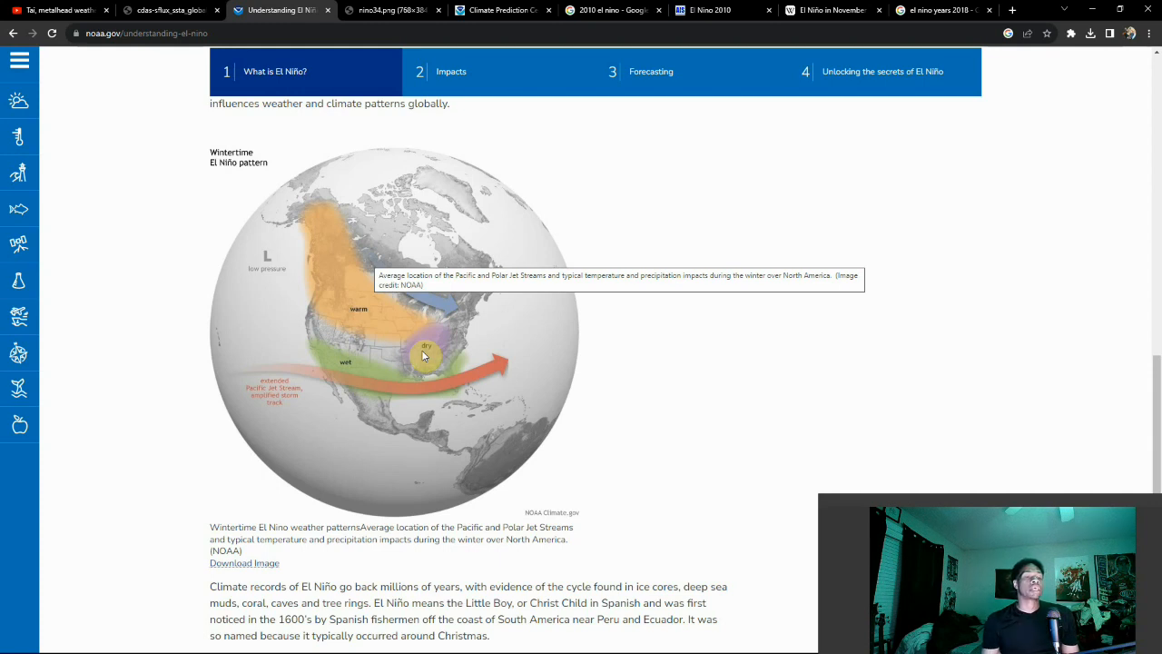
pyautogui.moveTo(435, 352)
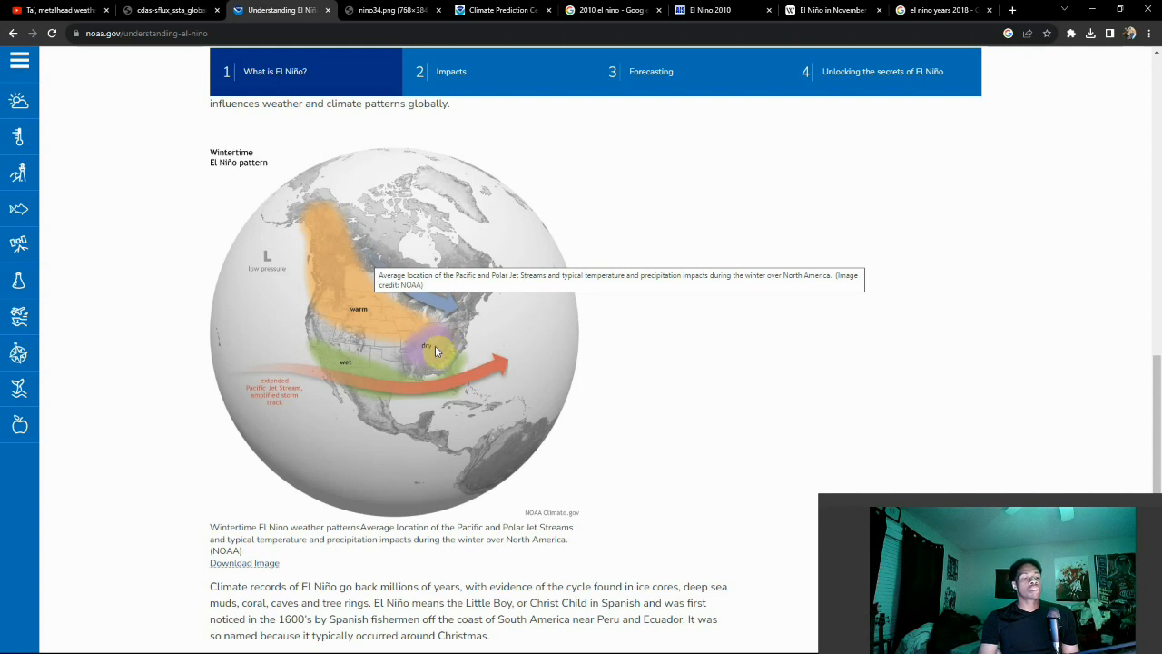
pyautogui.moveTo(462, 352)
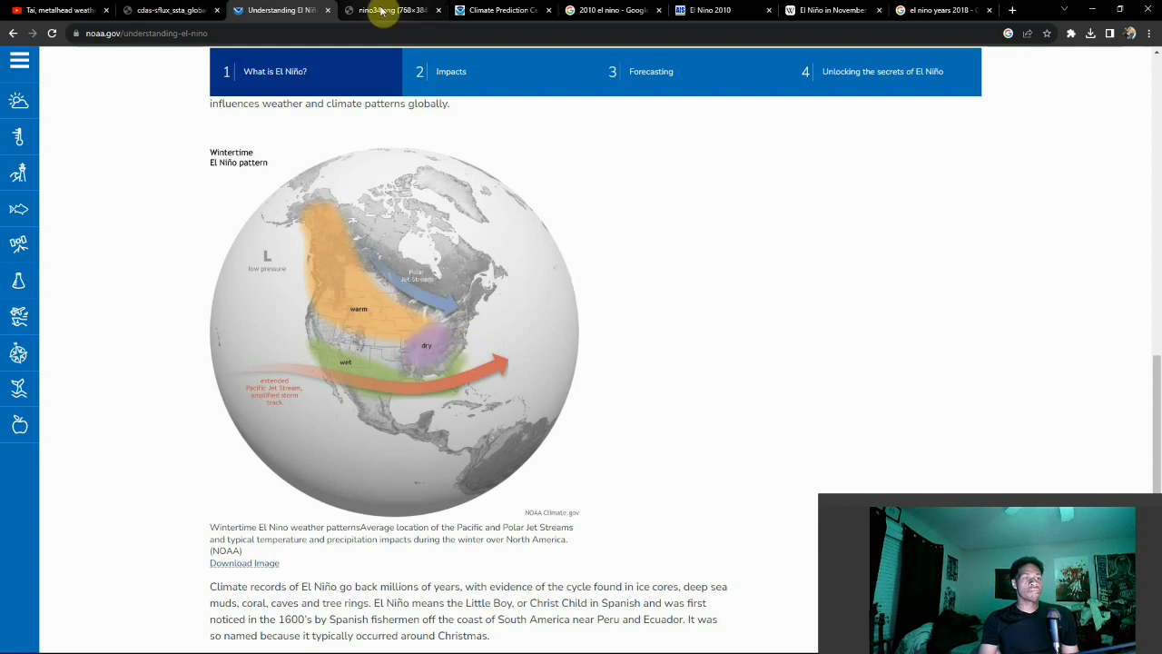
# Step: Compare the Niño 3.4 index chart against the global SST anomaly map, ending on the chart
pyautogui.click(390, 11)
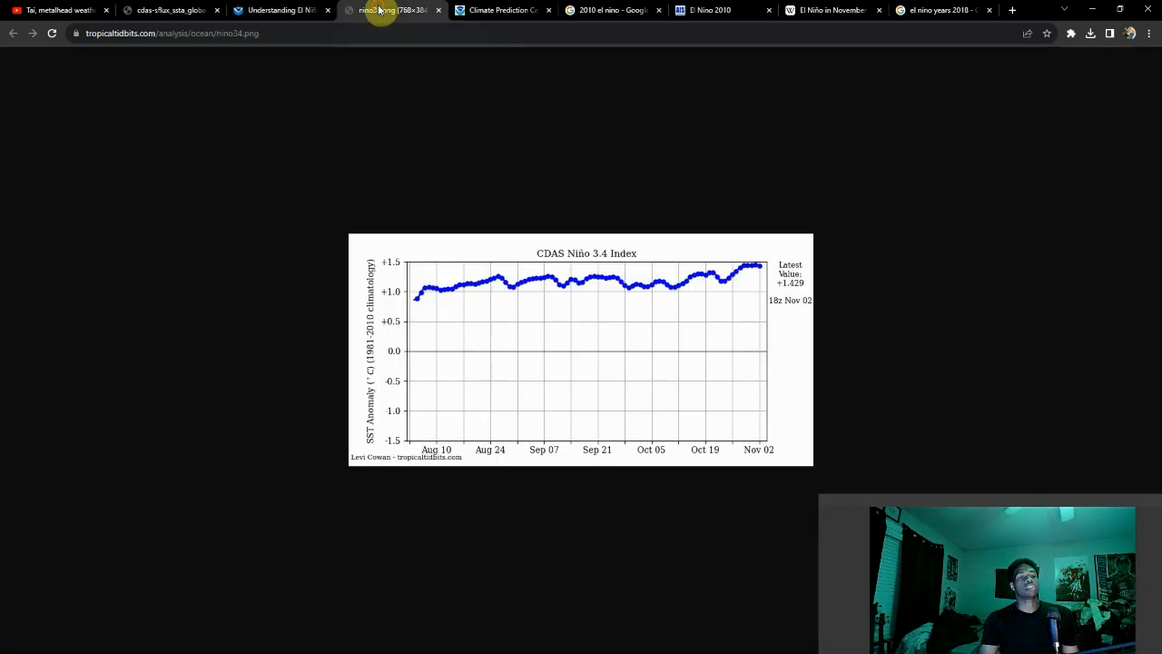
pyautogui.moveTo(405, 258)
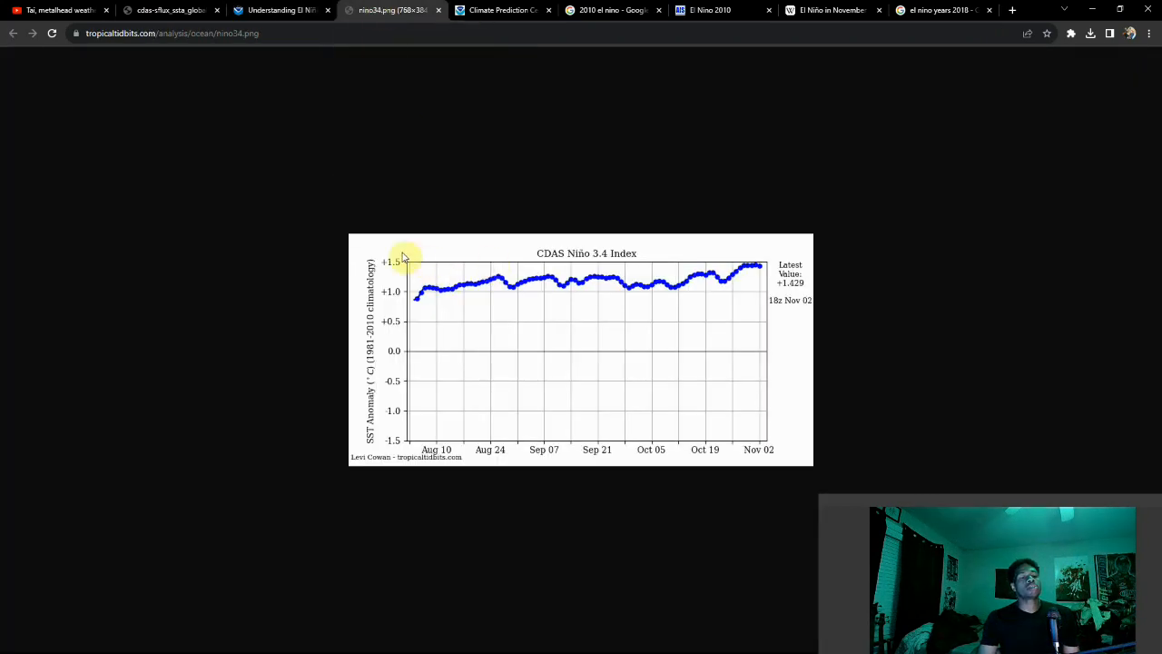
pyautogui.moveTo(405, 430)
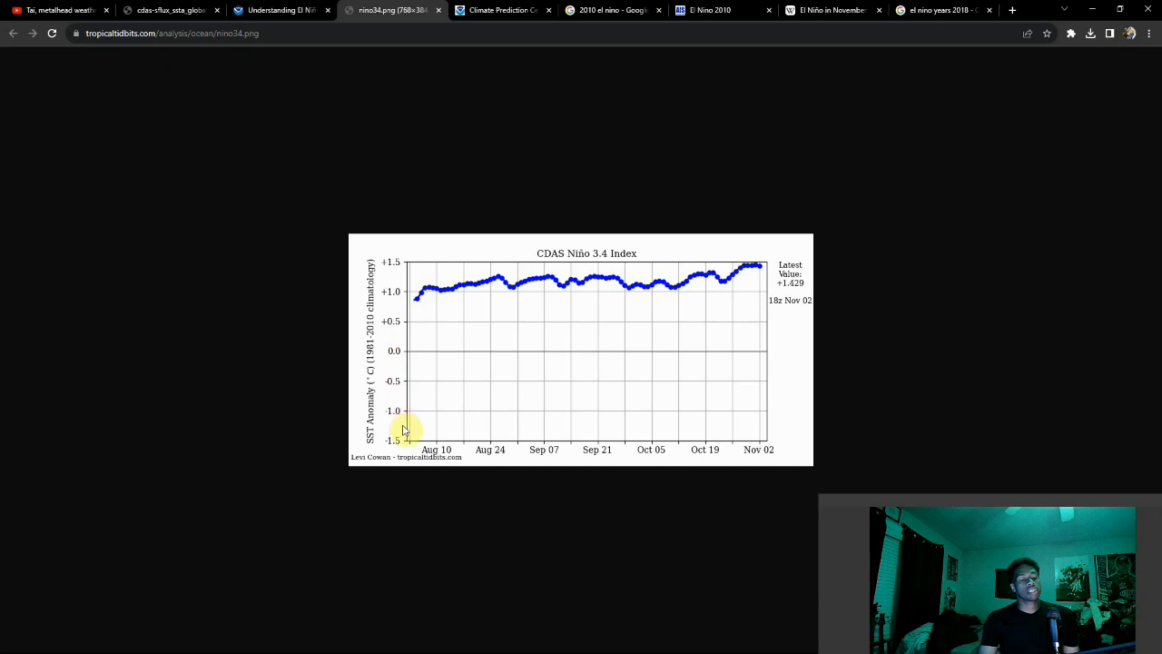
pyautogui.moveTo(409, 294)
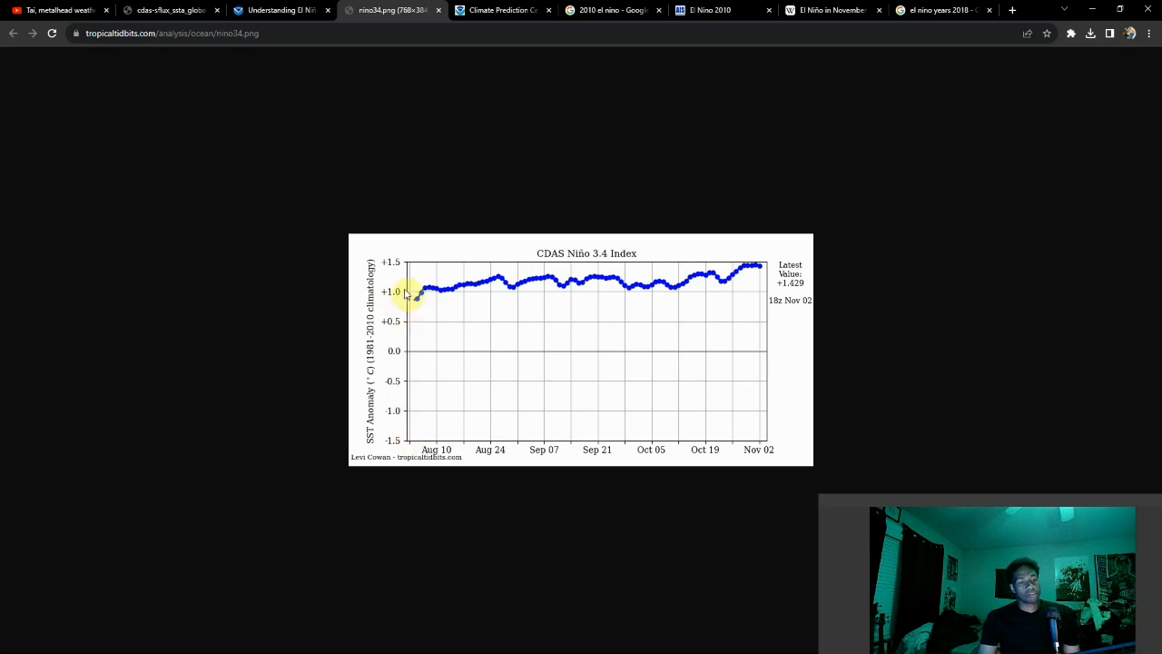
pyautogui.click(167, 11)
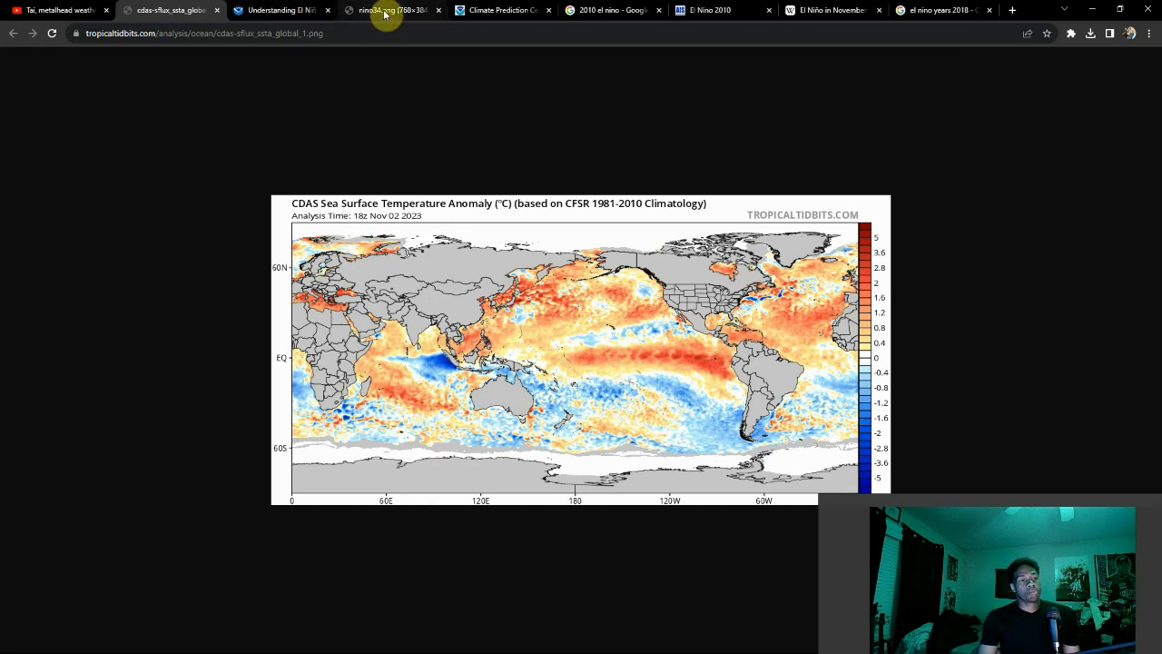
pyautogui.click(390, 11)
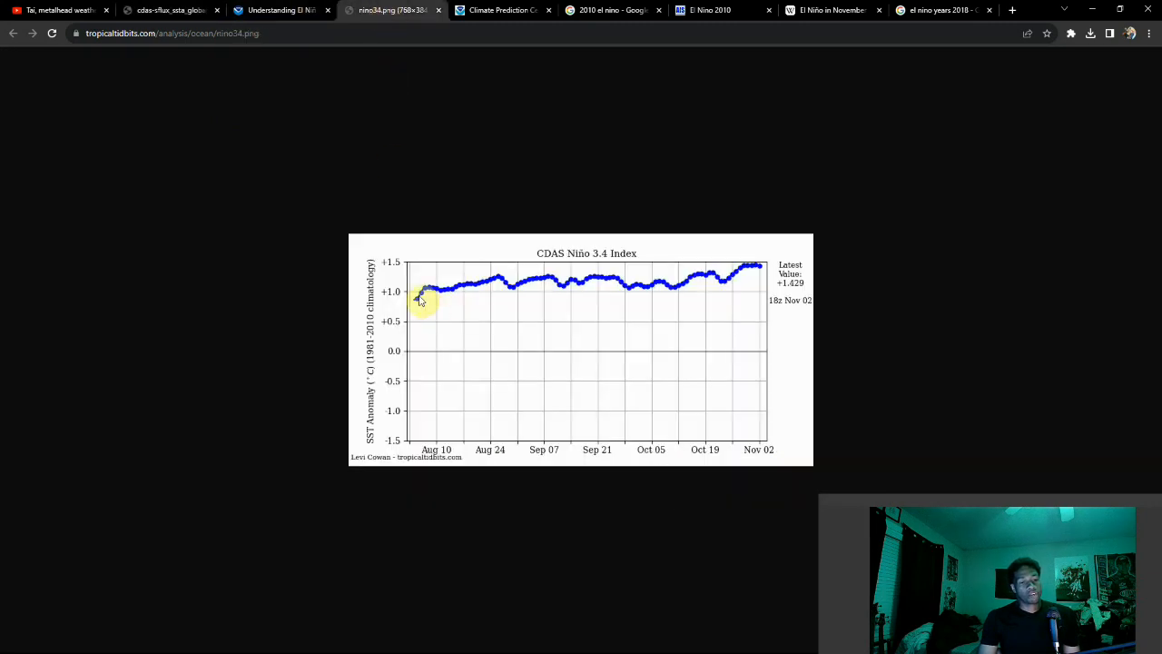
pyautogui.moveTo(407, 443)
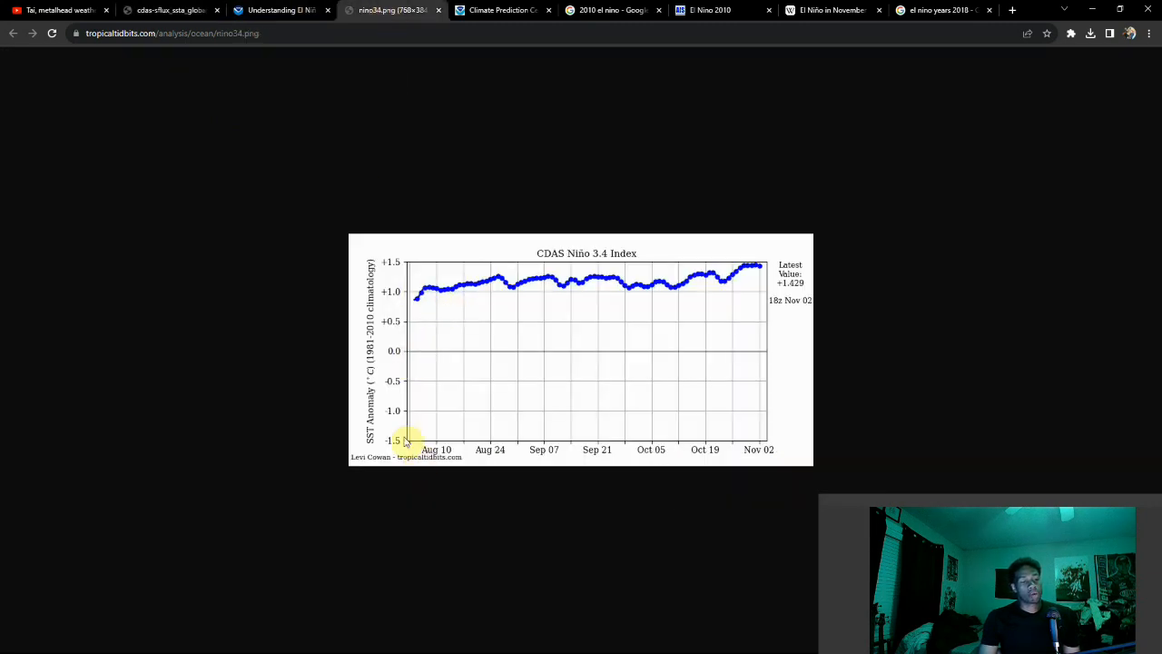
pyautogui.moveTo(406, 356)
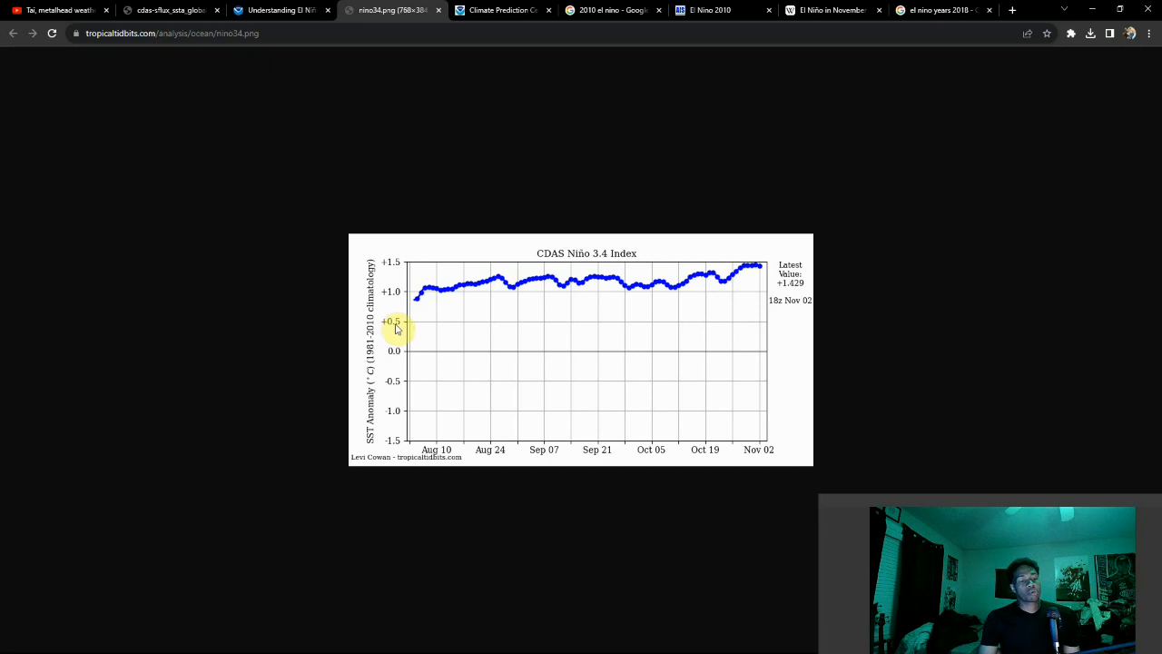
pyautogui.moveTo(393, 382)
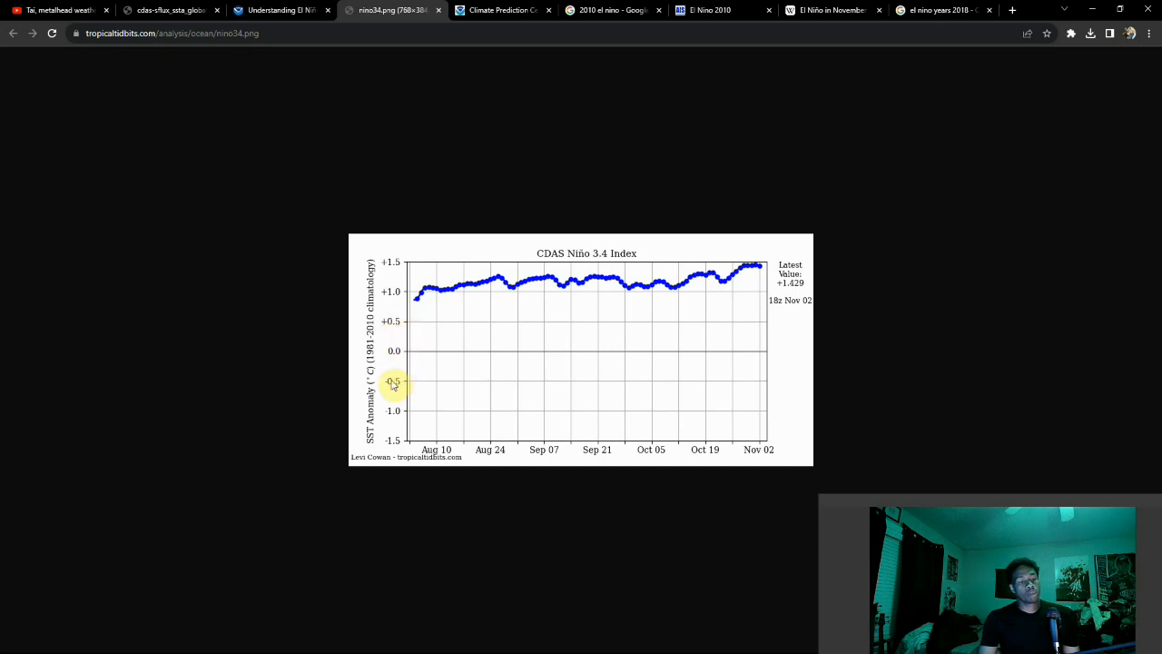
pyautogui.moveTo(394, 382)
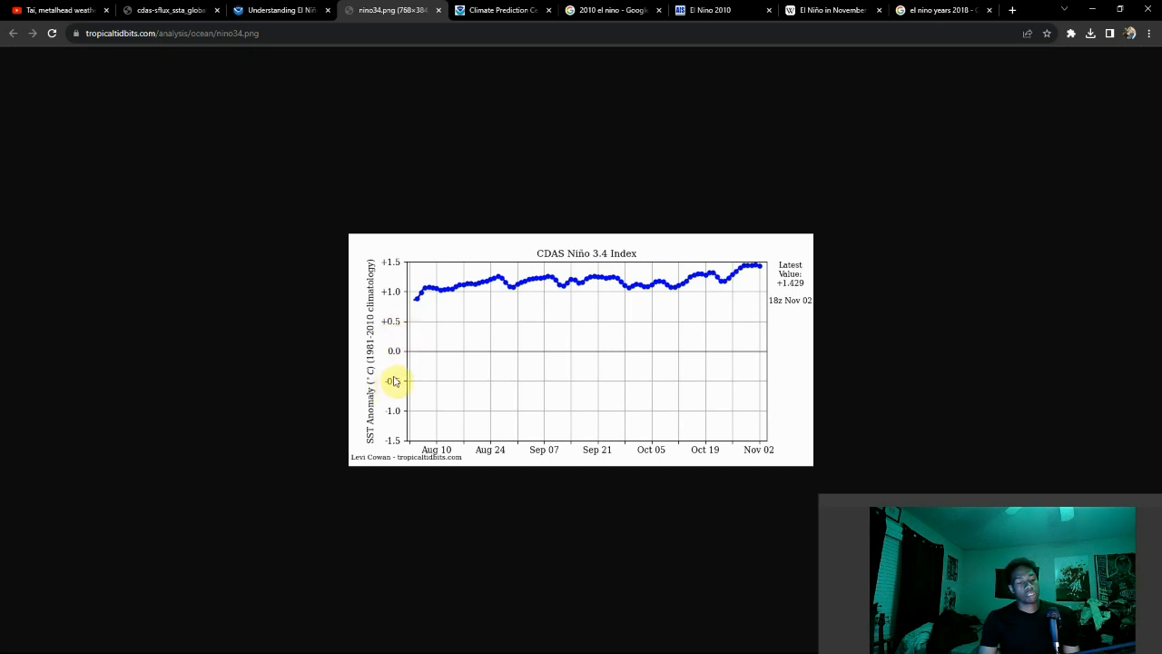
pyautogui.moveTo(398, 385)
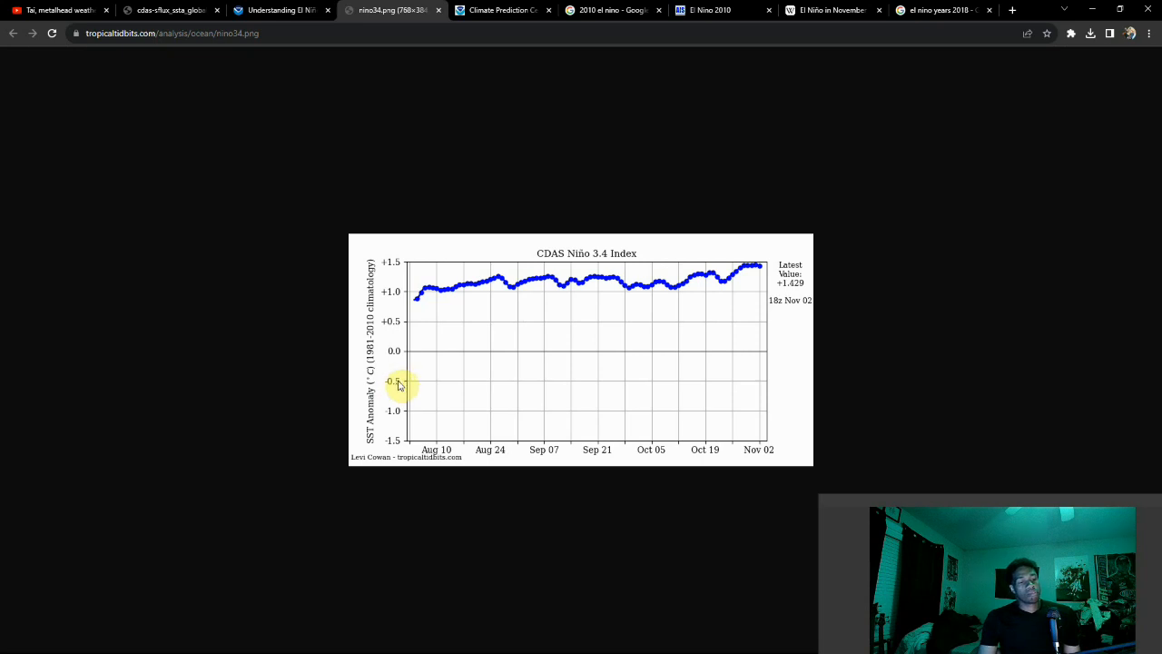
pyautogui.moveTo(396, 390)
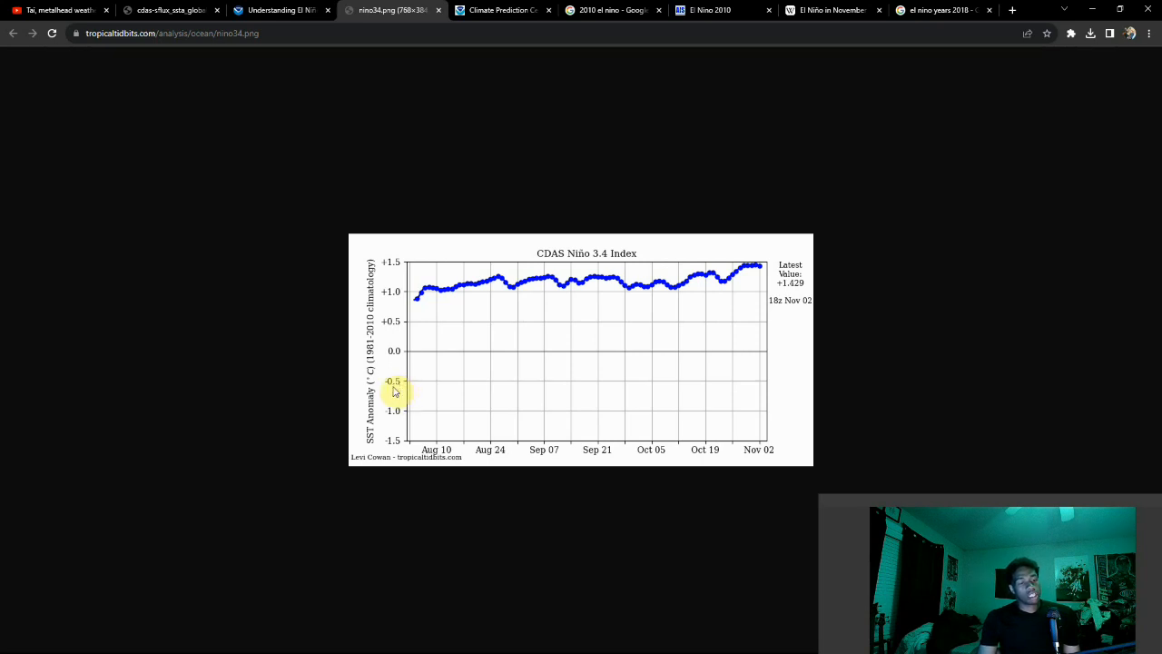
pyautogui.moveTo(396, 265)
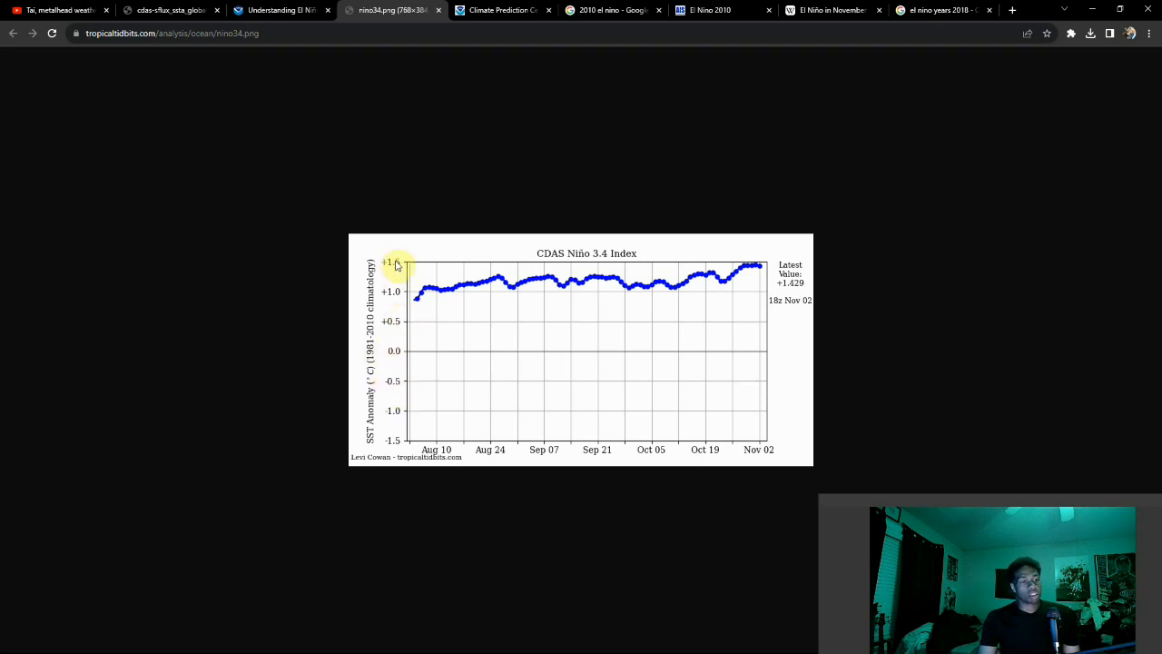
pyautogui.moveTo(445, 341)
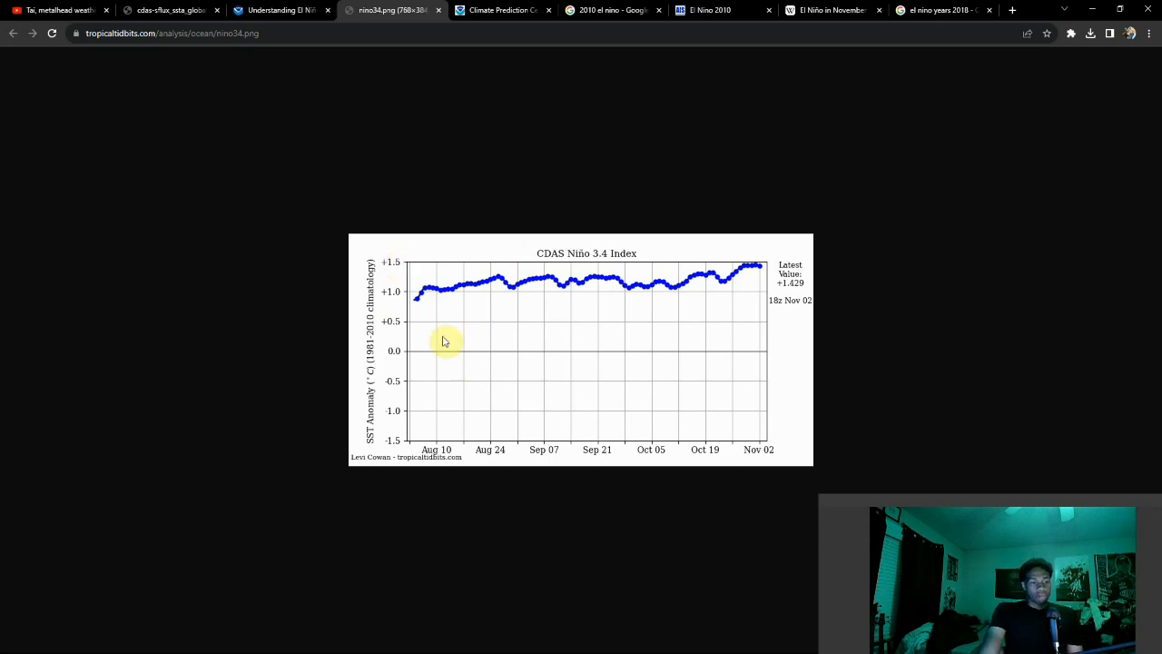
pyautogui.moveTo(403, 352)
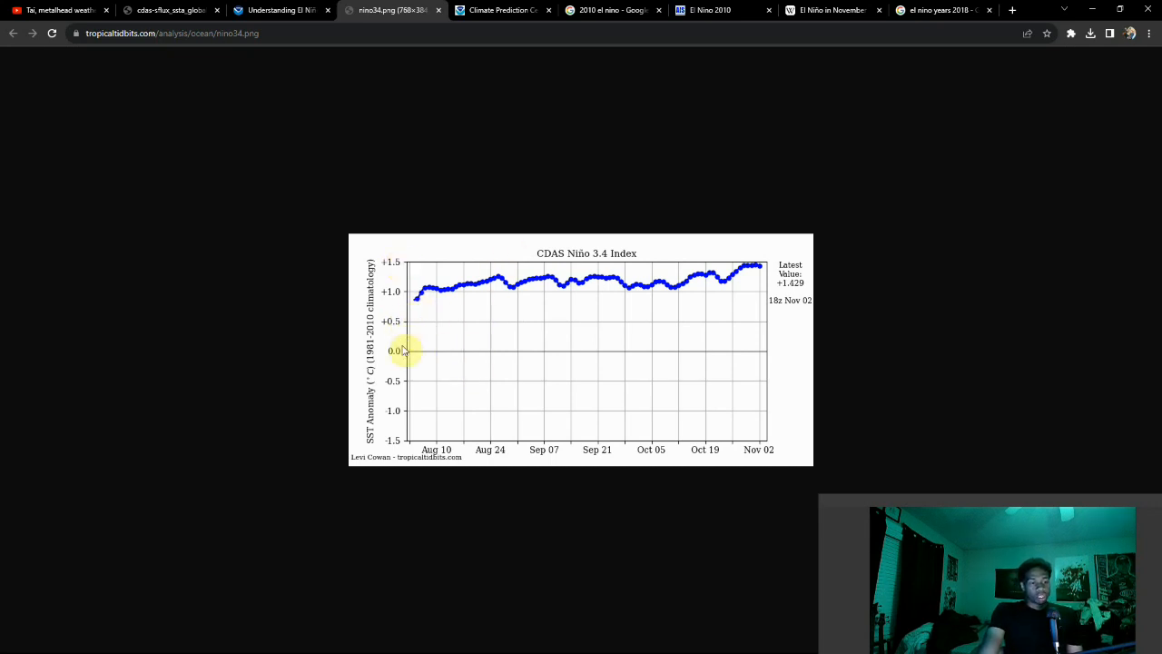
pyautogui.moveTo(427, 311)
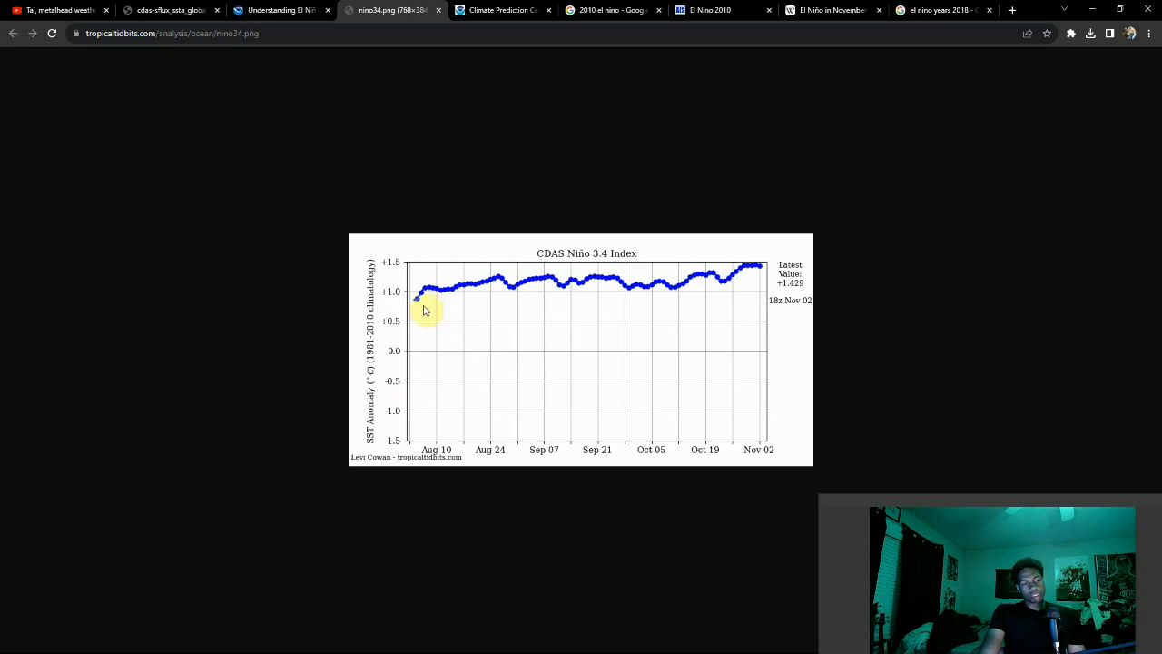
pyautogui.moveTo(407, 306)
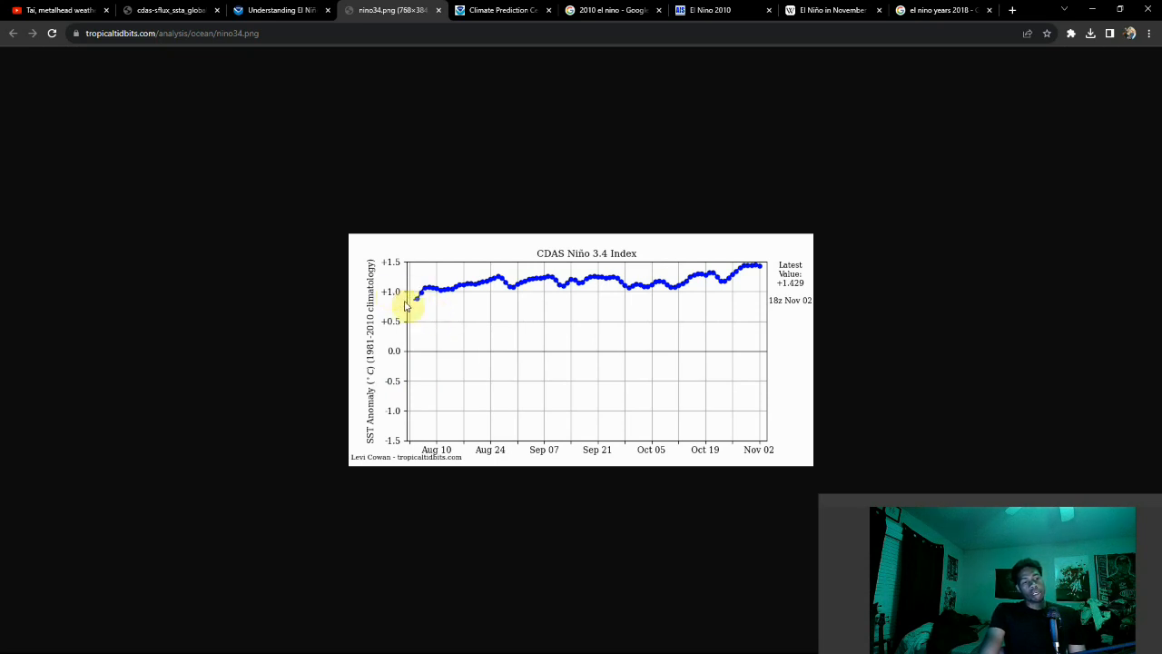
pyautogui.moveTo(418, 312)
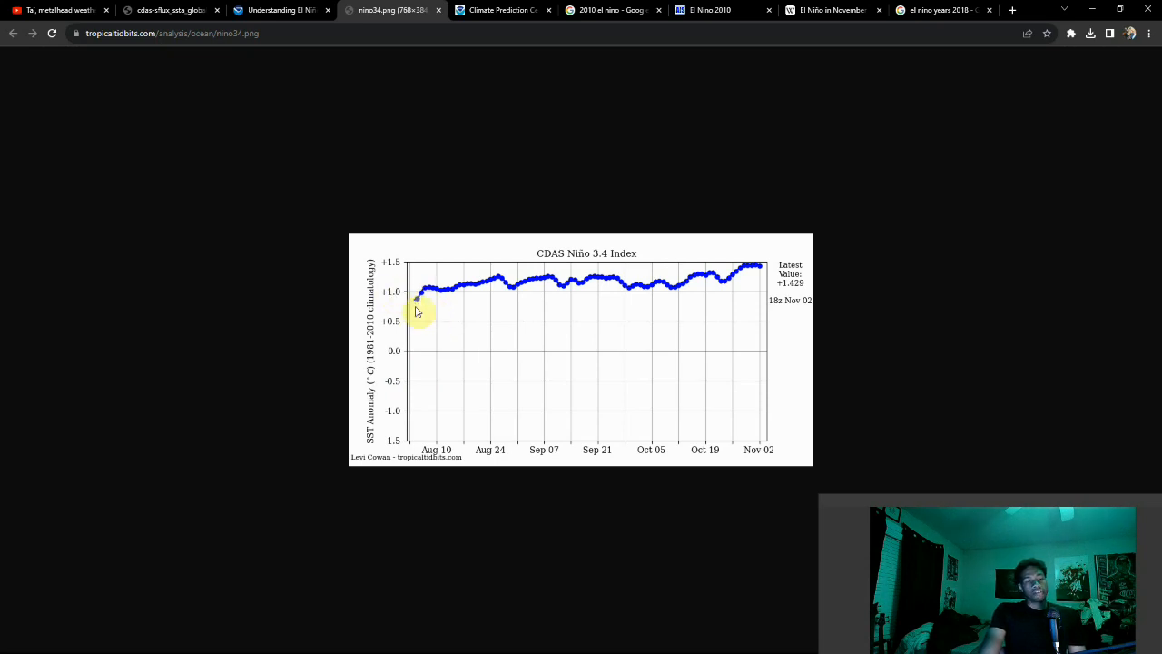
pyautogui.moveTo(588, 283)
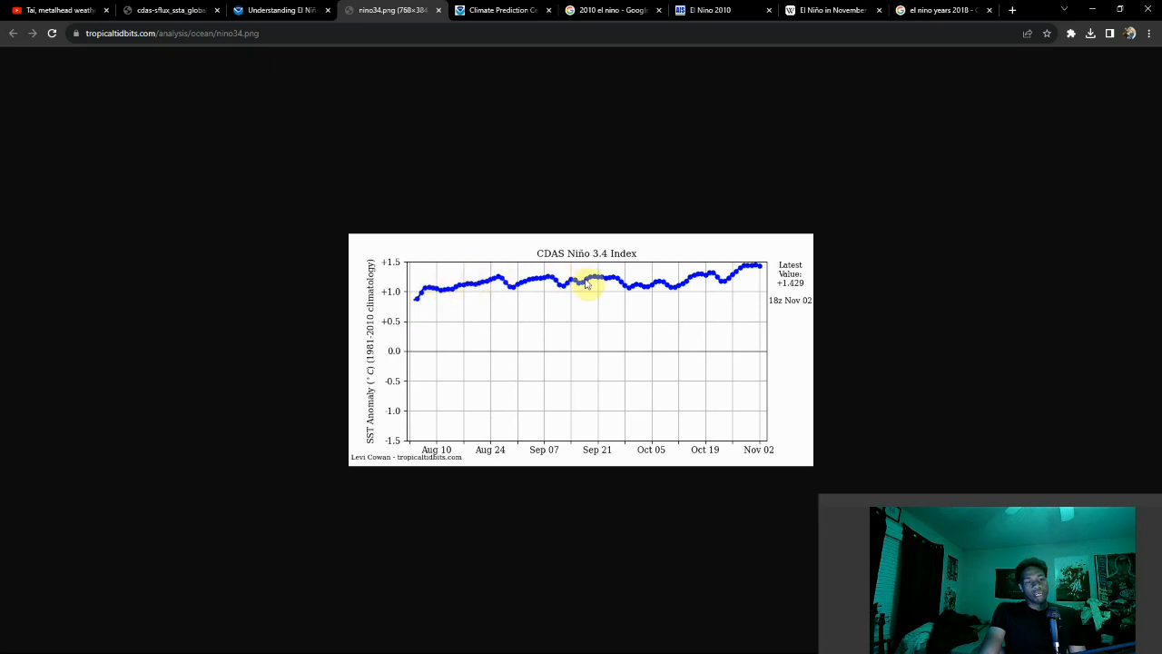
pyautogui.moveTo(733, 280)
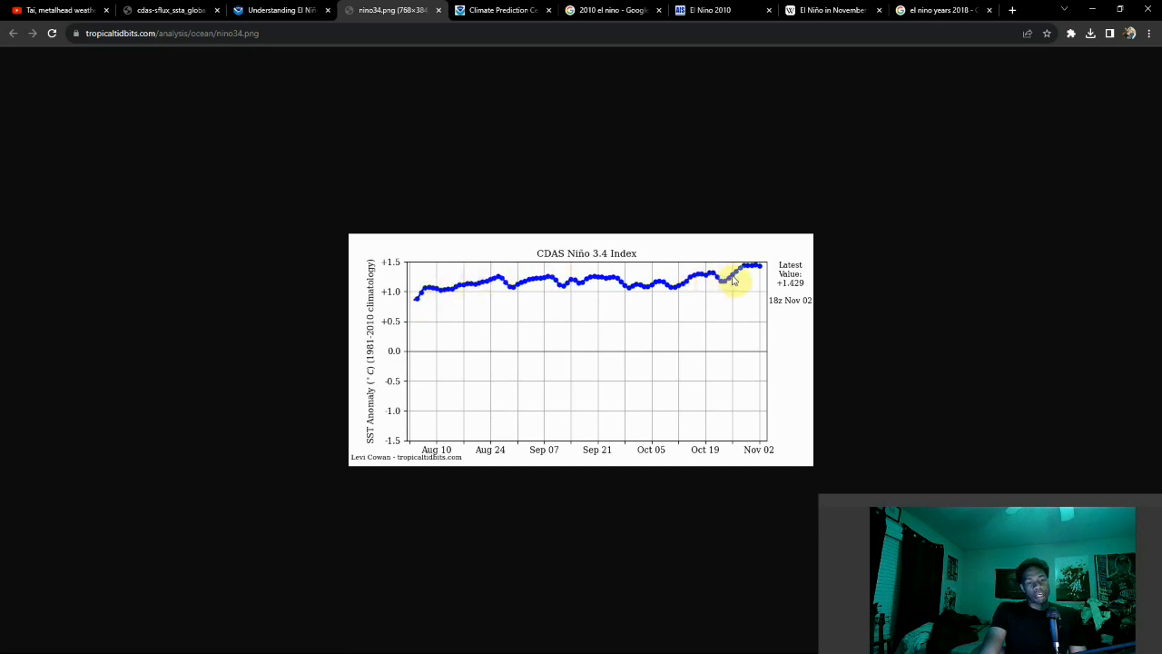
pyautogui.moveTo(735, 275)
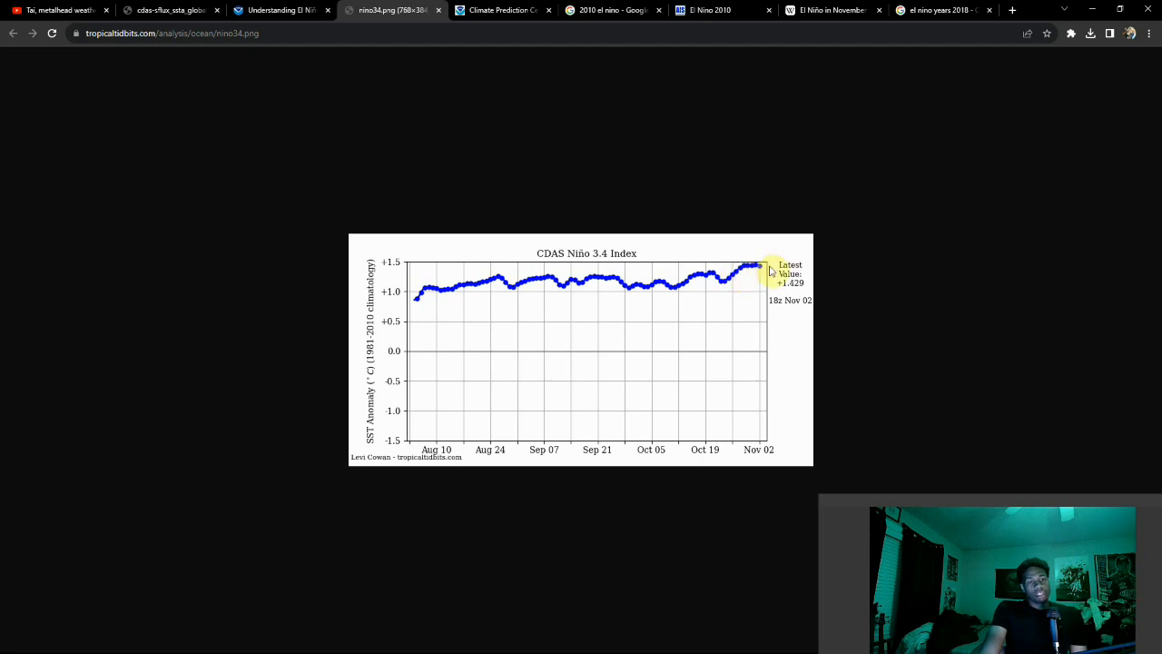
pyautogui.moveTo(770, 269)
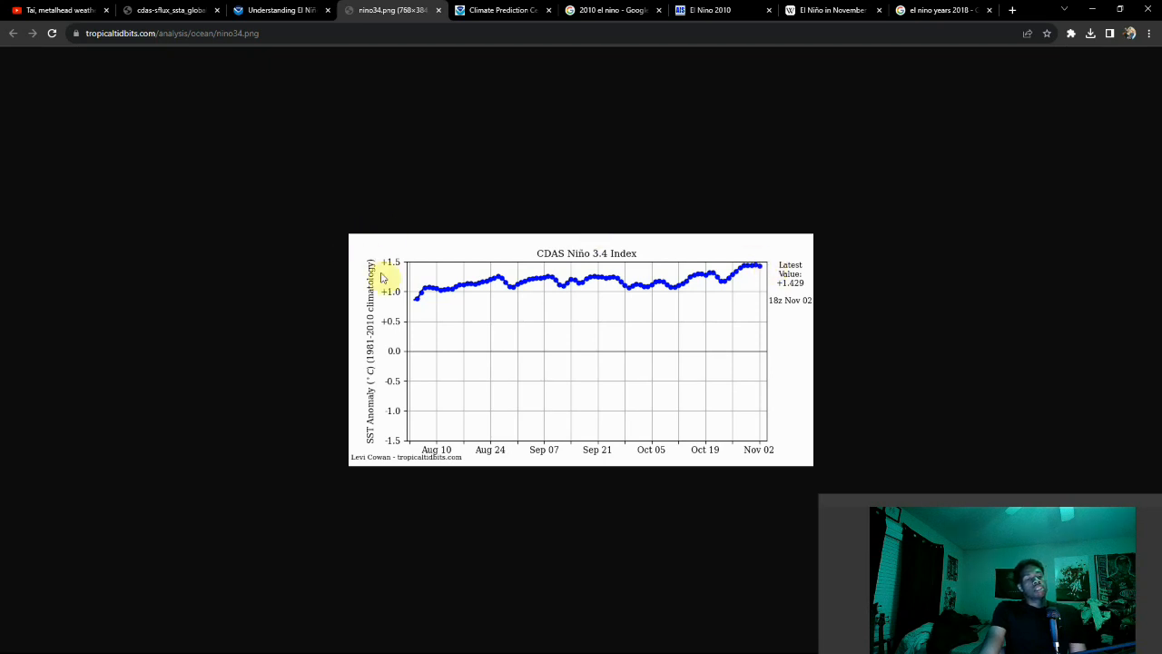
pyautogui.moveTo(403, 264)
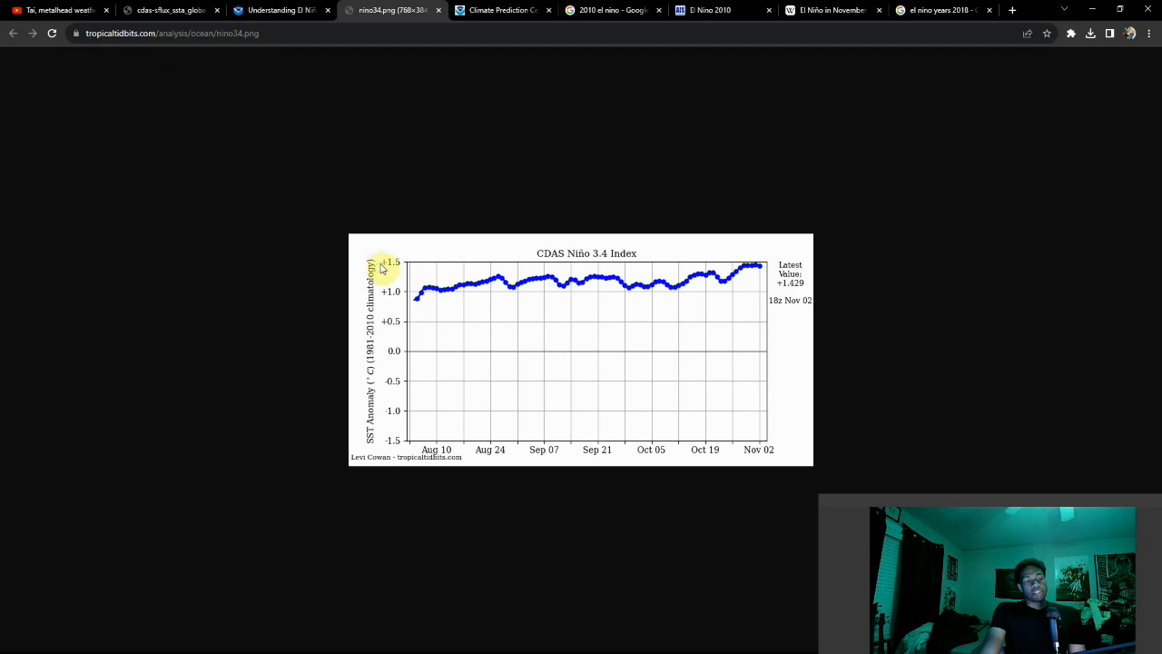
pyautogui.moveTo(396, 245)
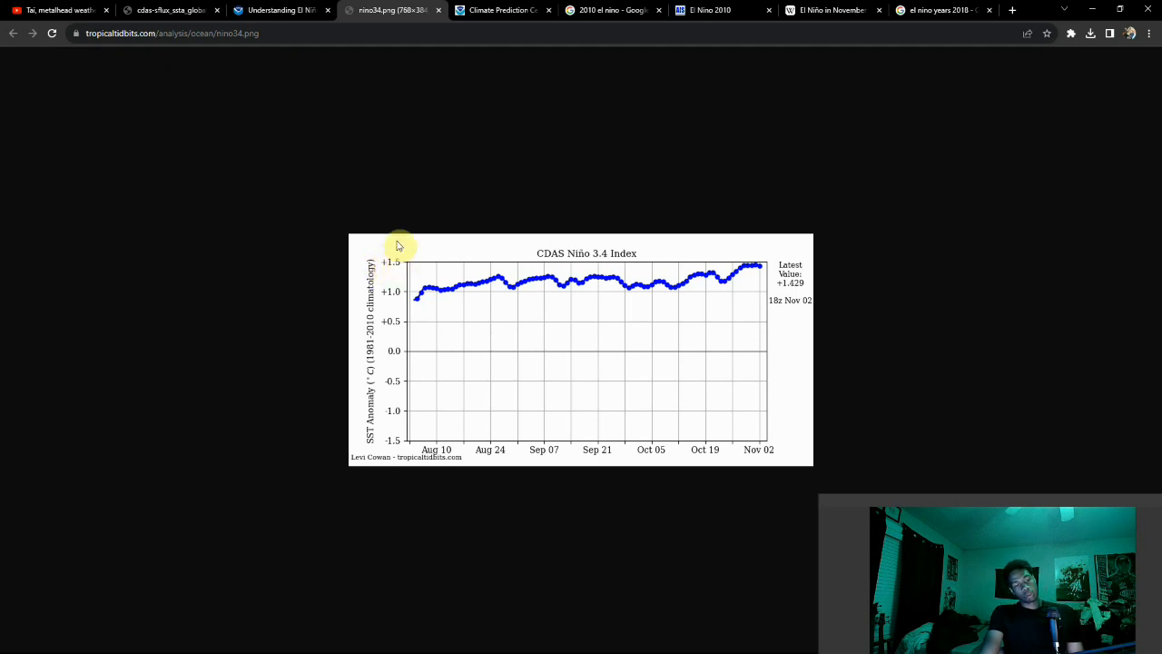
pyautogui.moveTo(411, 263)
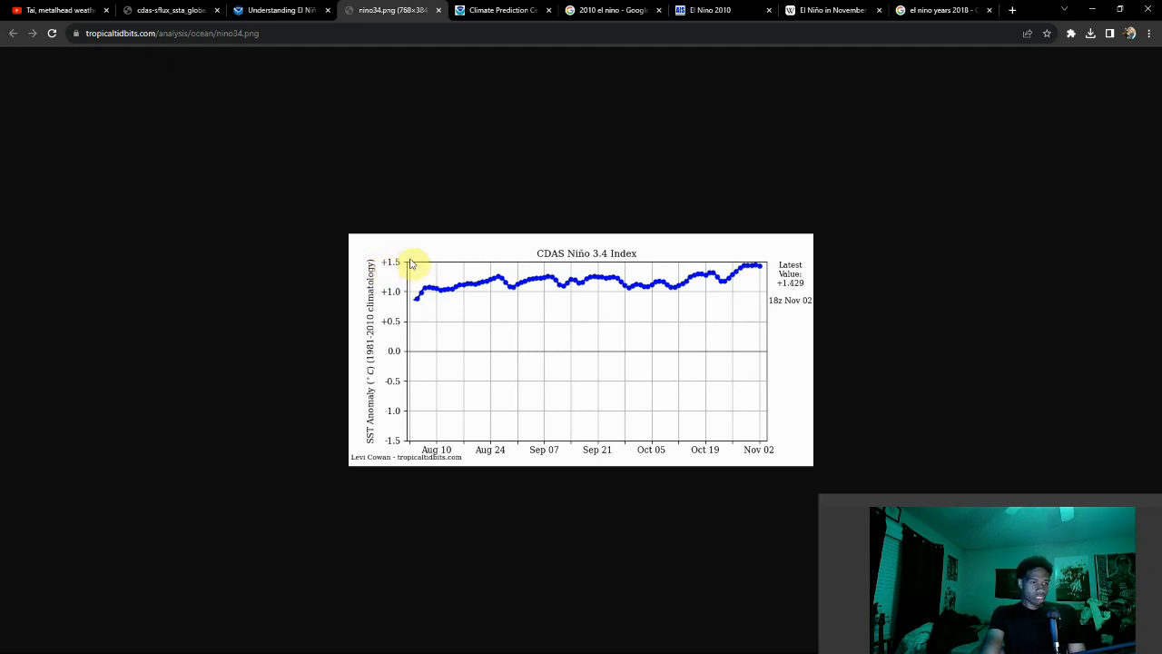
pyautogui.moveTo(396, 269)
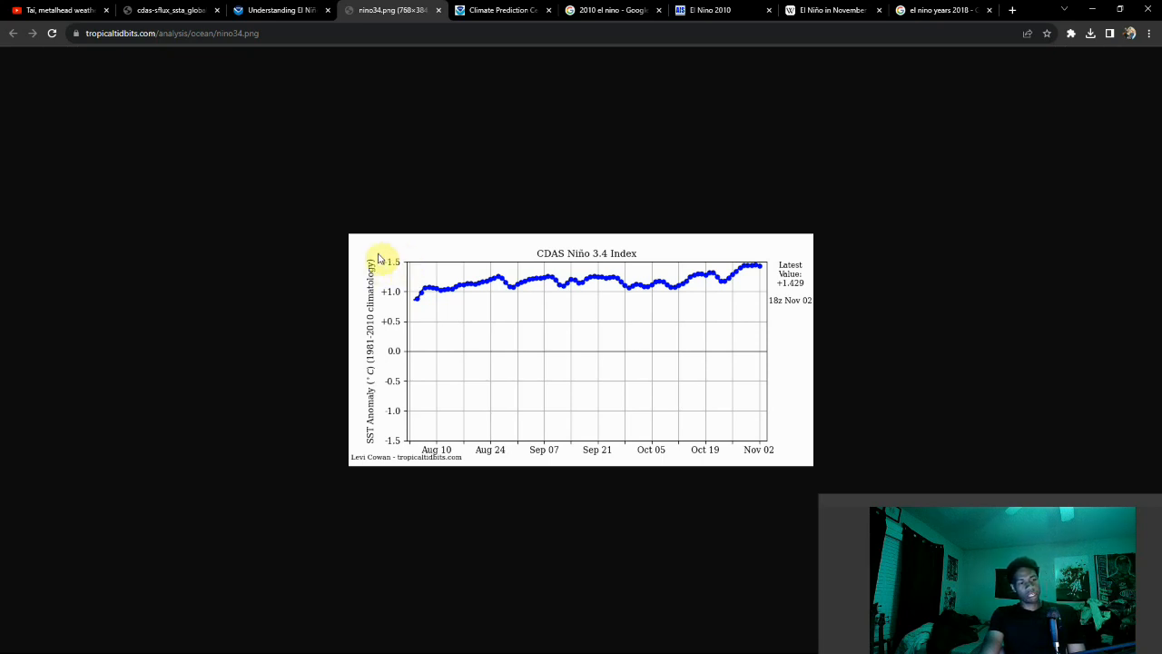
pyautogui.moveTo(761, 265)
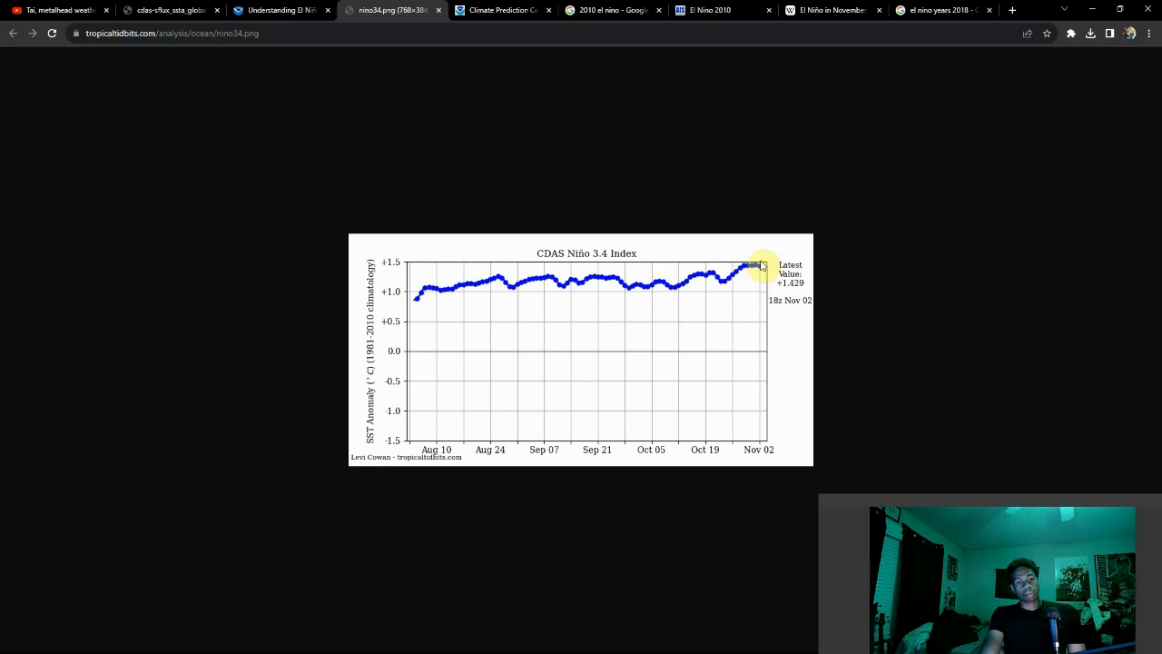
pyautogui.moveTo(763, 269)
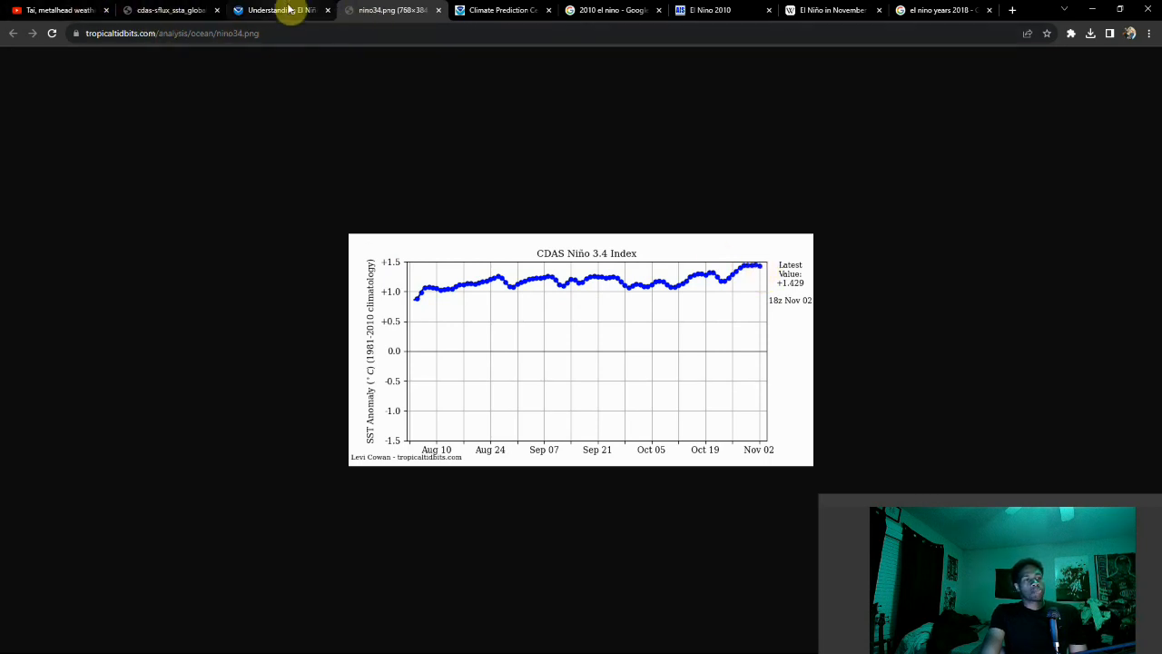
# Step: Read to the end of Part 1 of NOAA's El Niño explainer, then return to the Niño 3.4 chart
pyautogui.click(279, 11)
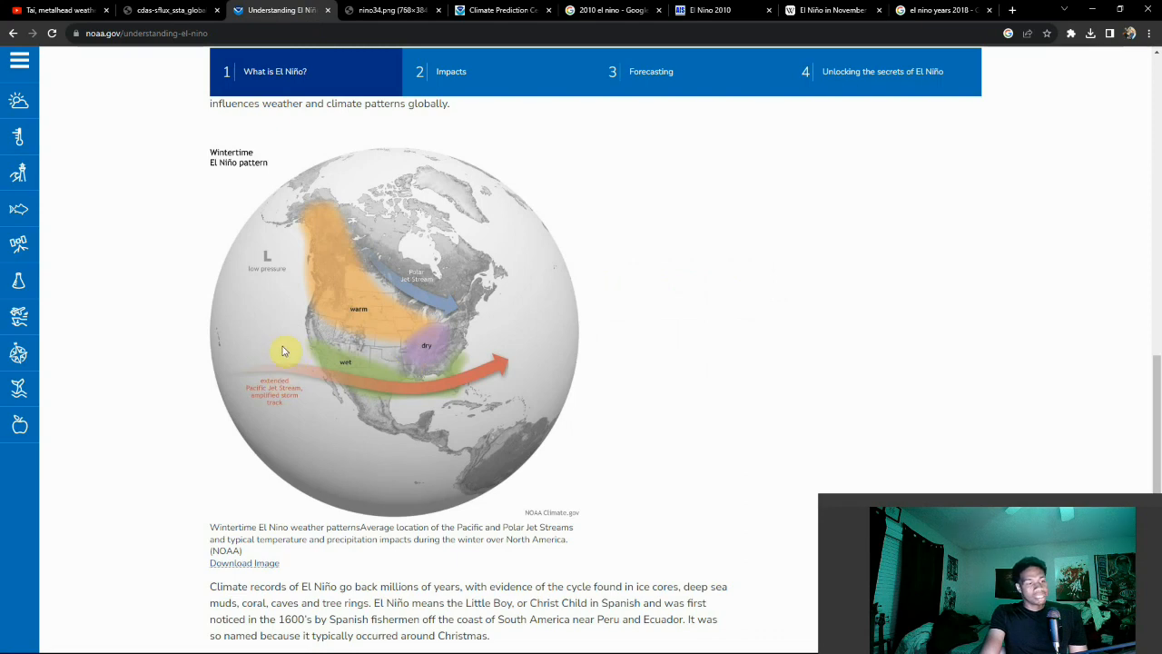
pyautogui.moveTo(287, 429)
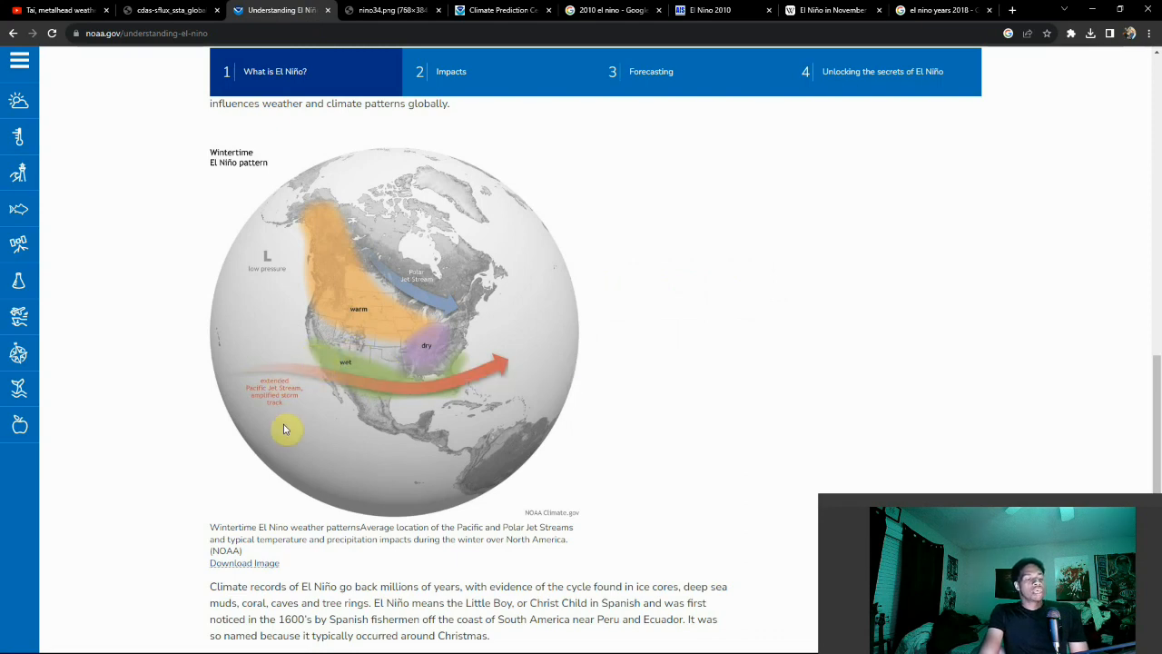
pyautogui.moveTo(294, 354)
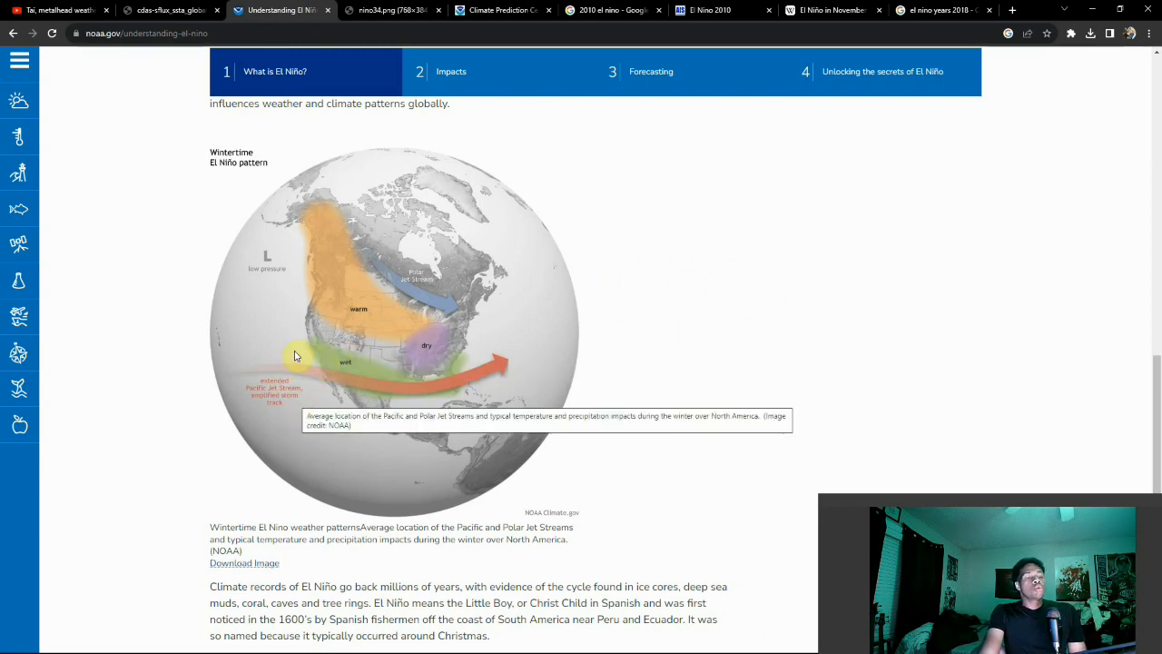
pyautogui.scroll(-3)
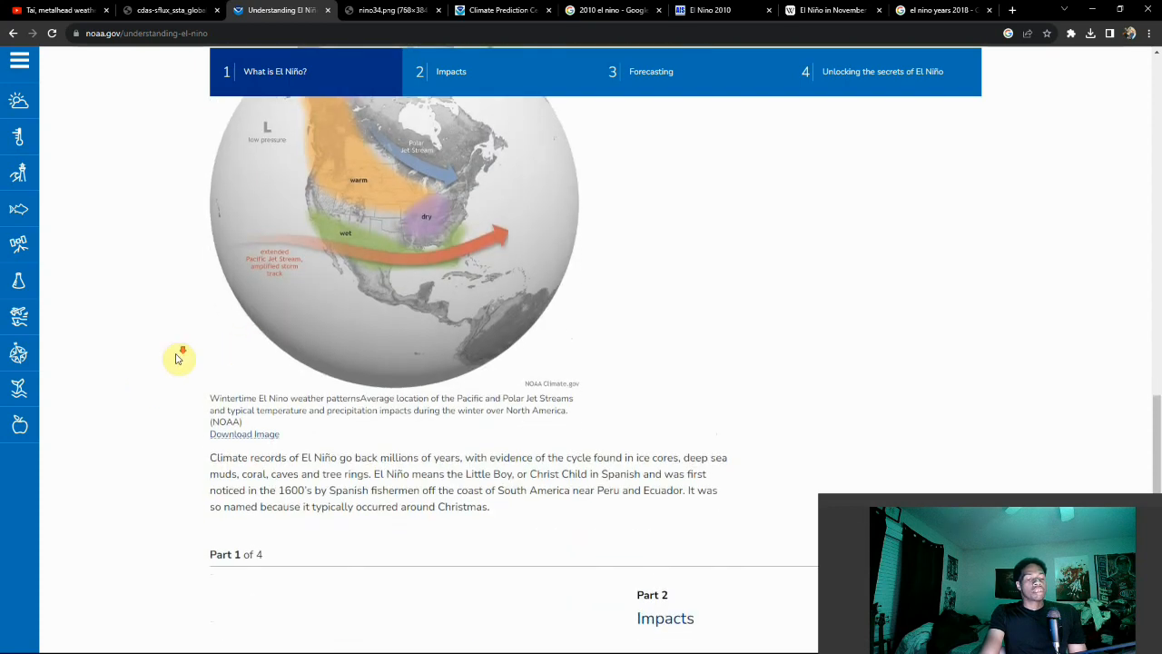
pyautogui.scroll(-3)
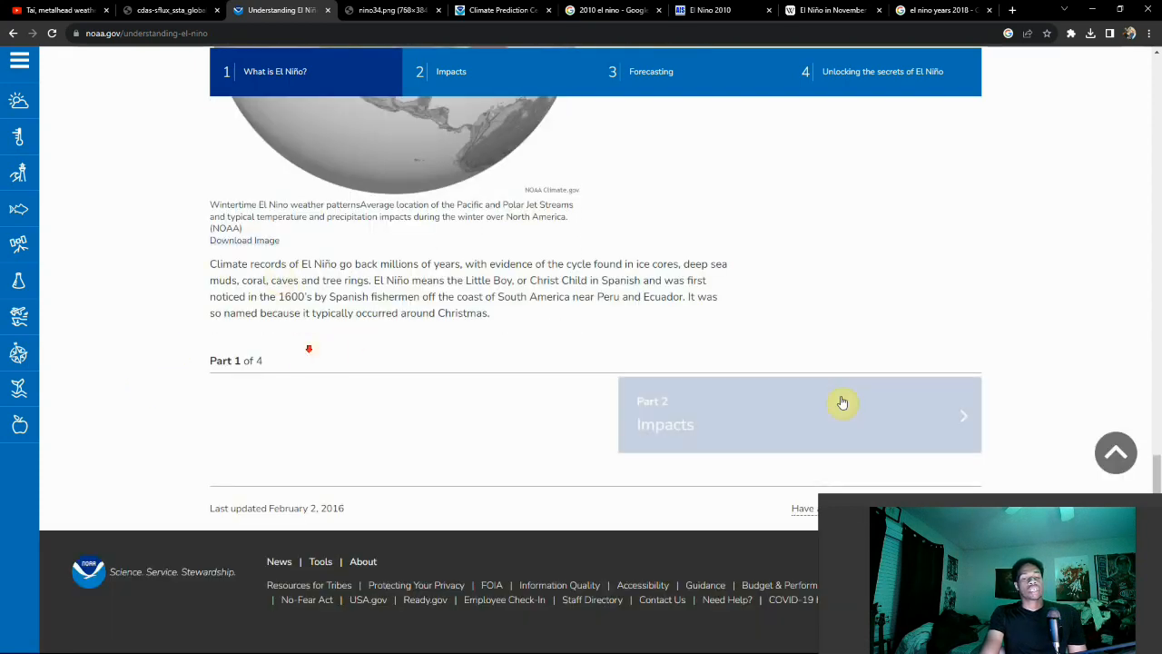
pyautogui.click(390, 10)
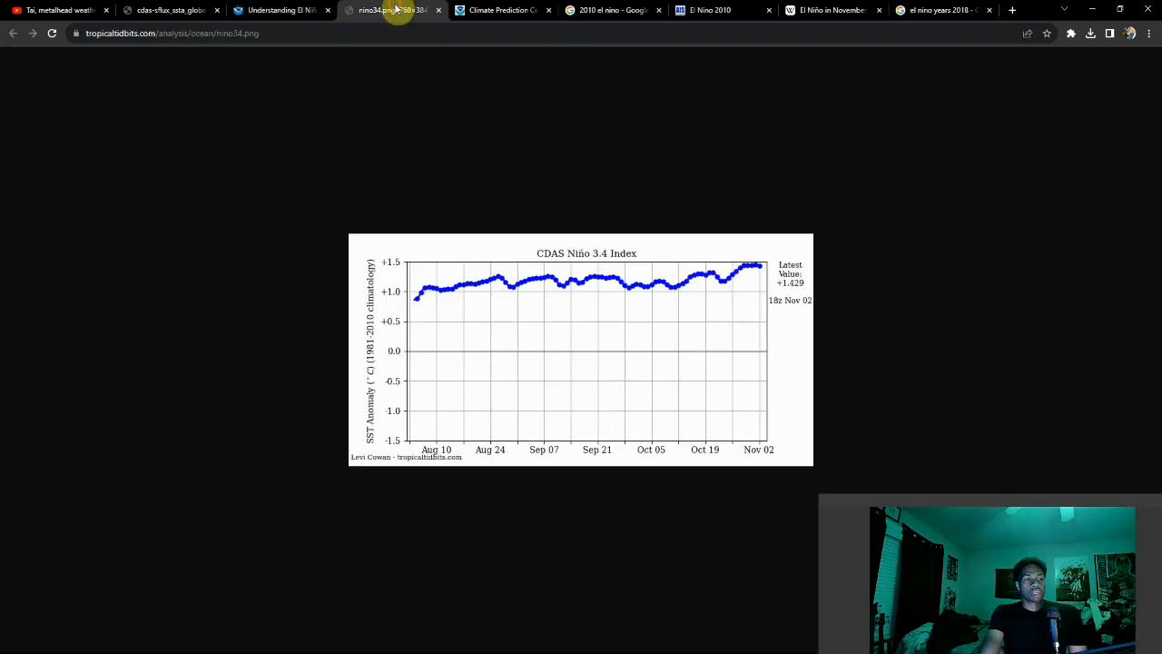
# Step: View the CPC ENSO Diagnostic Discussion of 12 October 2023 with its El Niño Advisory
pyautogui.click(499, 11)
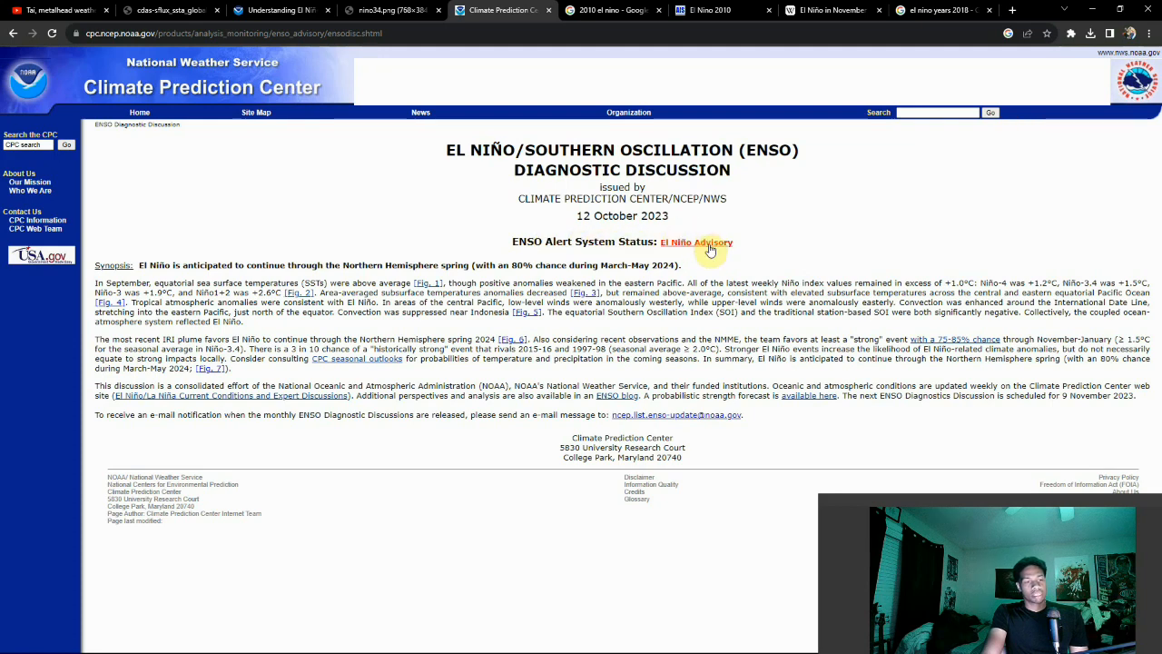
pyautogui.moveTo(704, 246)
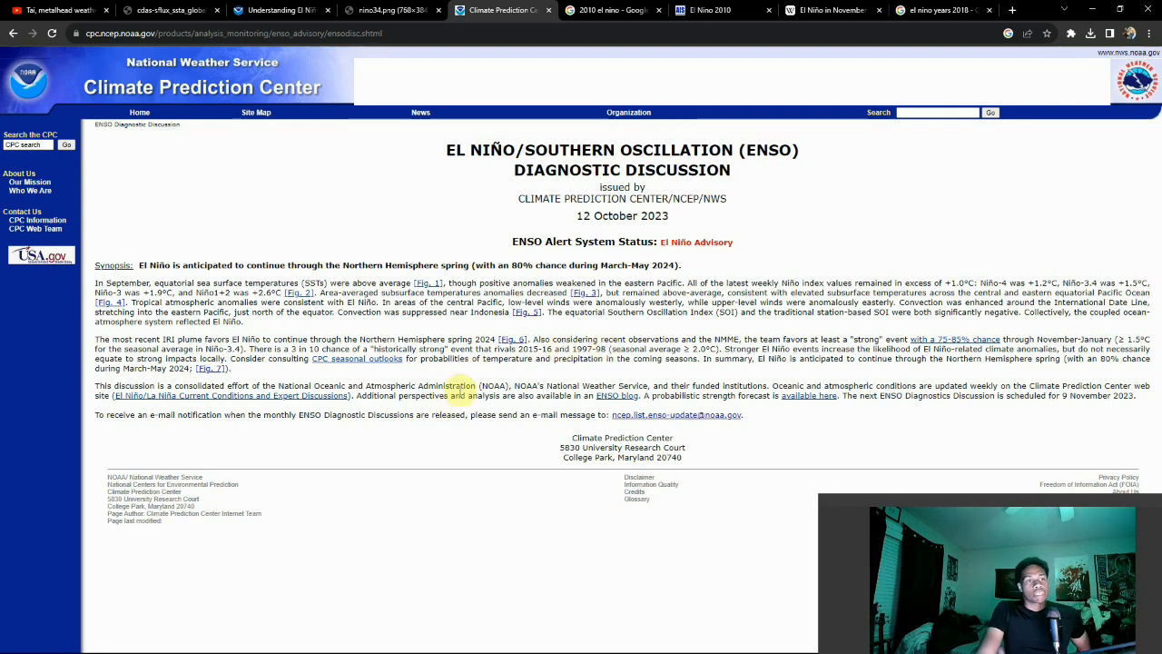
pyautogui.moveTo(600, 11)
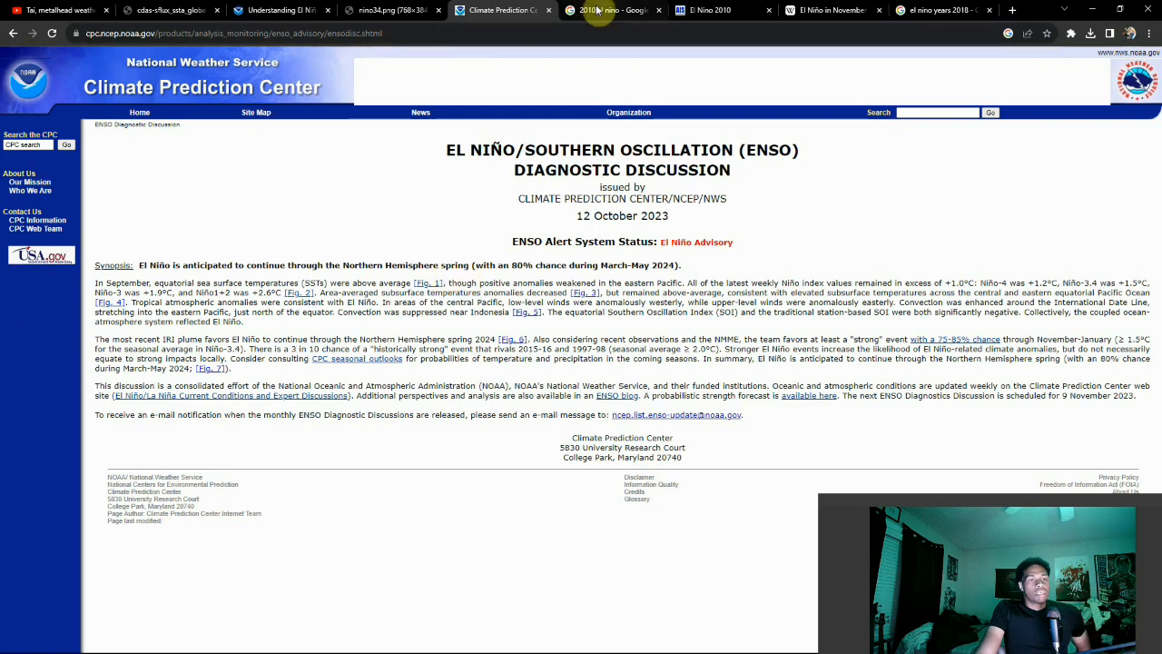
pyautogui.moveTo(599, 11)
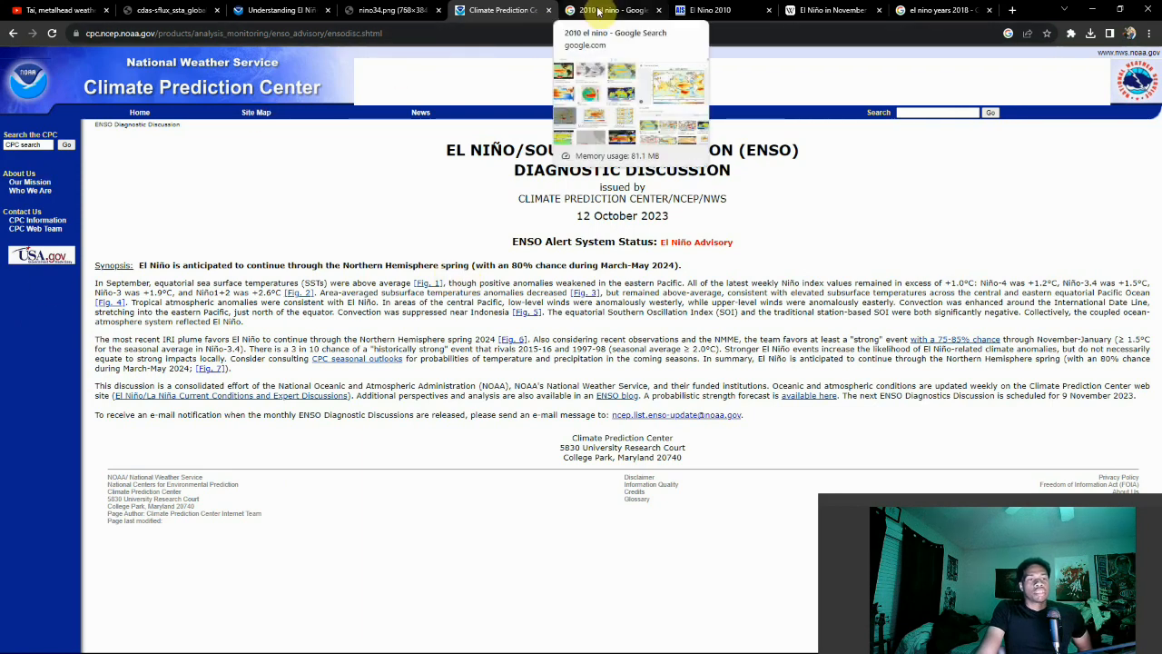
# Step: View the 2010 El Niño article down to its January 2010 SST anomaly map
pyautogui.click(608, 11)
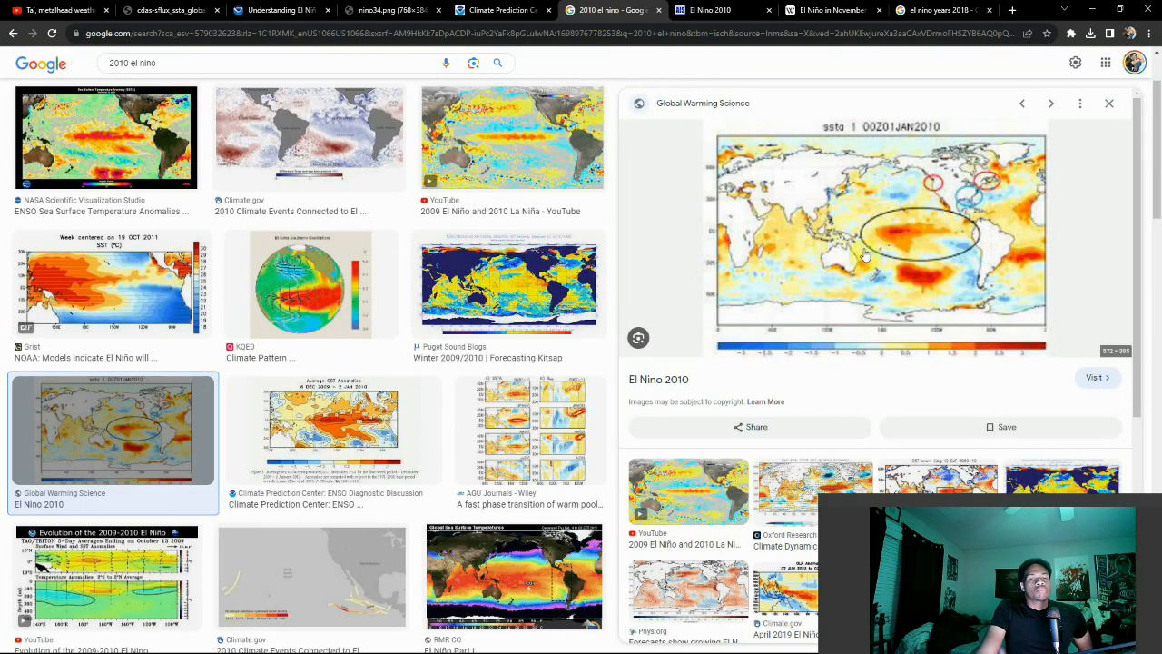
pyautogui.moveTo(897, 247)
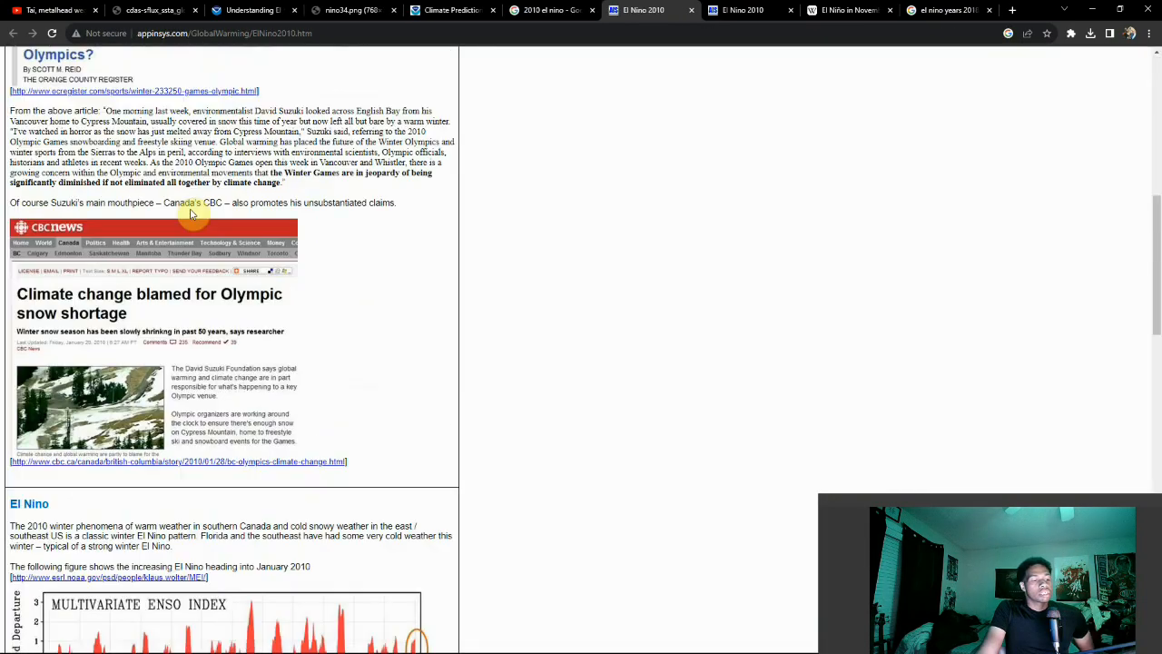
pyautogui.scroll(-3)
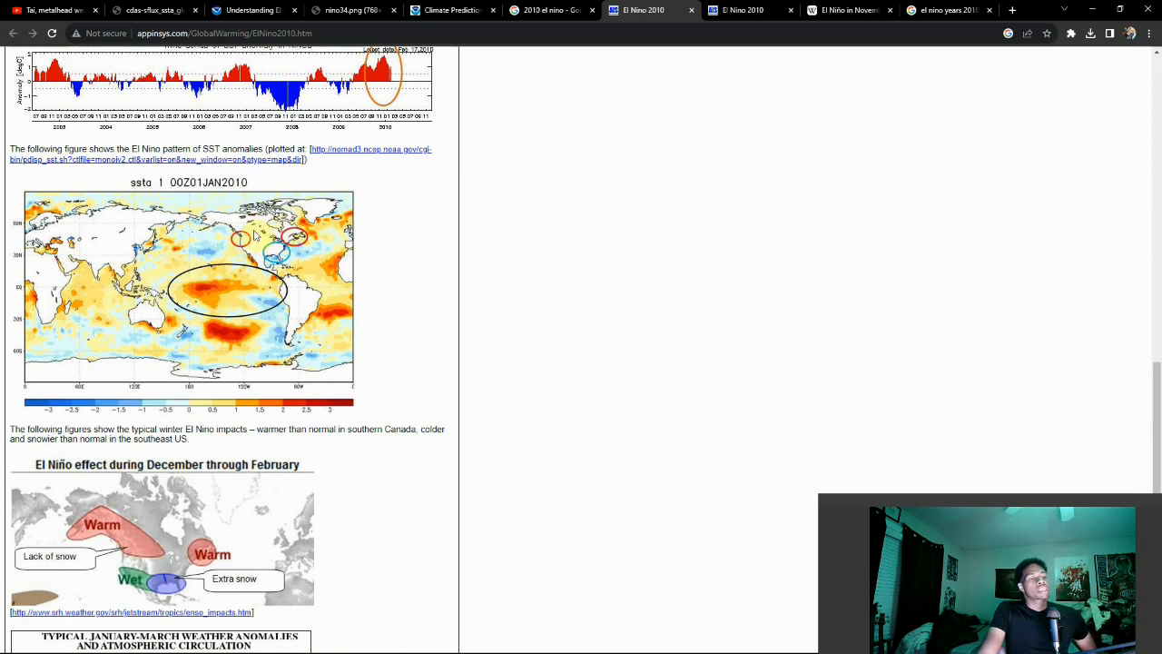
pyautogui.moveTo(222, 276)
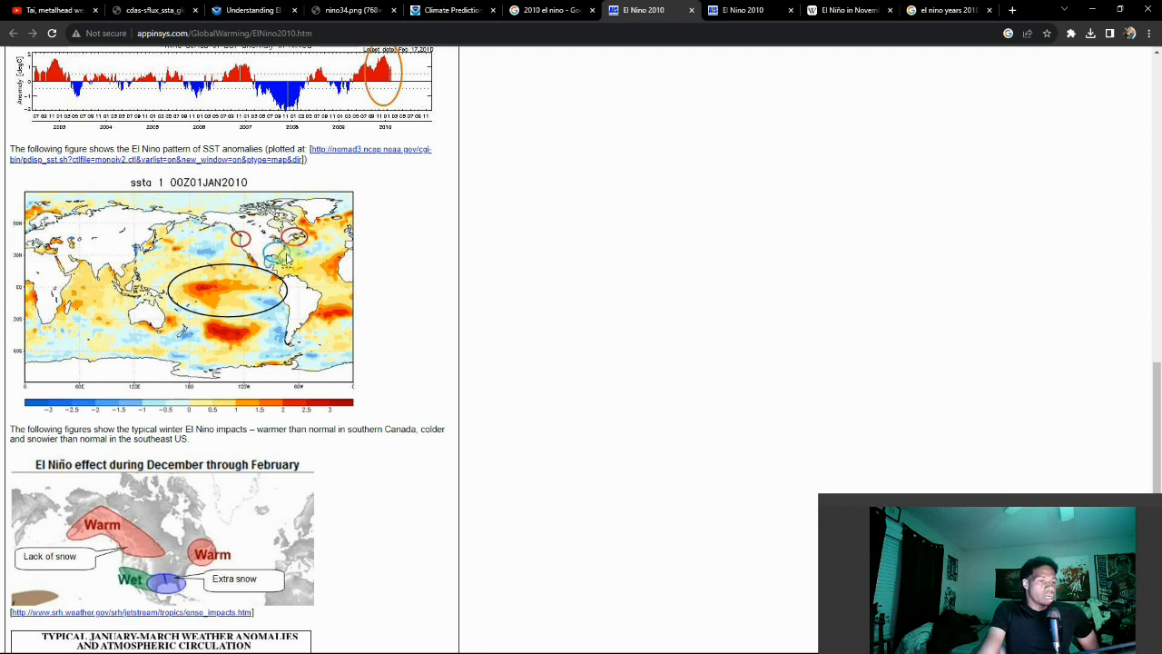
pyautogui.moveTo(287, 258)
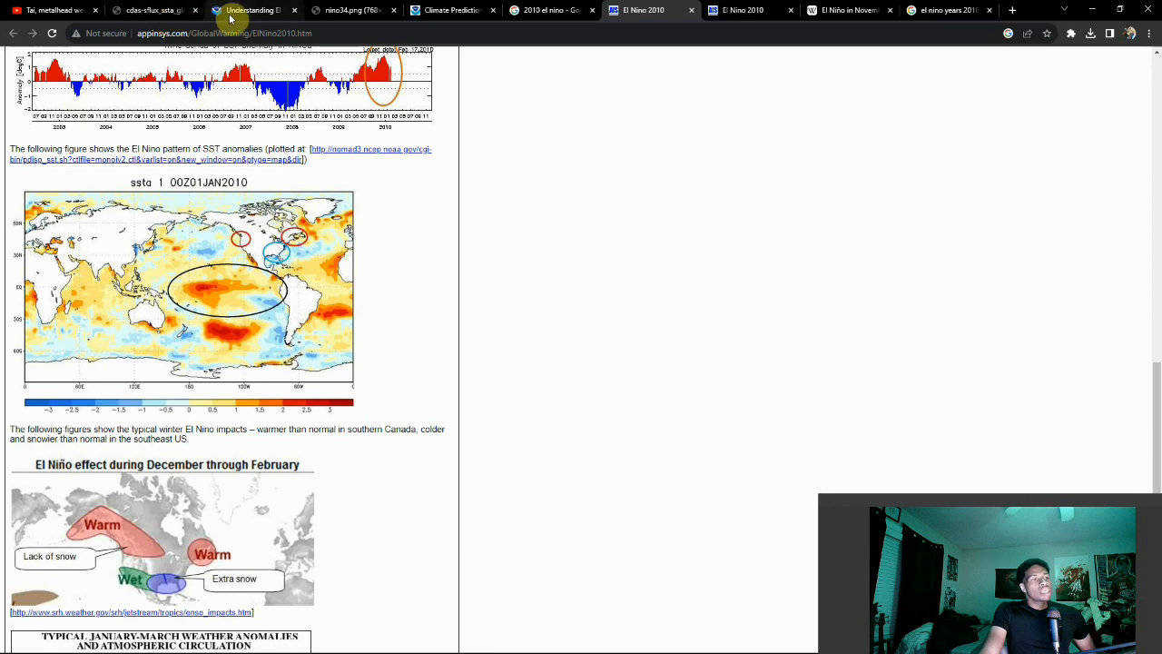
pyautogui.moveTo(149, 11)
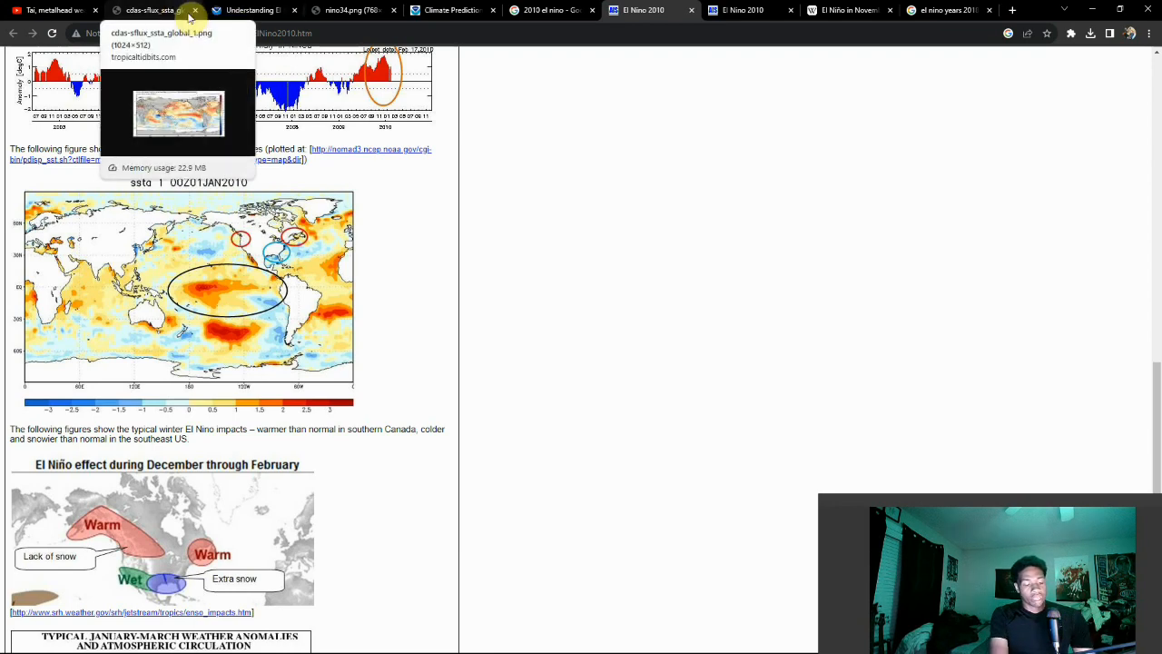
pyautogui.click(644, 11)
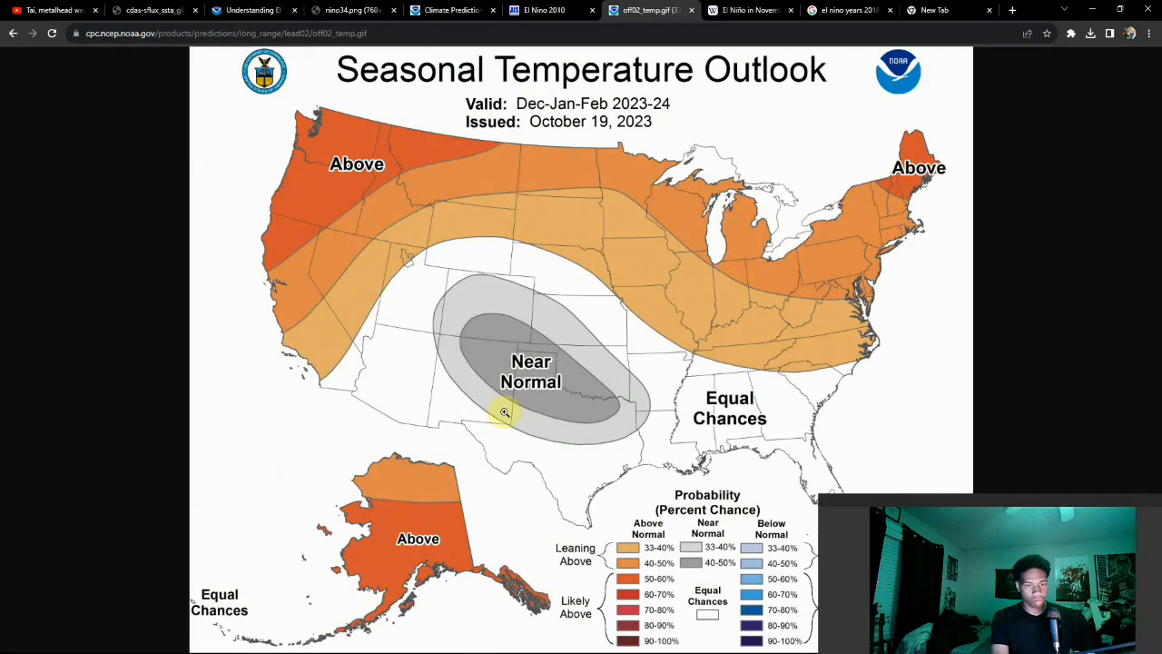
pyautogui.moveTo(497, 156)
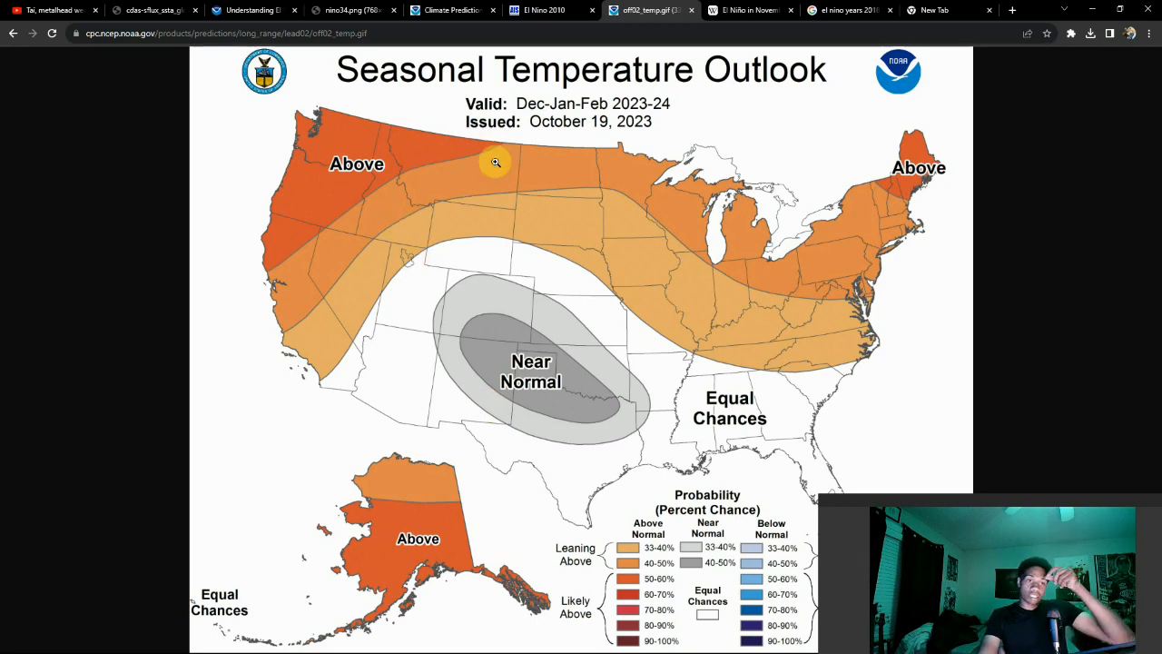
pyautogui.click(544, 11)
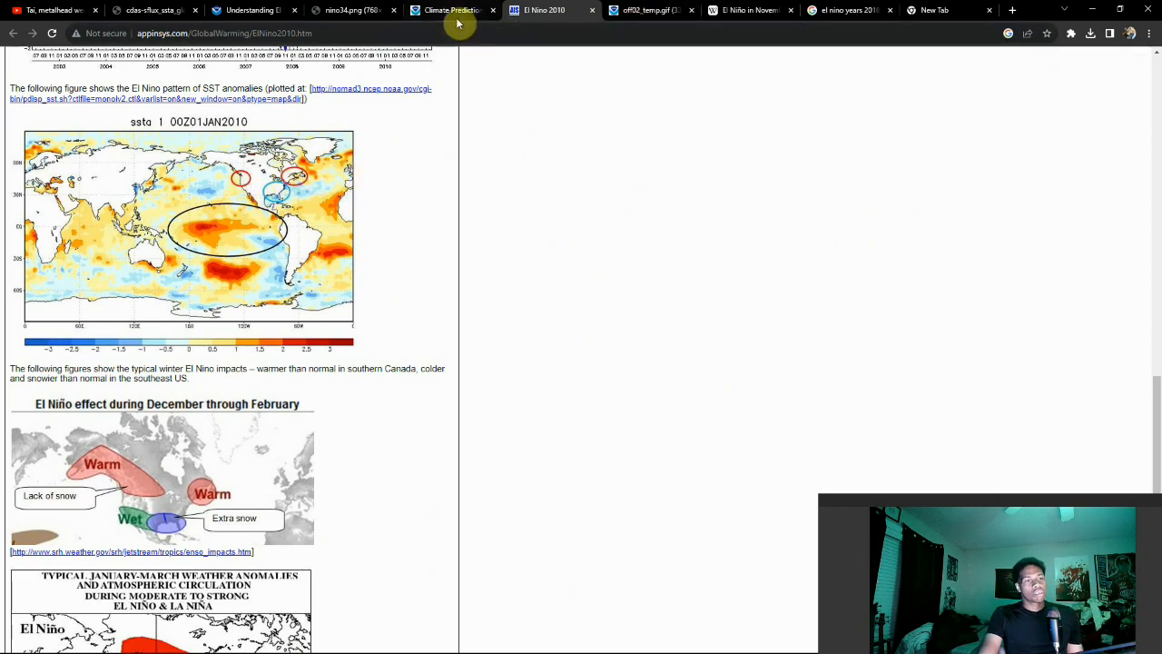
pyautogui.moveTo(450, 11)
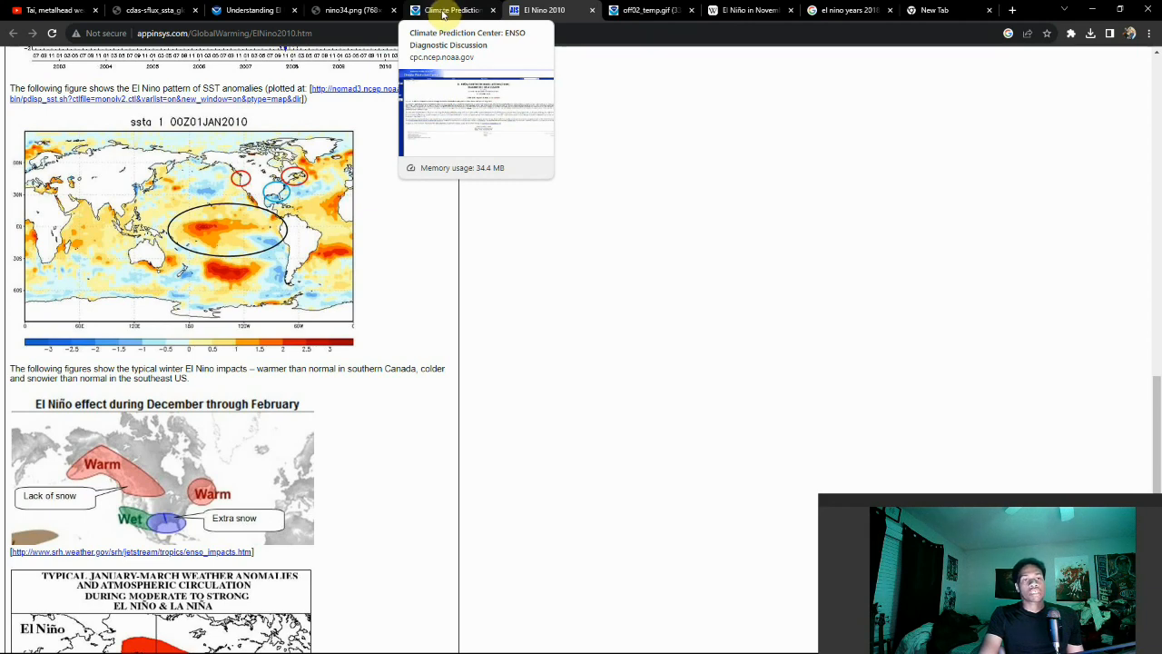
pyautogui.moveTo(650, 11)
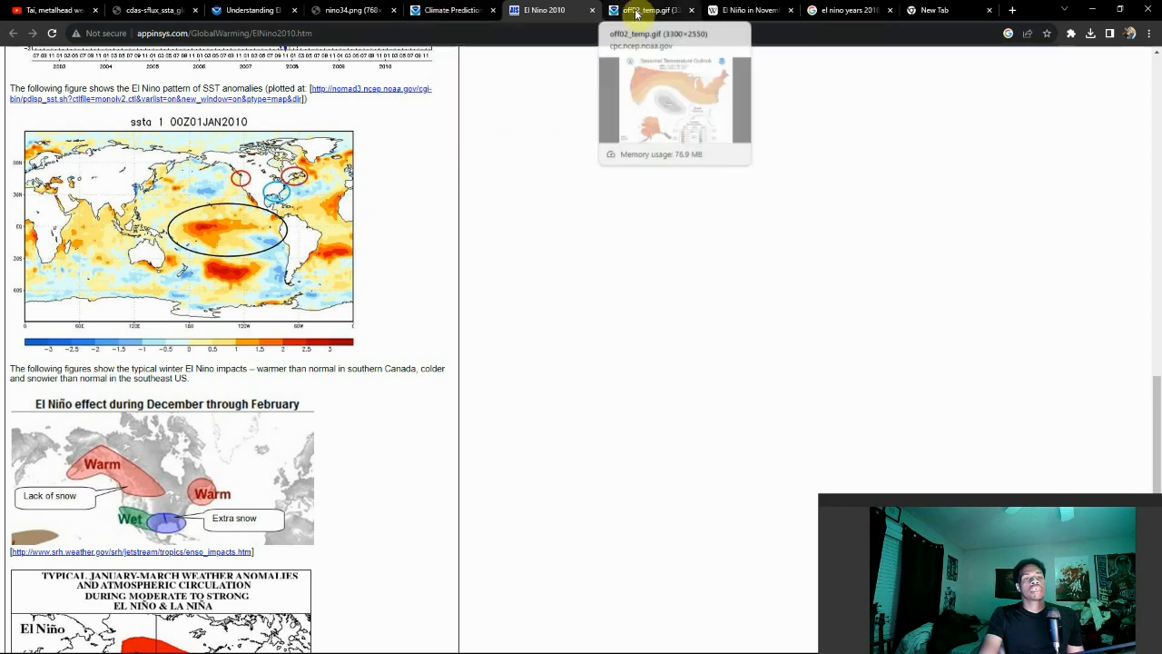
pyautogui.moveTo(748, 11)
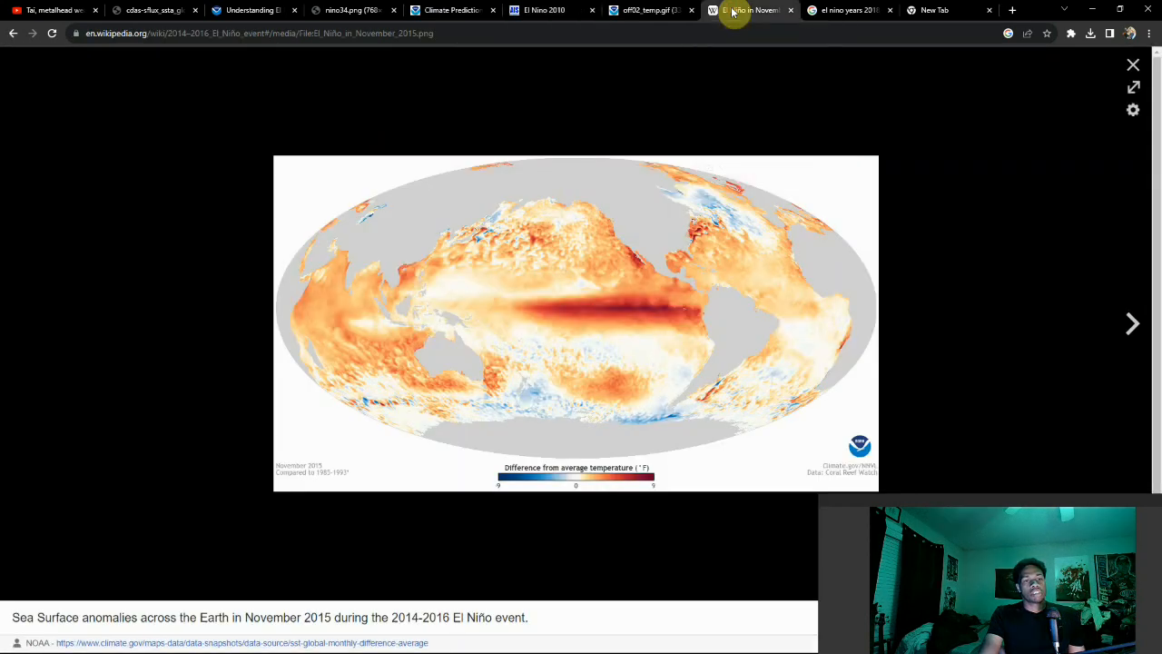
pyautogui.moveTo(512, 316)
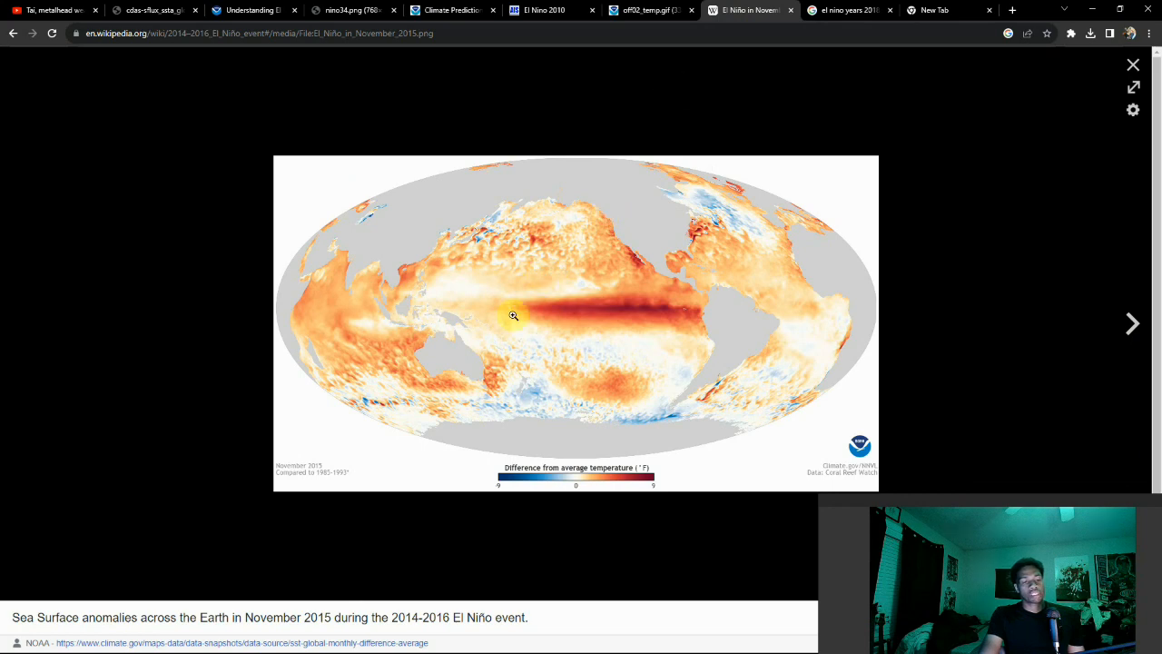
pyautogui.moveTo(546, 334)
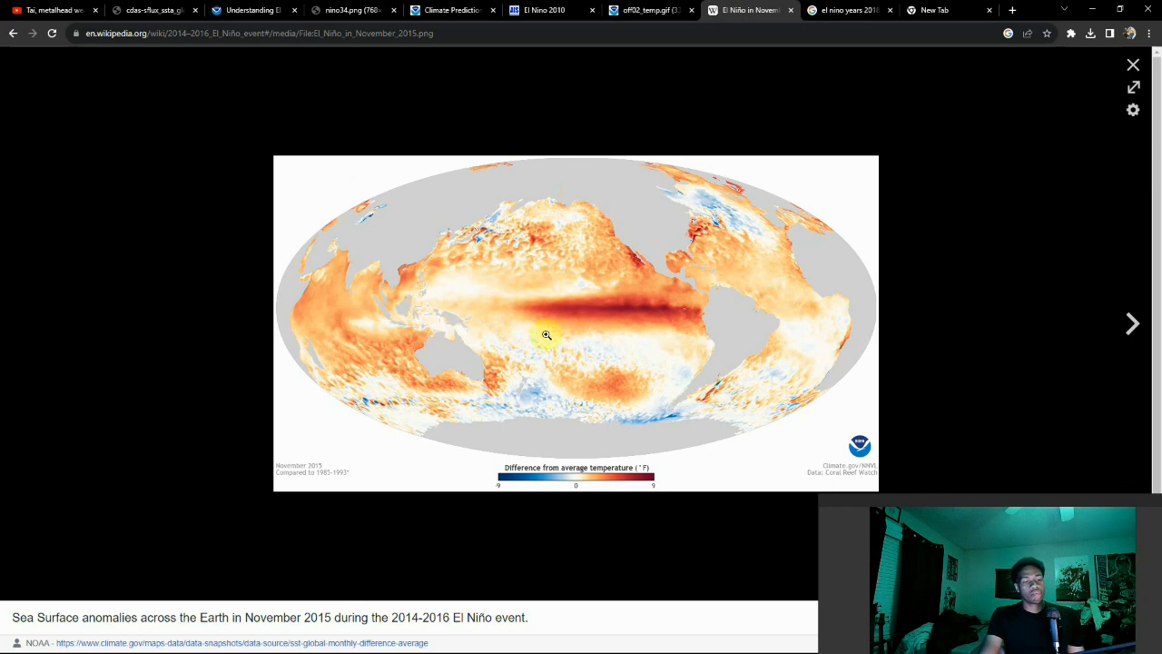
pyautogui.moveTo(673, 289)
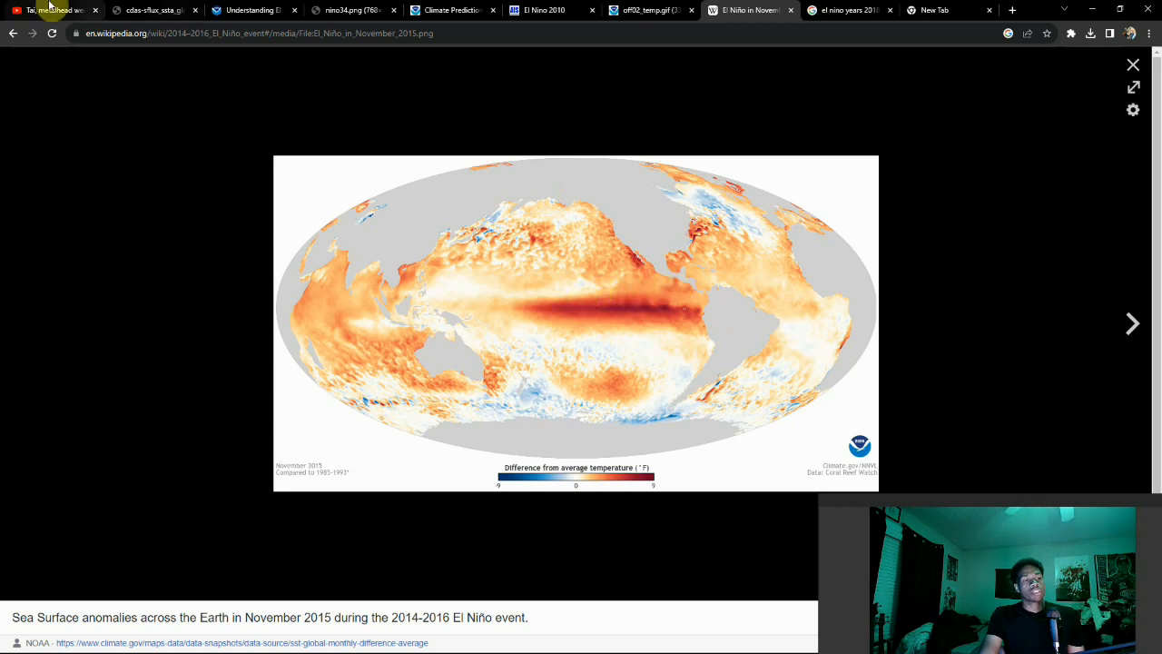
# Step: Glance at the 2023 SST anomaly map, then return to Wikipedia's November 2015 anomaly image
pyautogui.click(145, 11)
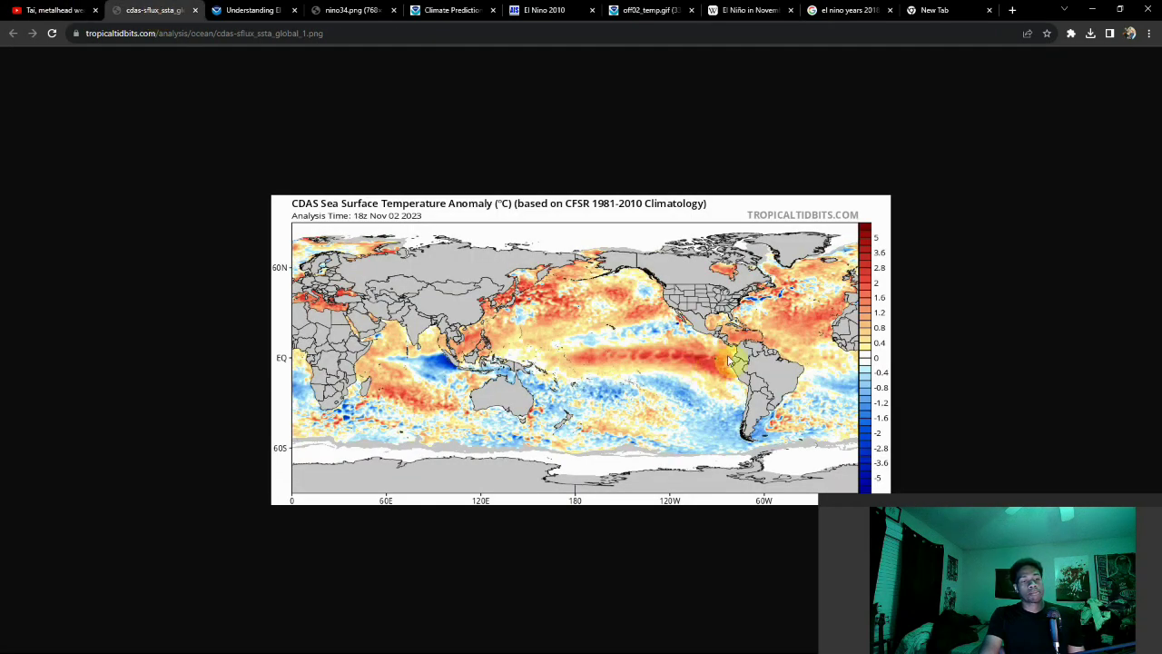
pyautogui.click(748, 11)
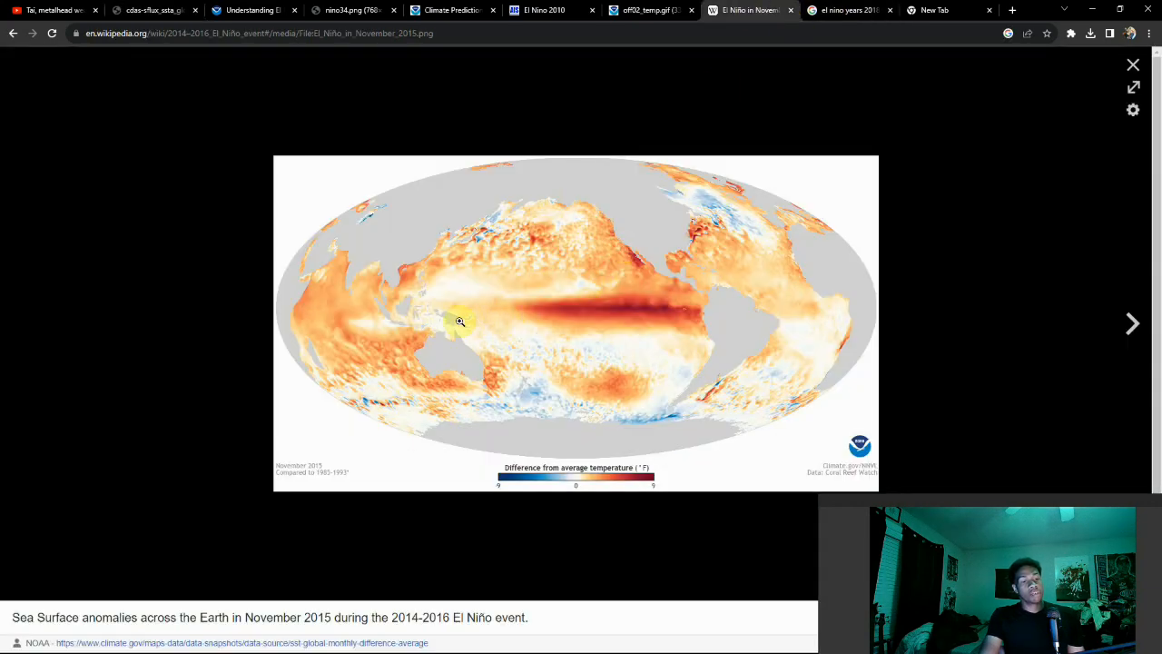
pyautogui.moveTo(694, 304)
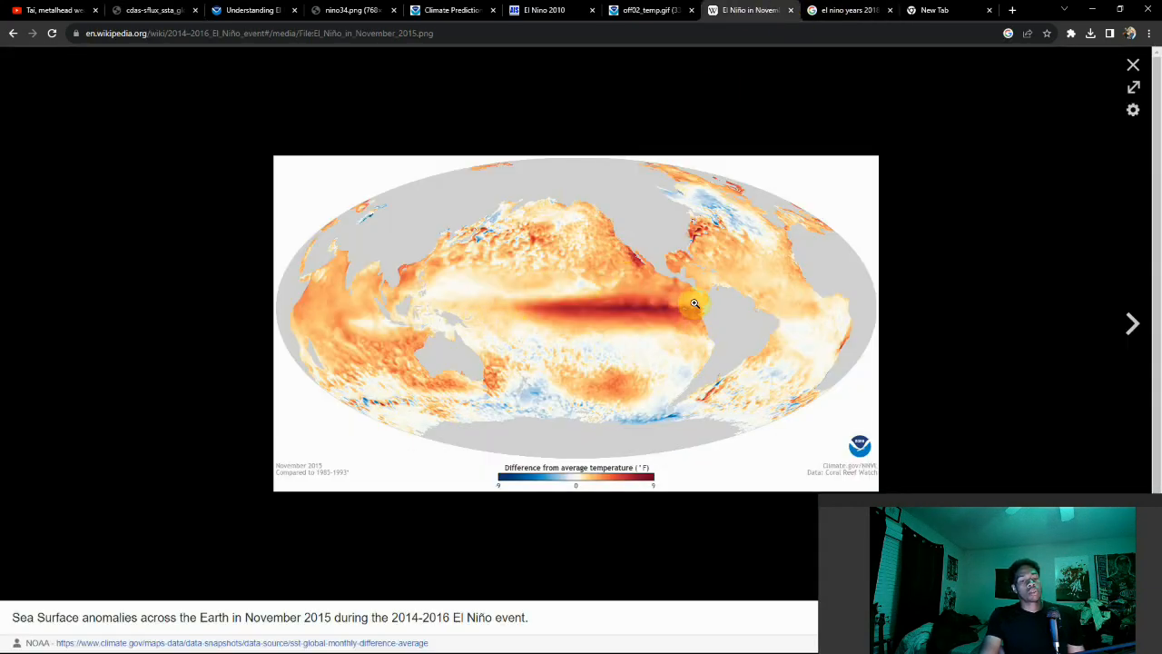
pyautogui.moveTo(688, 292)
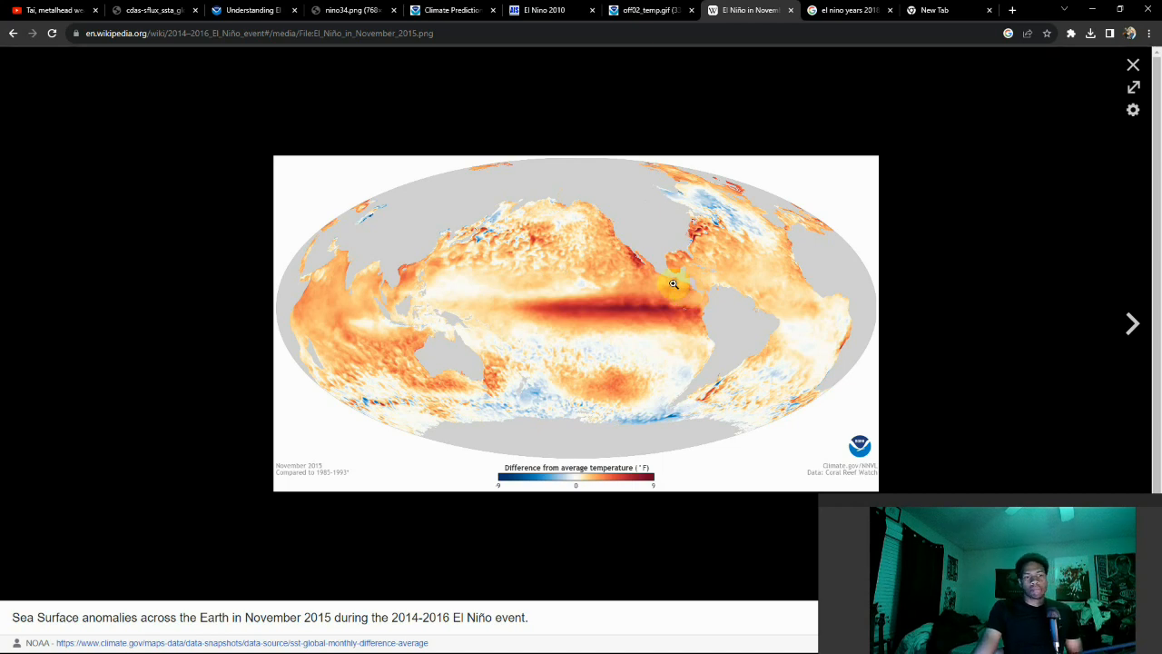
pyautogui.moveTo(686, 243)
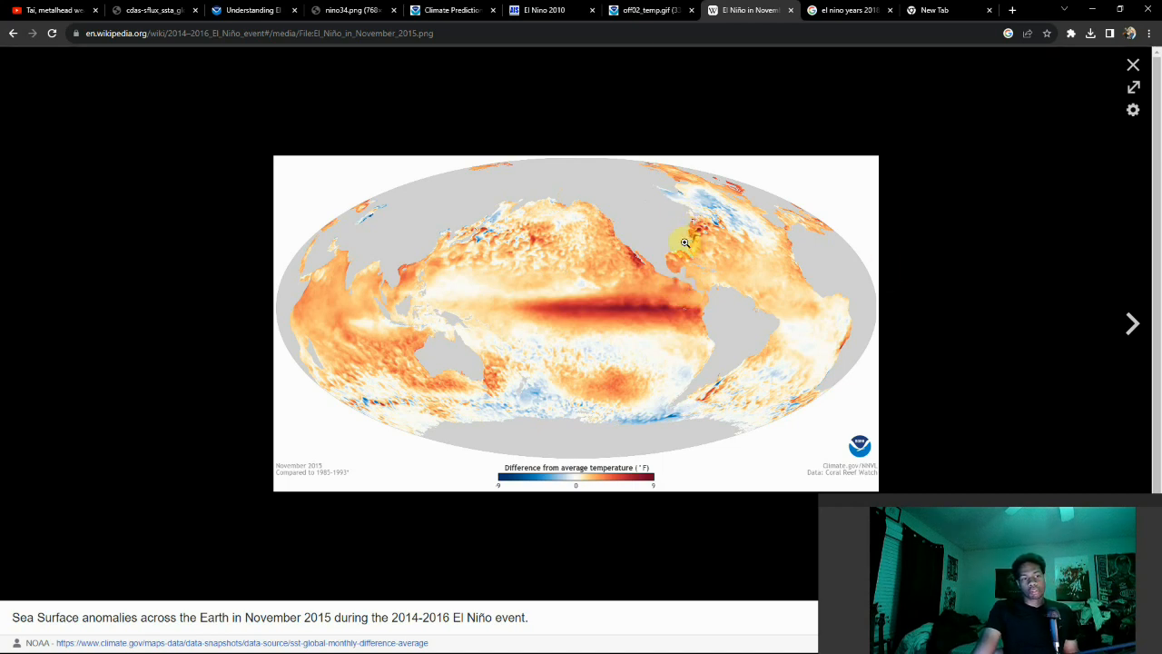
pyautogui.moveTo(696, 240)
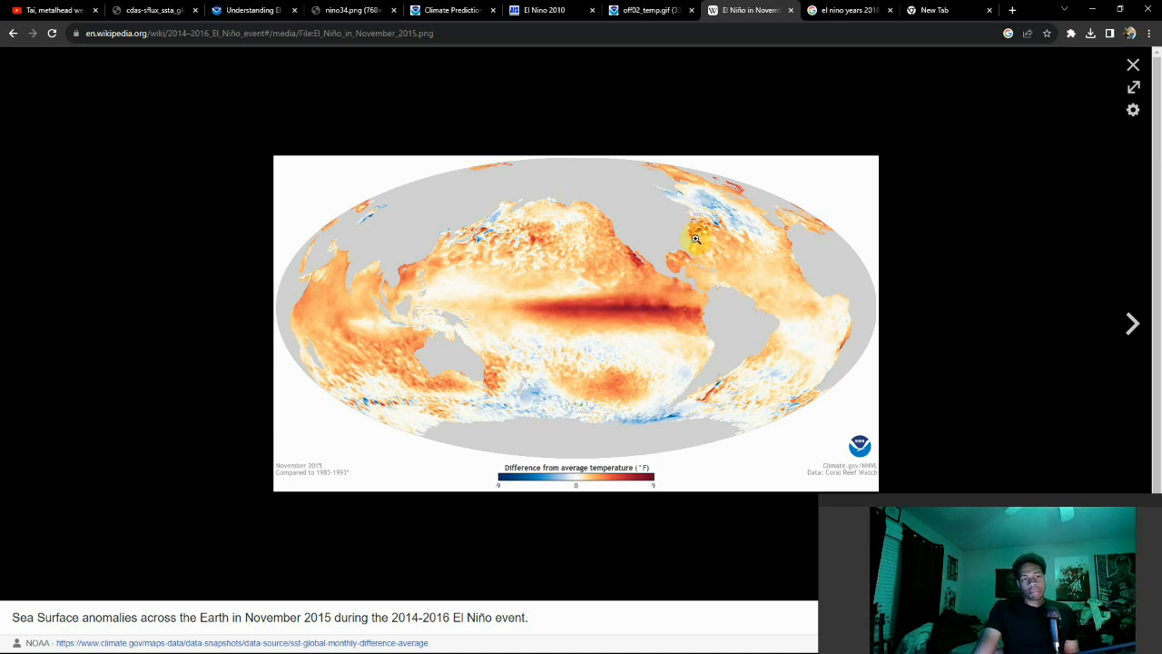
pyautogui.moveTo(675, 254)
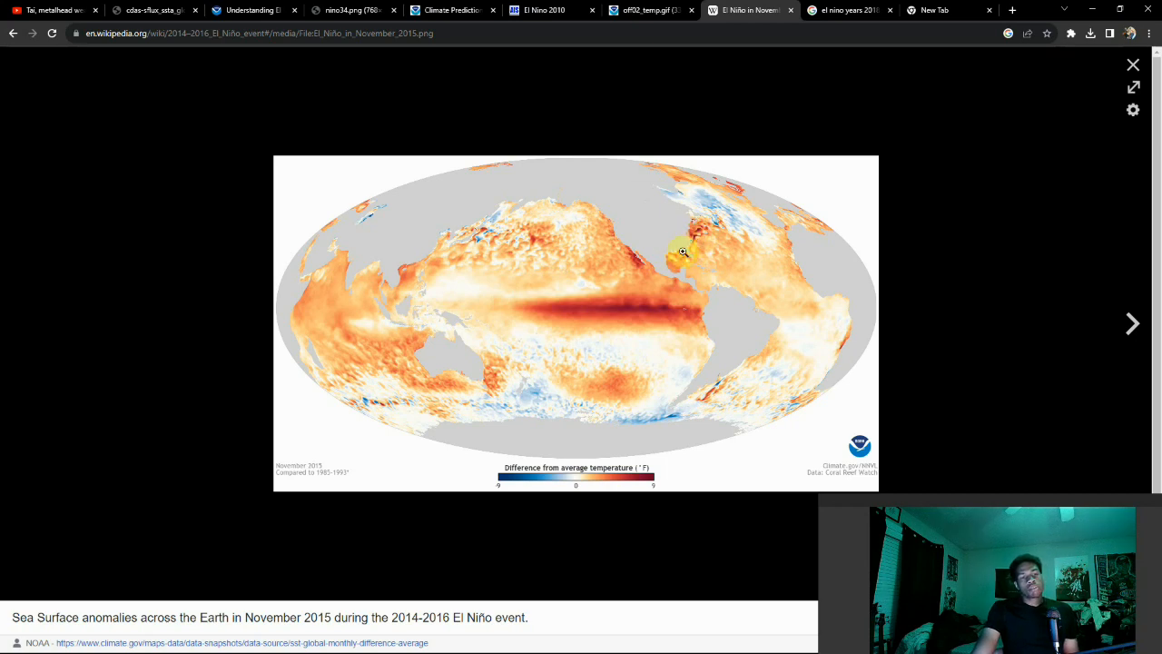
pyautogui.moveTo(683, 265)
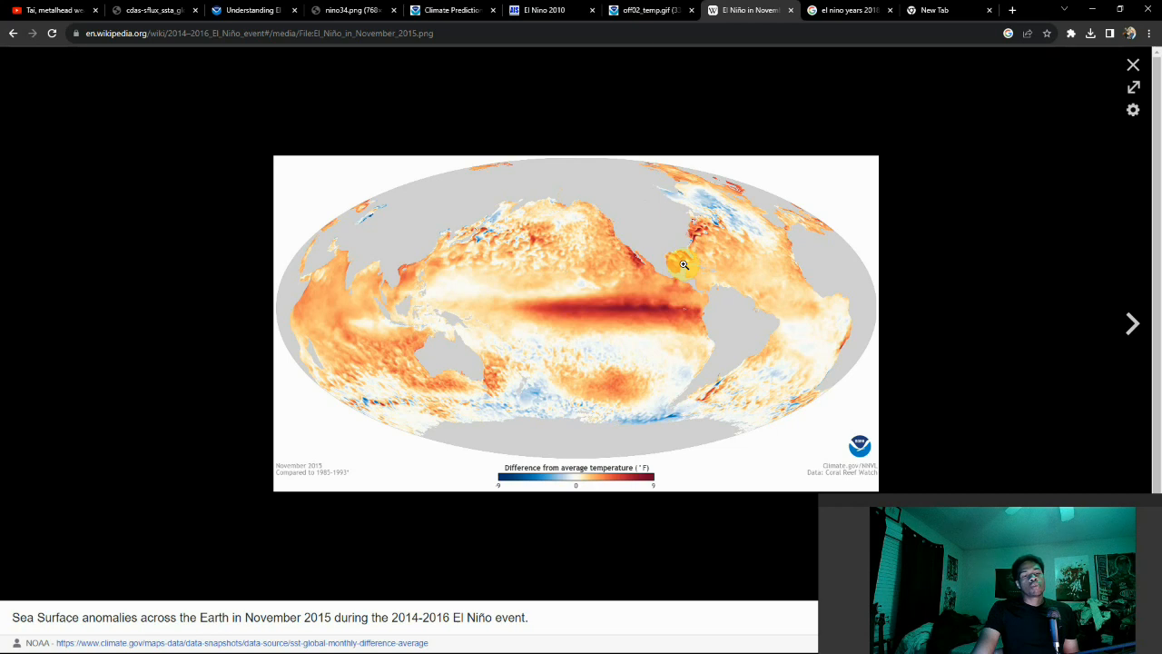
pyautogui.moveTo(632, 220)
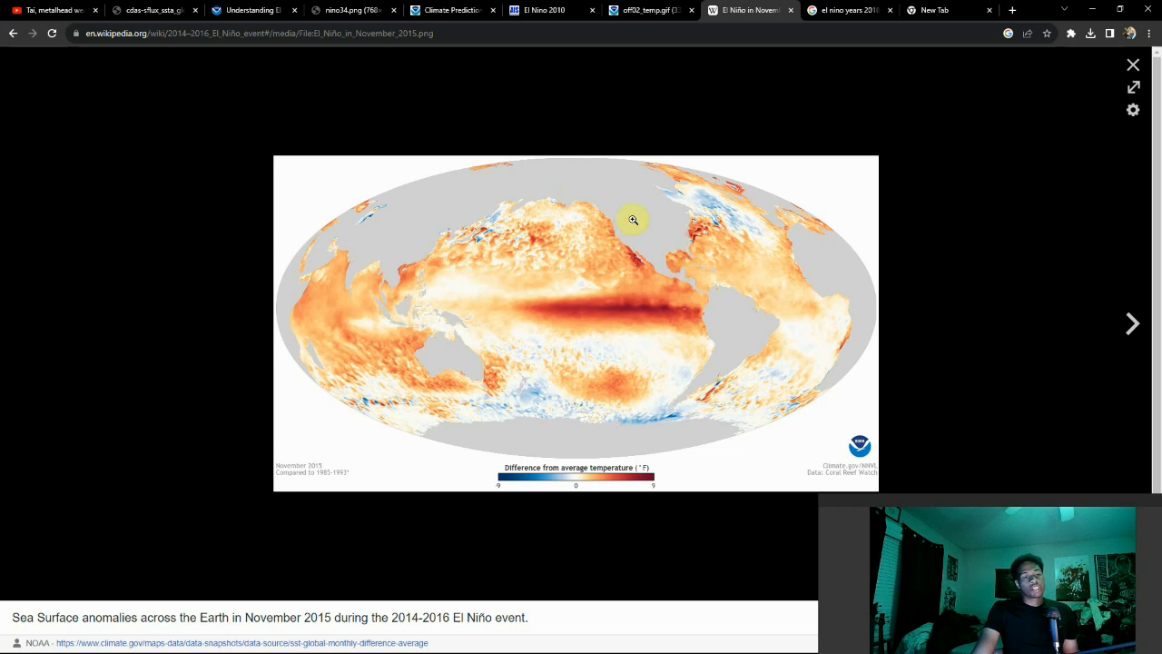
pyautogui.moveTo(686, 236)
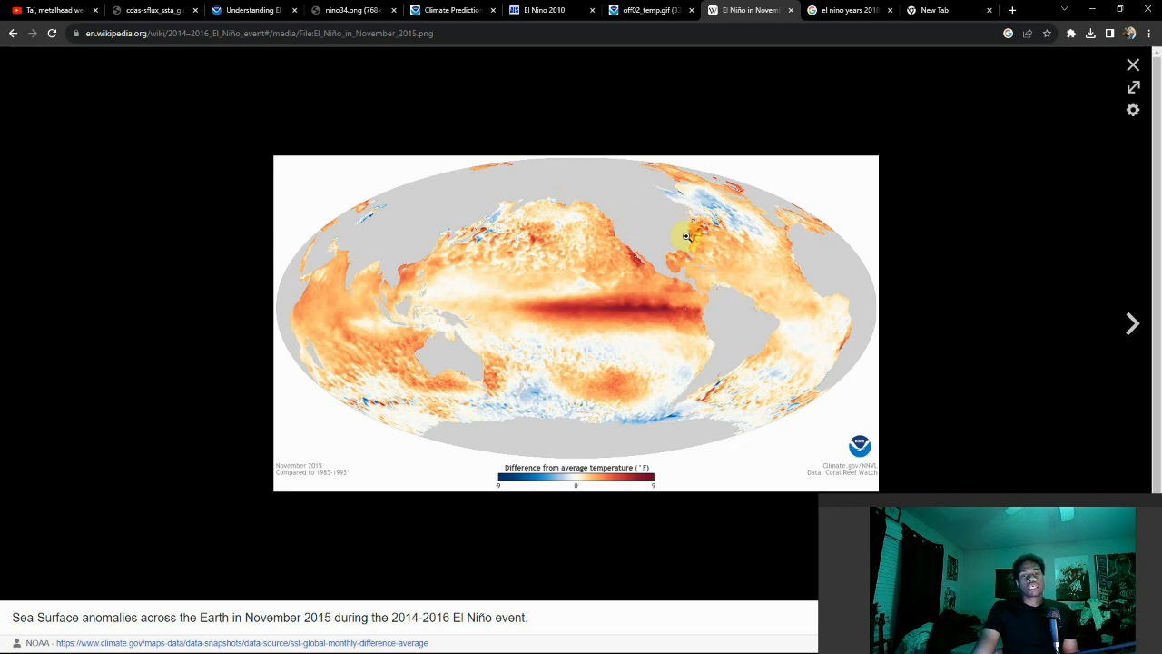
pyautogui.moveTo(706, 240)
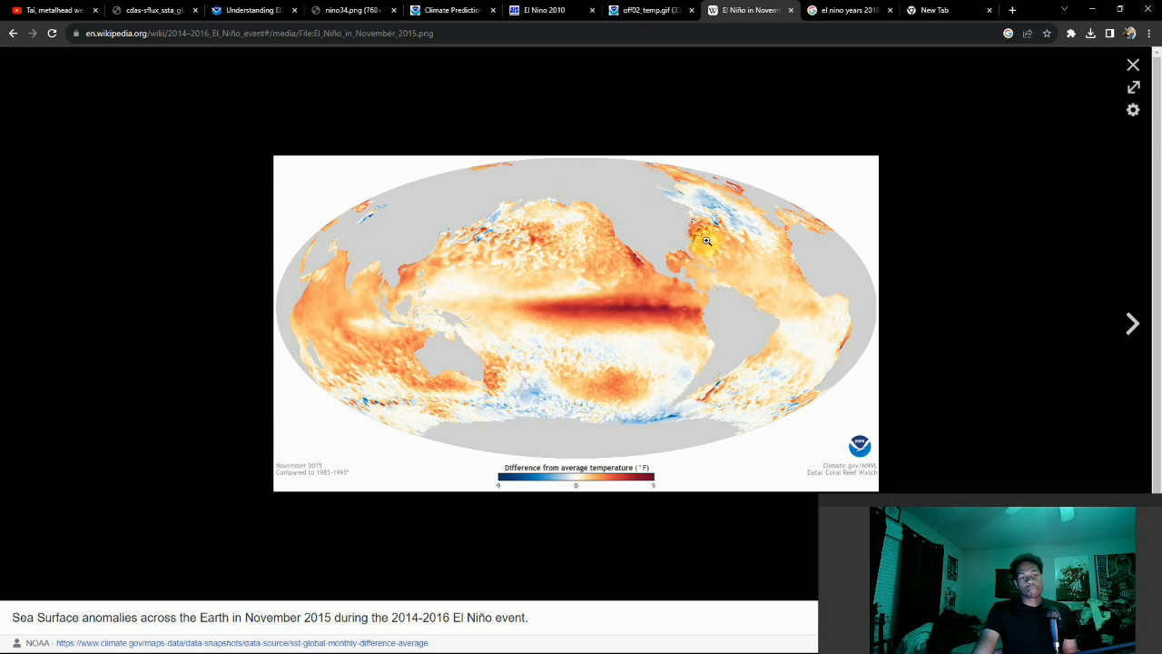
pyautogui.moveTo(687, 234)
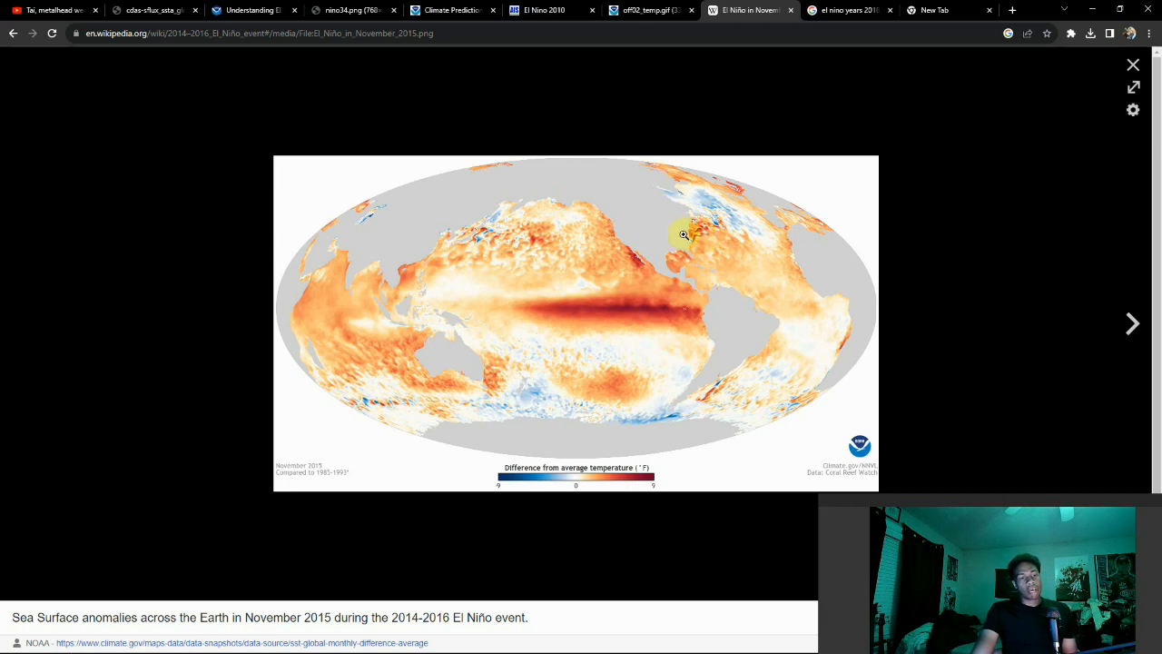
pyautogui.moveTo(694, 242)
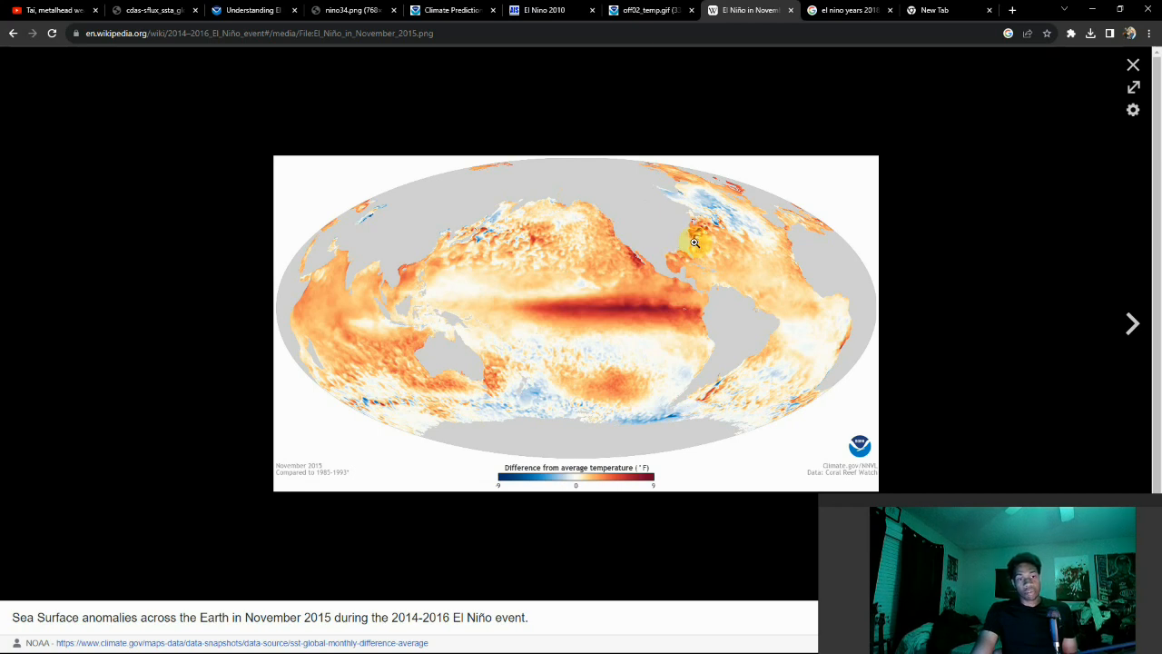
pyautogui.moveTo(686, 251)
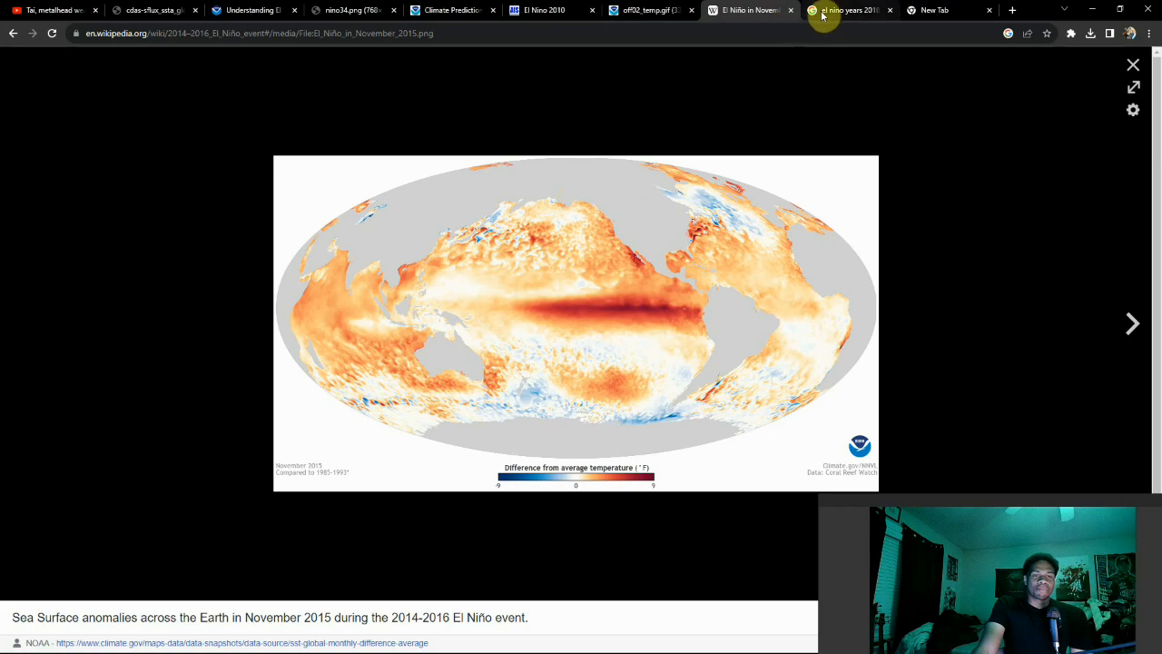
# Step: Show image results for 'el nino years 2018' and preview Climate.gov's weekly SST anomaly map
pyautogui.click(850, 10)
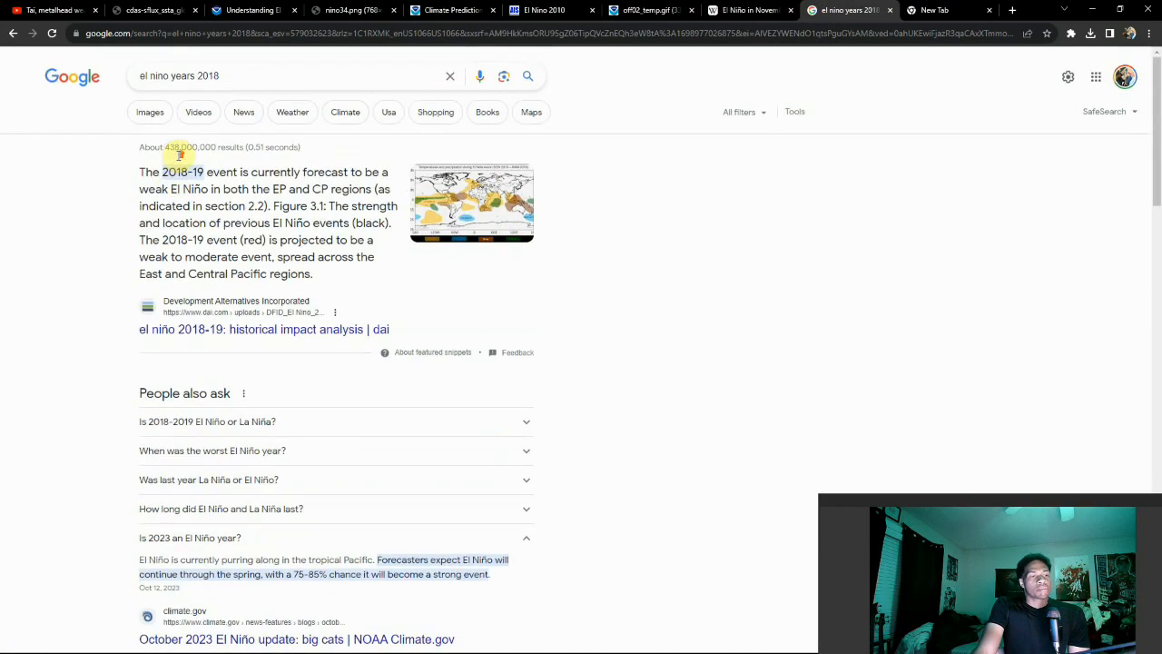
pyautogui.click(149, 112)
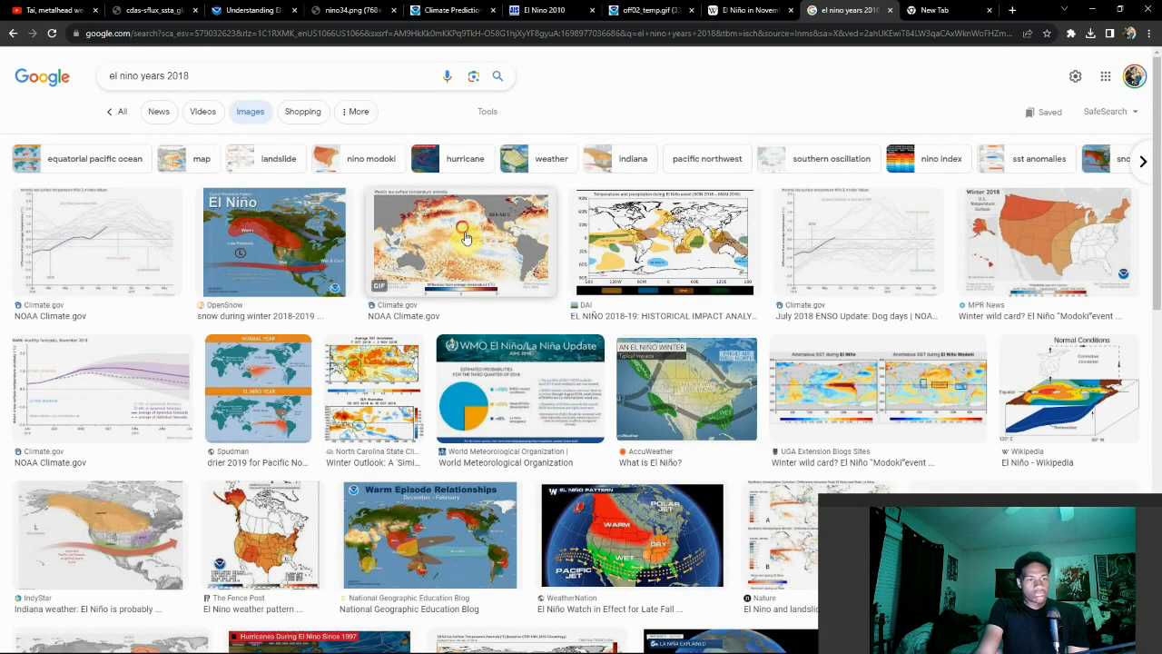
pyautogui.click(461, 240)
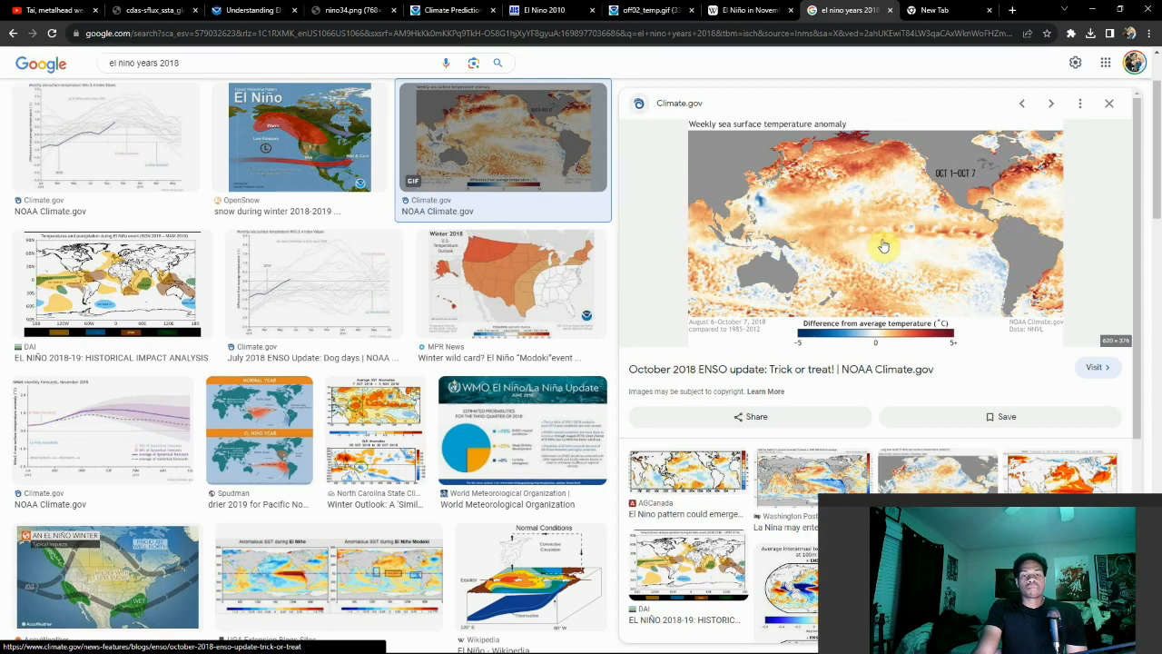
pyautogui.moveTo(897, 225)
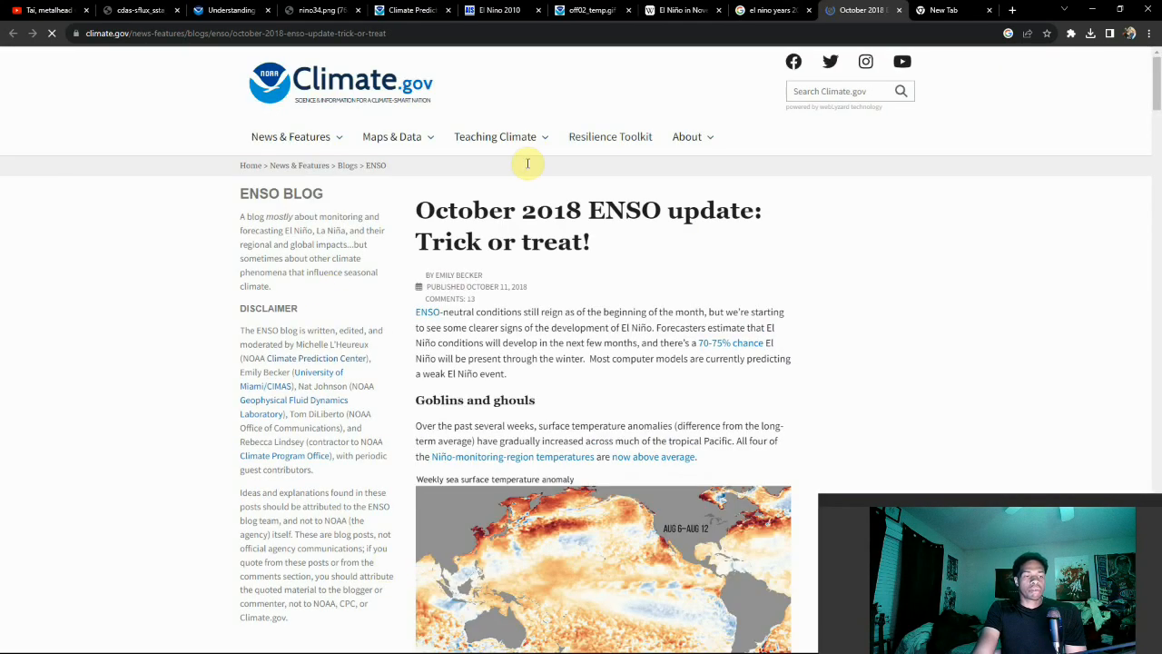
# Step: Read Climate.gov's October 2018 ENSO update down to its wind anomaly map, then go to a new tab
pyautogui.scroll(-3)
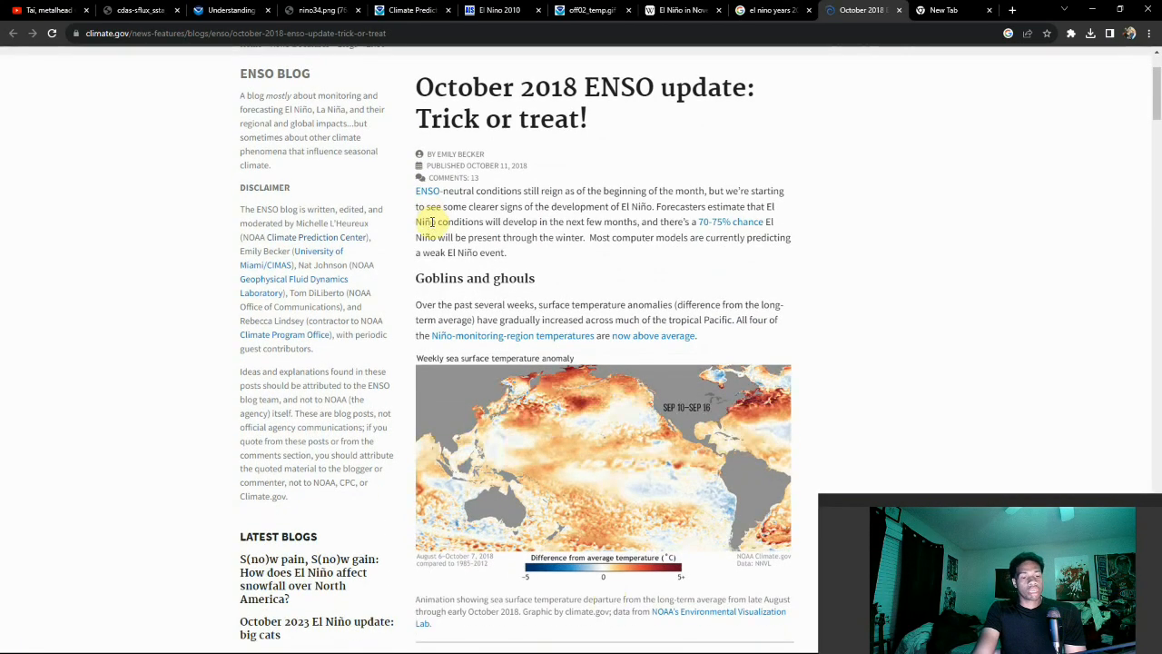
pyautogui.scroll(-3)
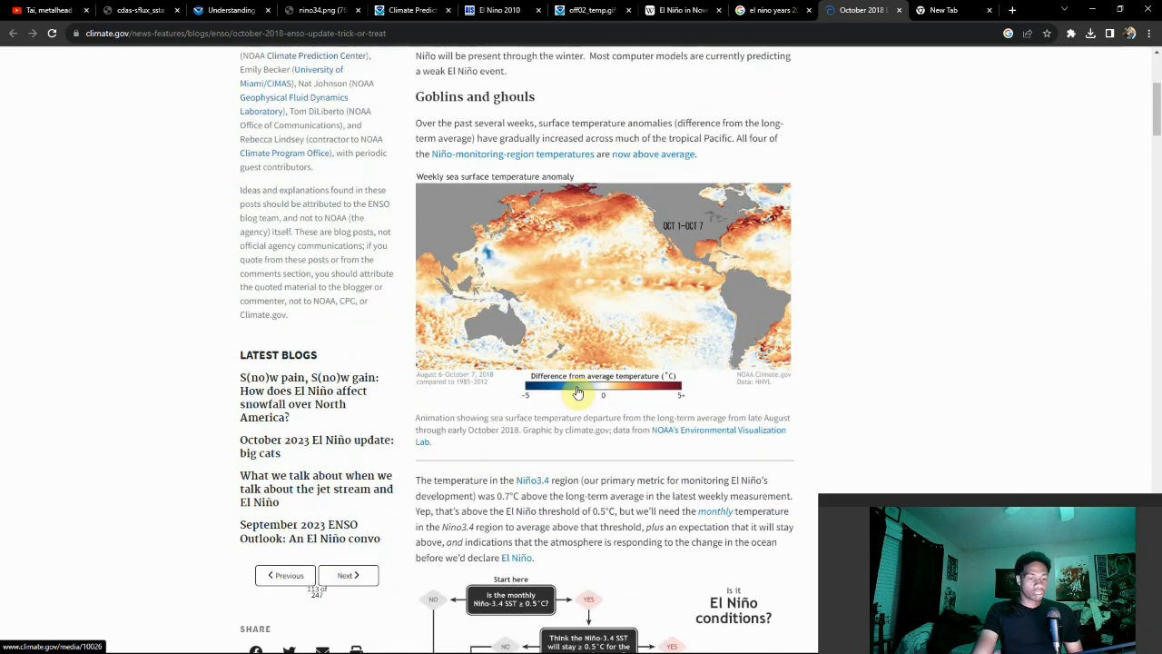
pyautogui.scroll(-3)
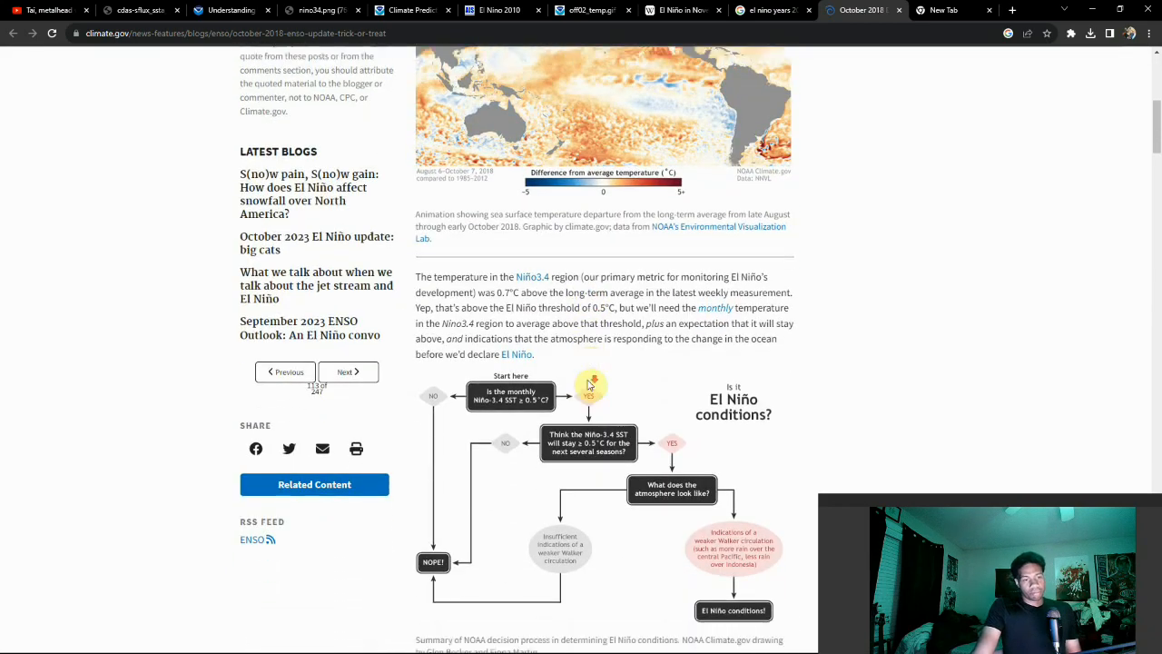
pyautogui.scroll(-3)
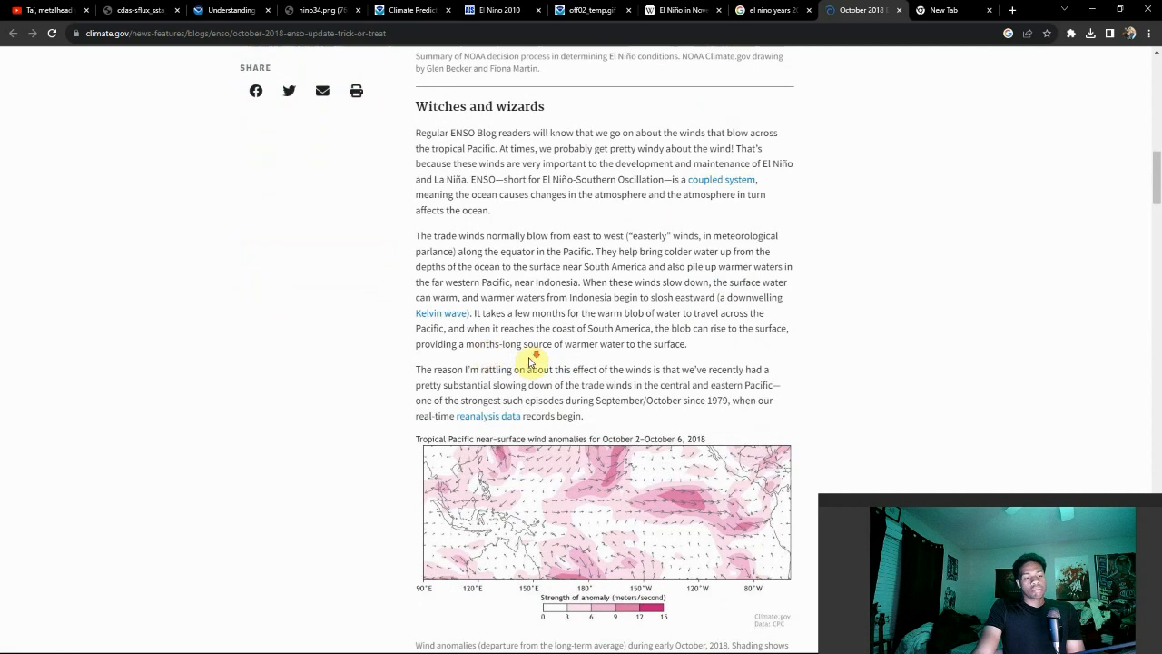
pyautogui.scroll(-3)
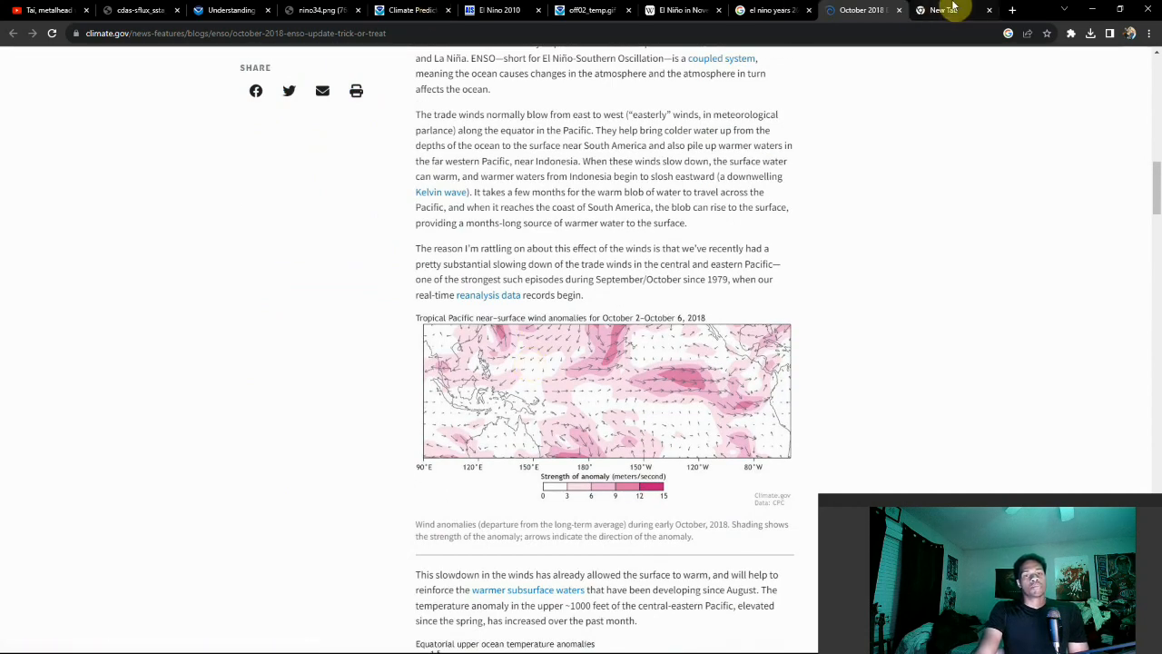
pyautogui.click(944, 11)
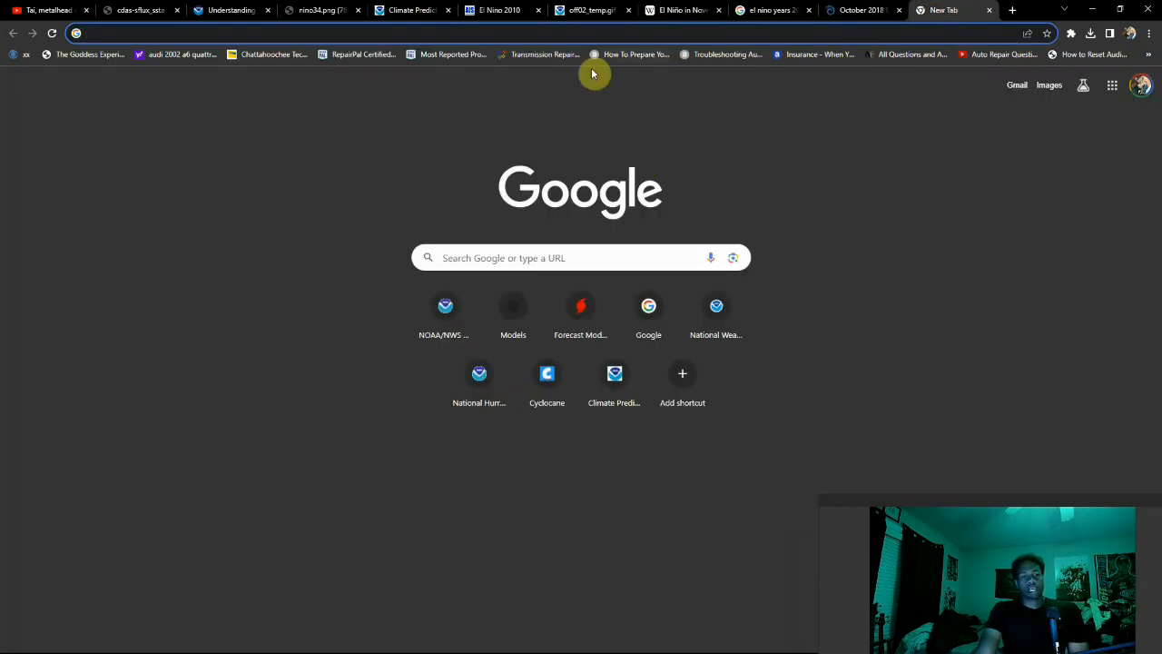
pyautogui.moveTo(411, 223)
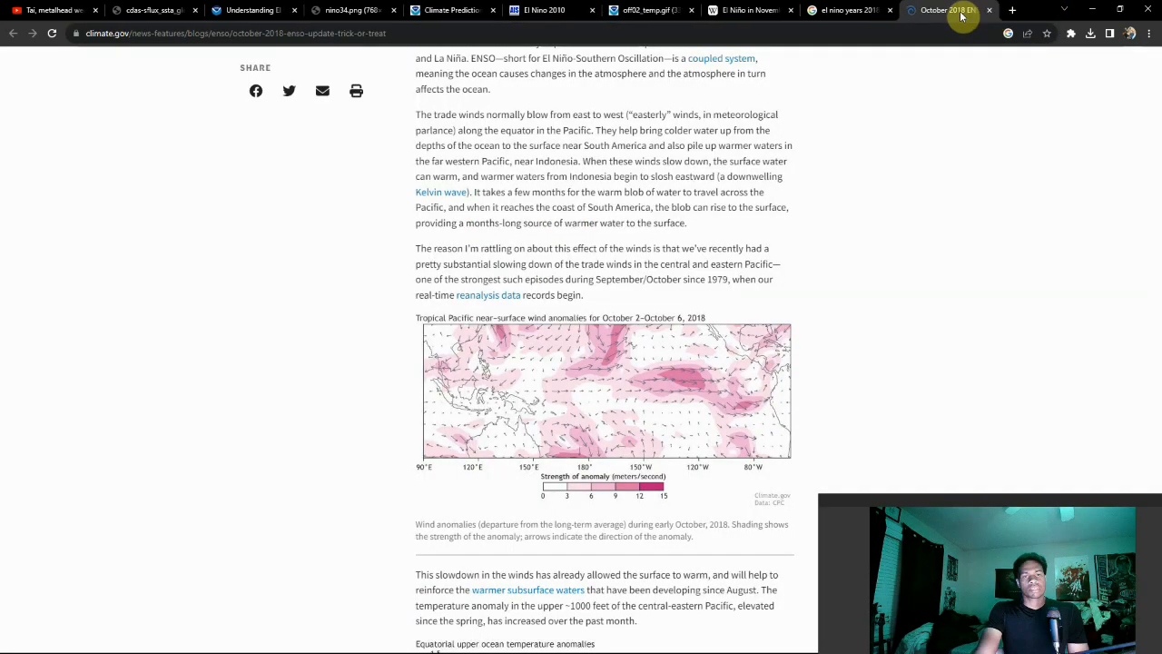
# Step: Return to the Tropical Tidbits global SST anomaly map for Nov 02 2023
pyautogui.click(149, 11)
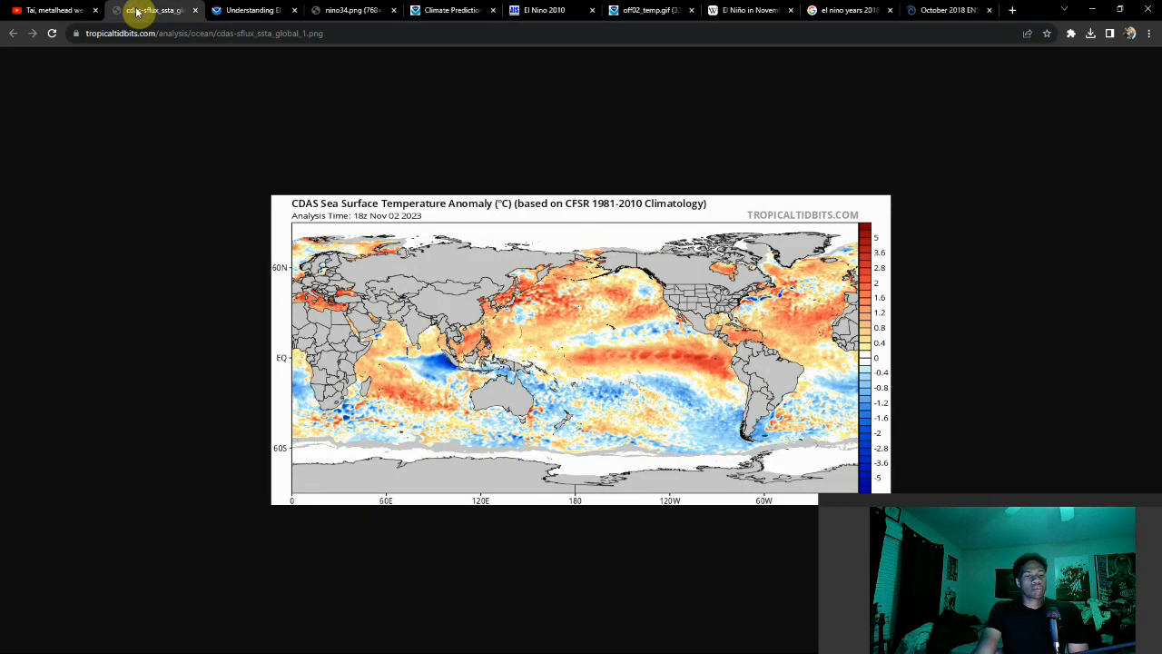
pyautogui.moveTo(767, 334)
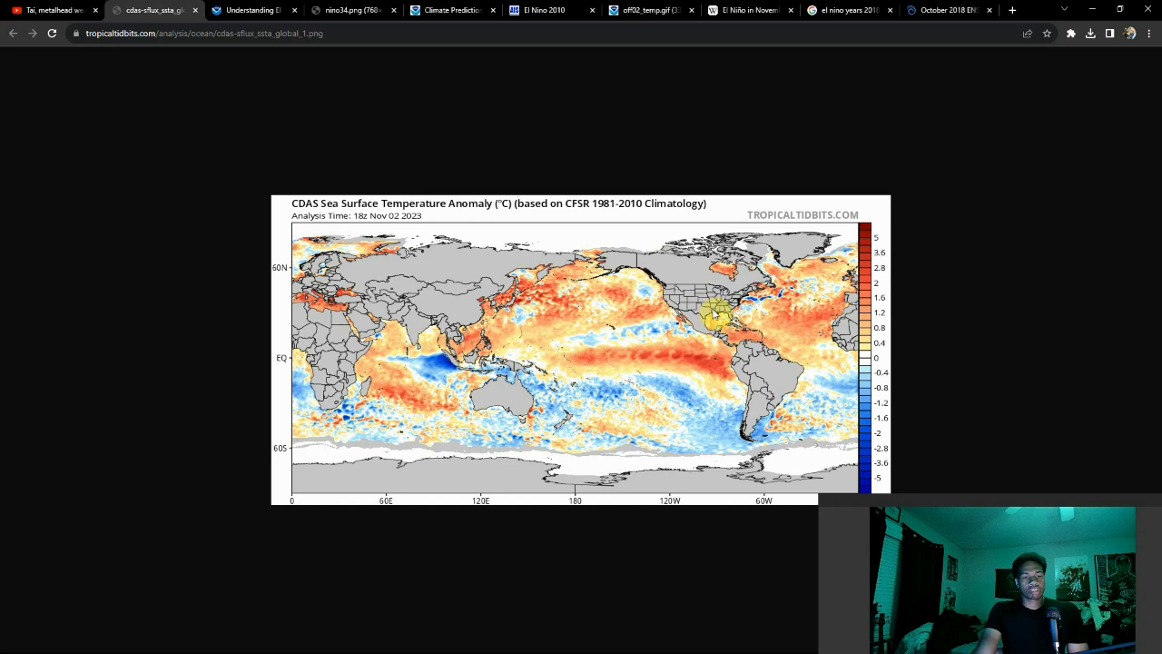
pyautogui.moveTo(735, 323)
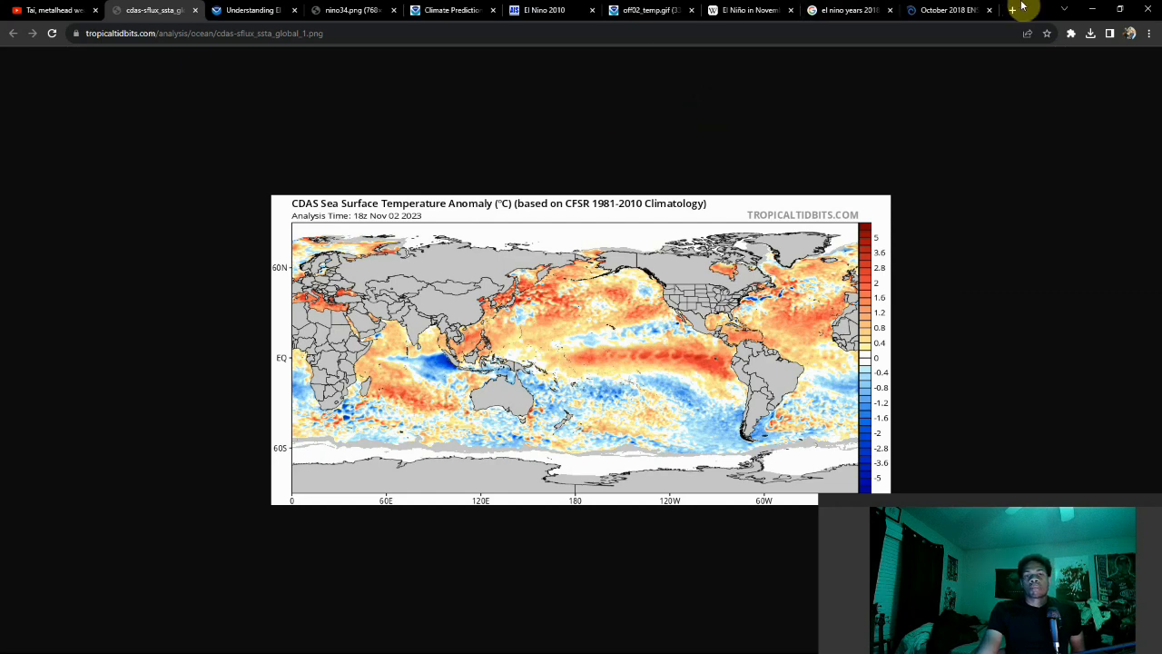
pyautogui.moveTo(1014, 11)
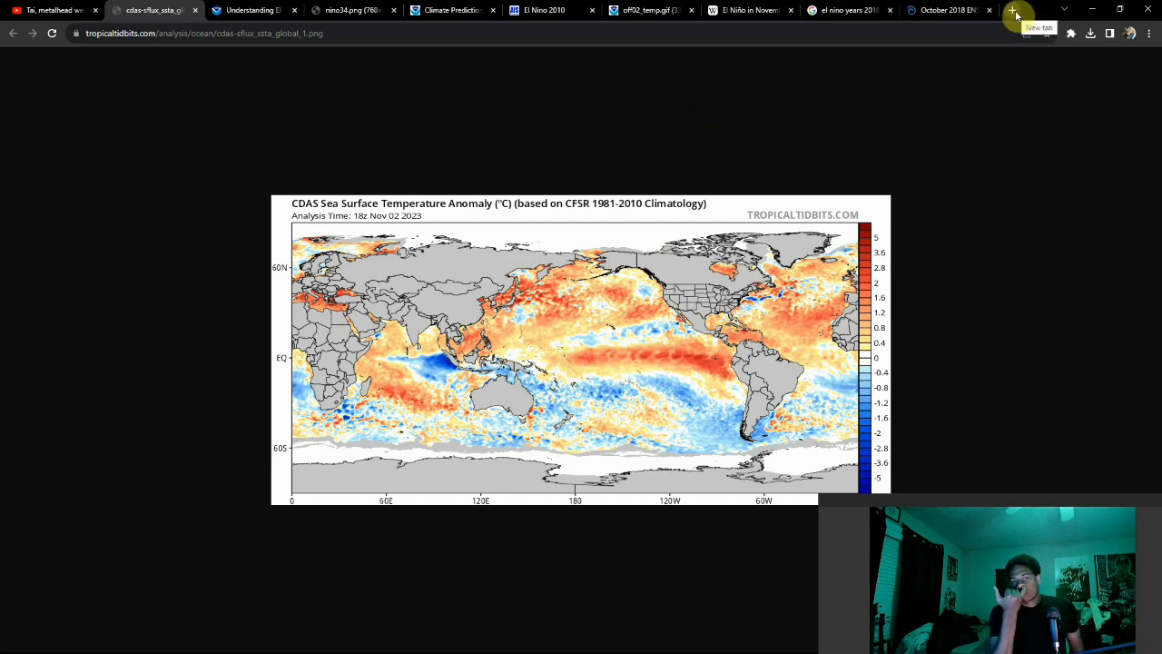